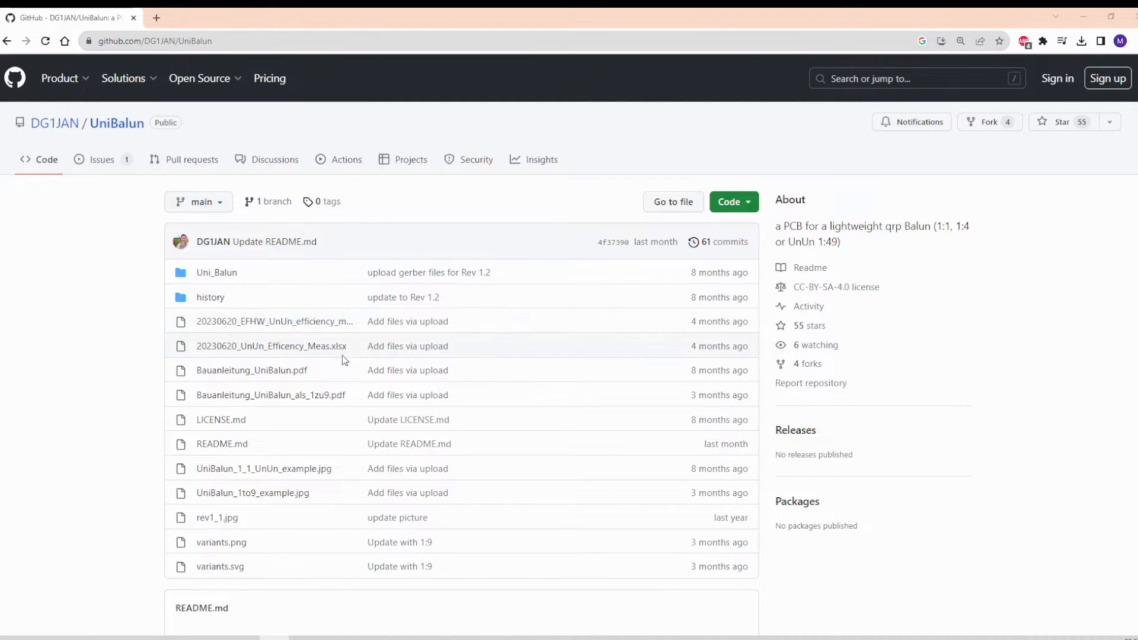
mouse_move(399, 281)
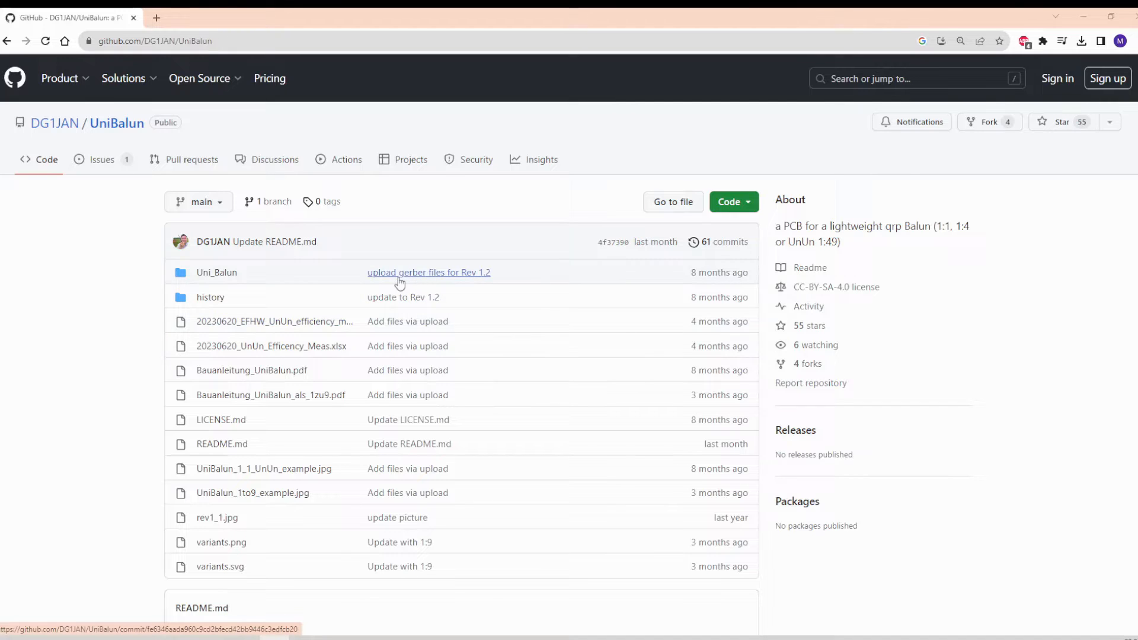
mouse_move(274, 325)
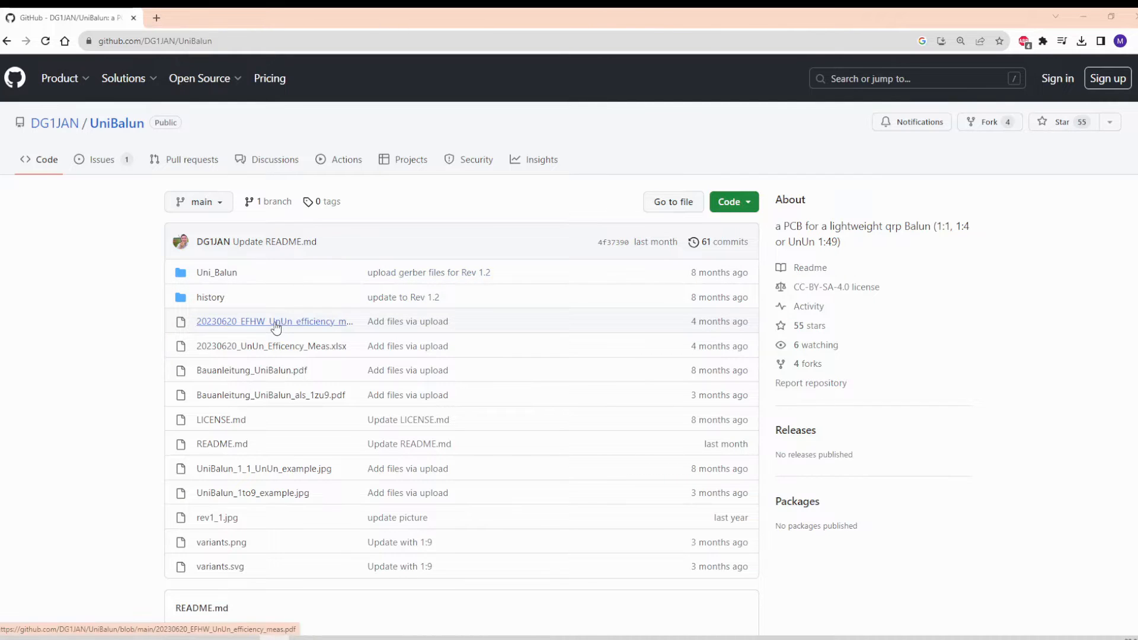
mouse_move(230, 330)
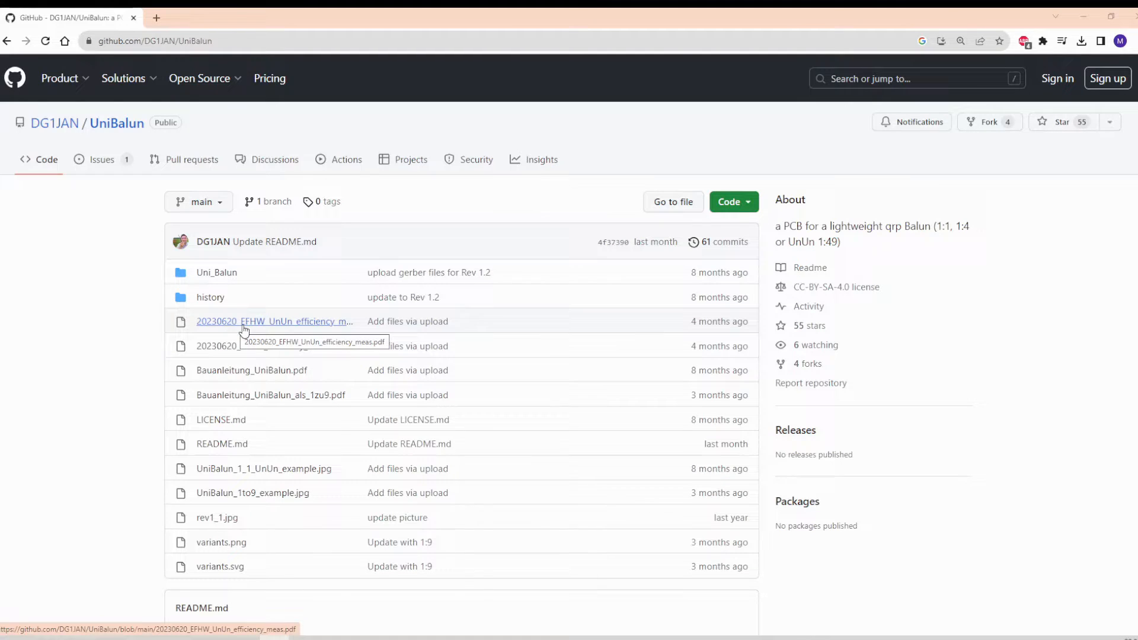
Open the 20230620_EFHW_UnUn_efficiency_meas.pdf ferrite toroid comparison report on GitHub.
left_click(275, 320)
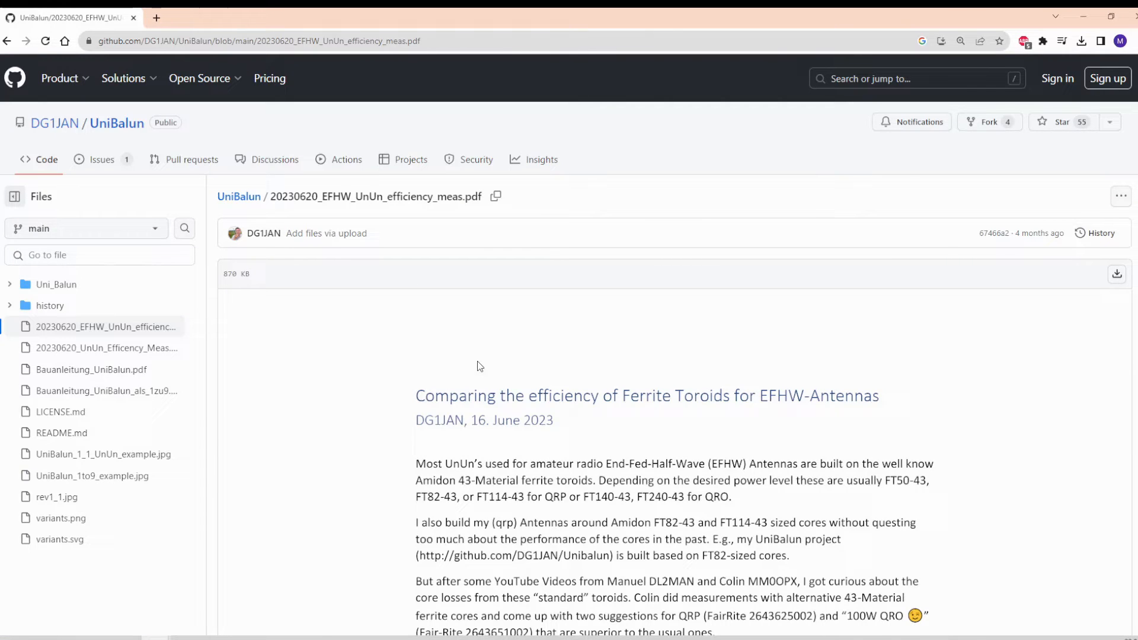
scroll("down", 3)
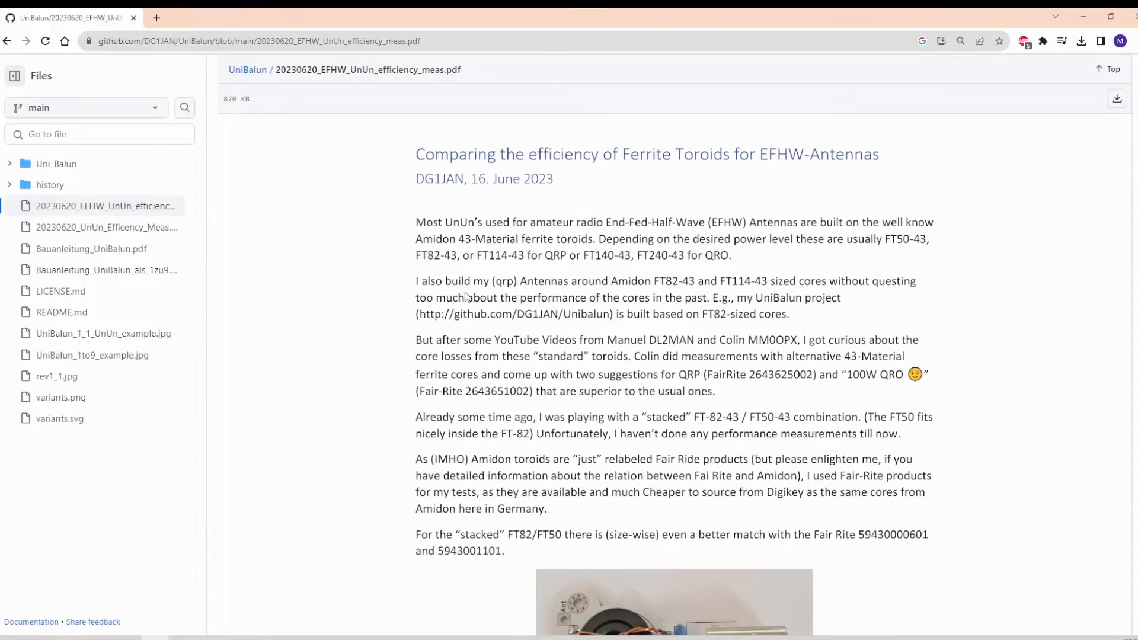
scroll("down", 3)
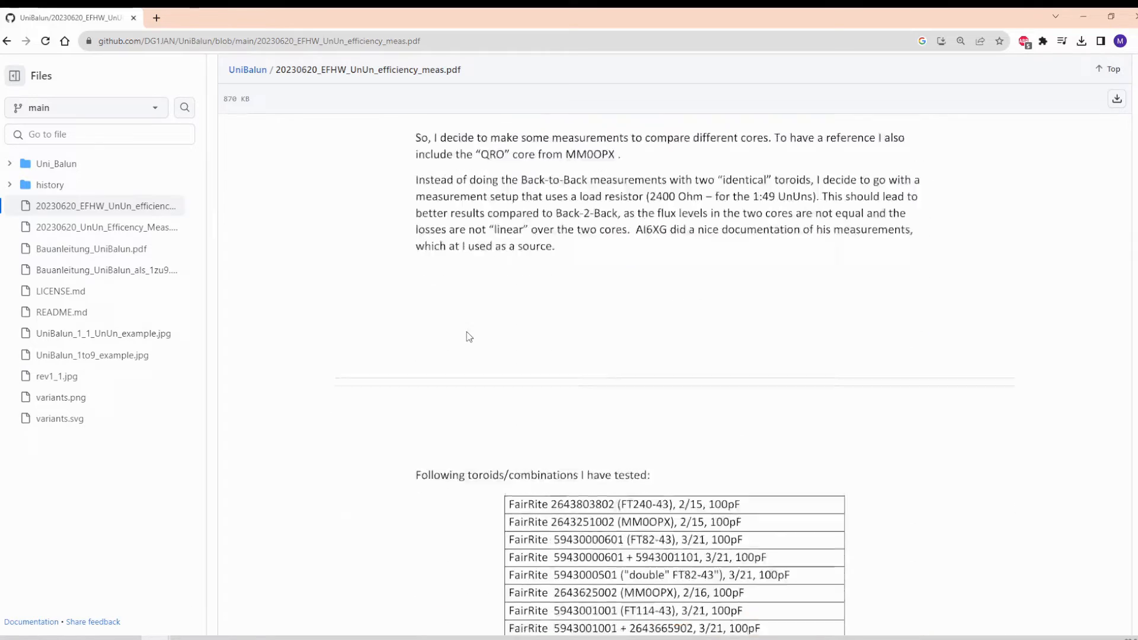
scroll("down", 3)
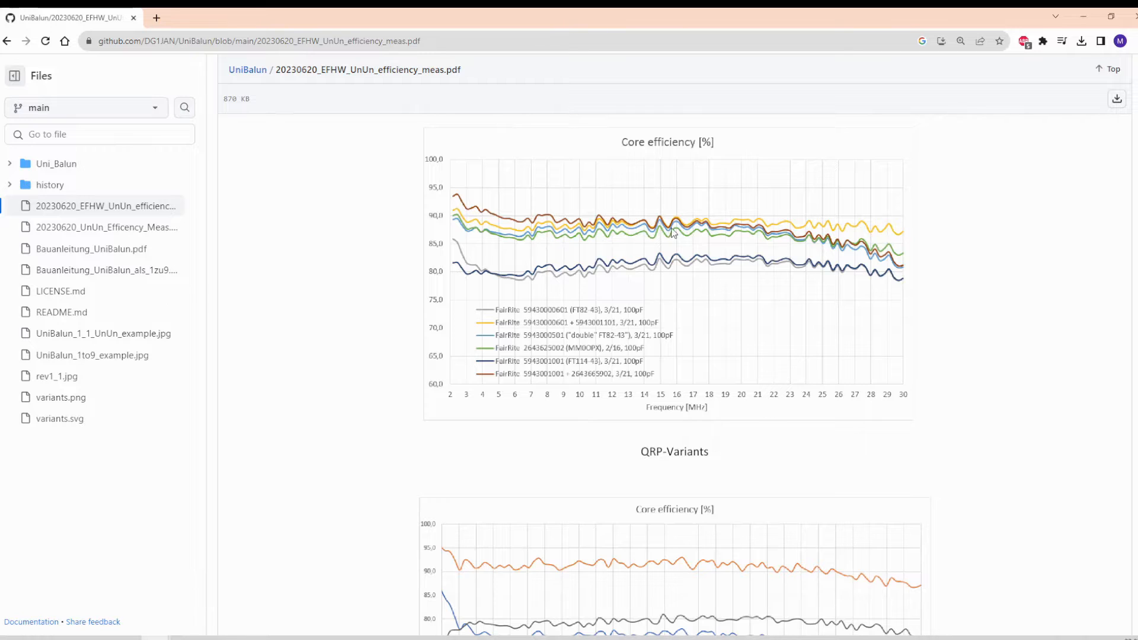
mouse_move(785, 253)
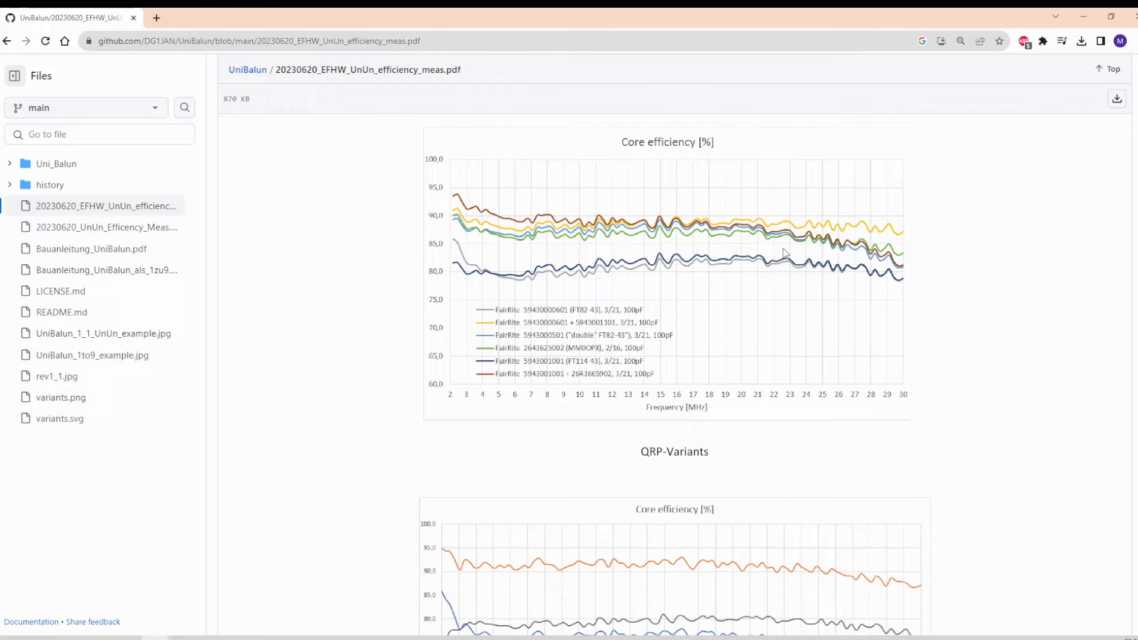
scroll("down", 3)
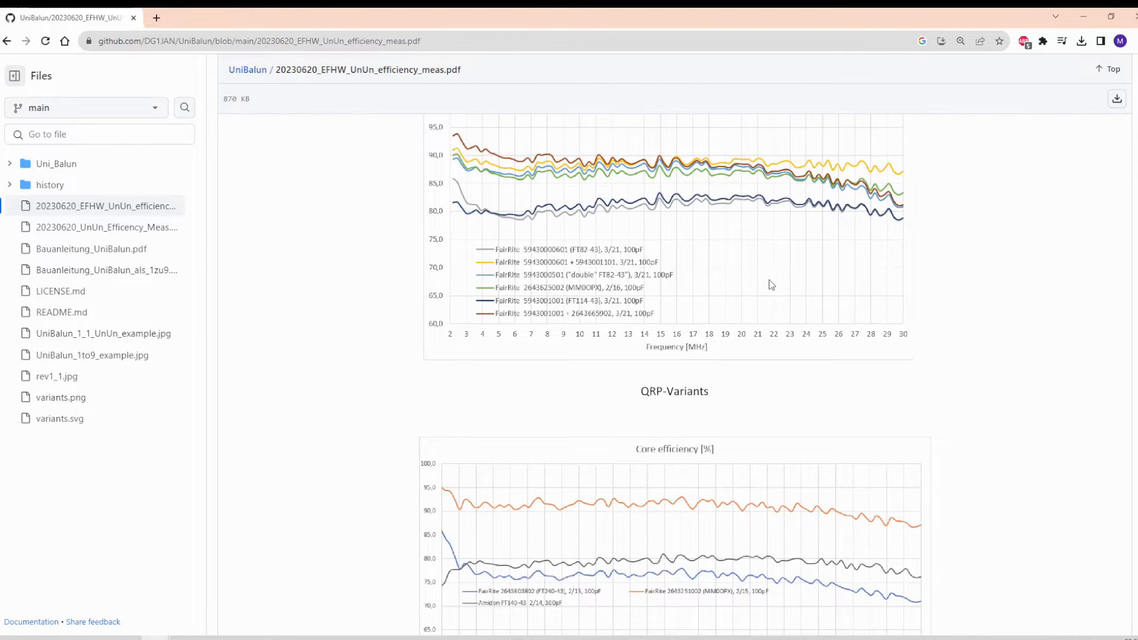
mouse_move(743, 281)
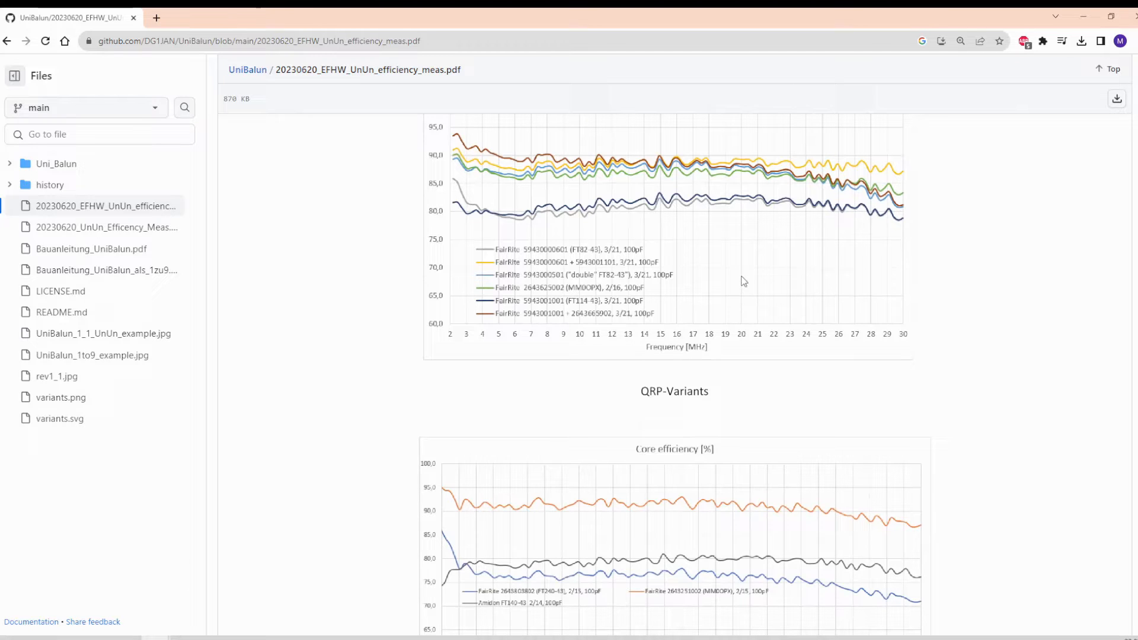
scroll("down", 3)
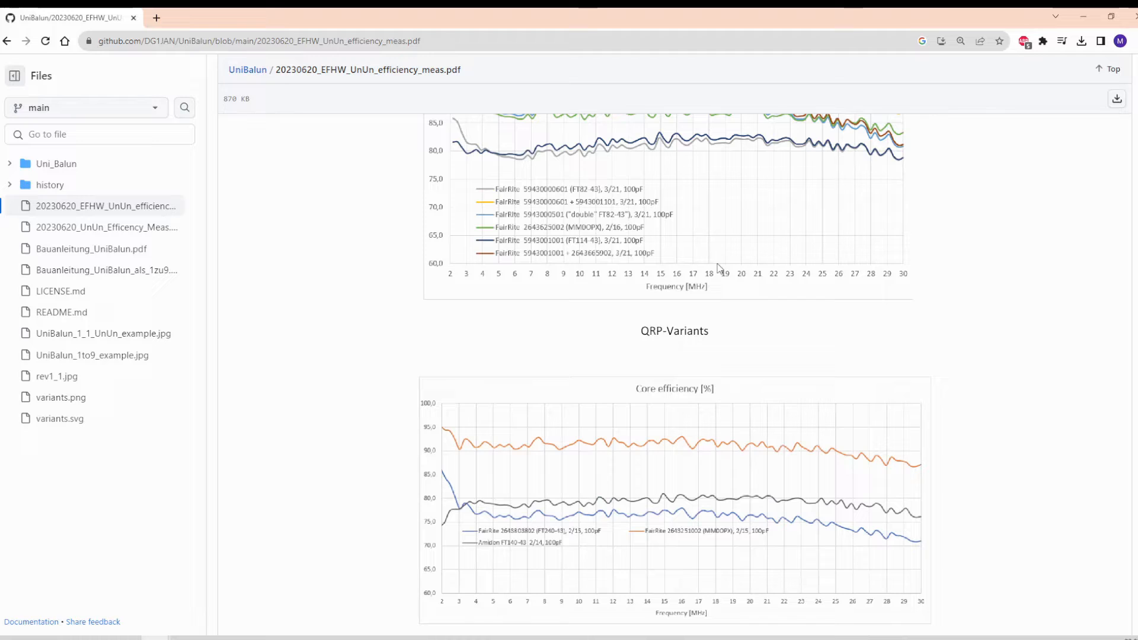
scroll("down", 3)
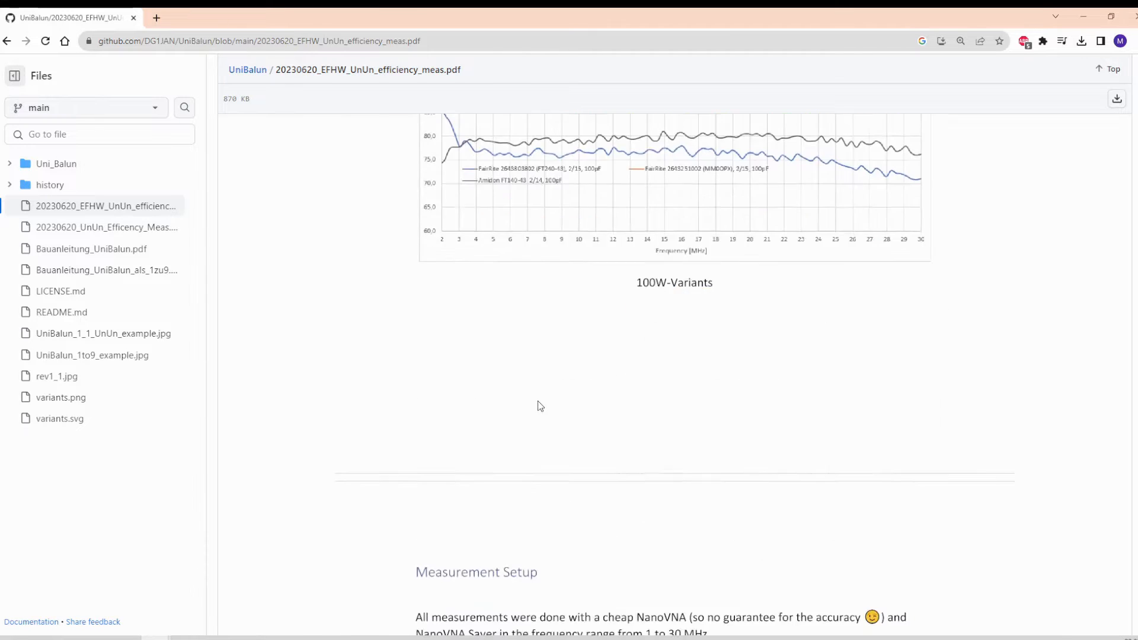
scroll("down", 3)
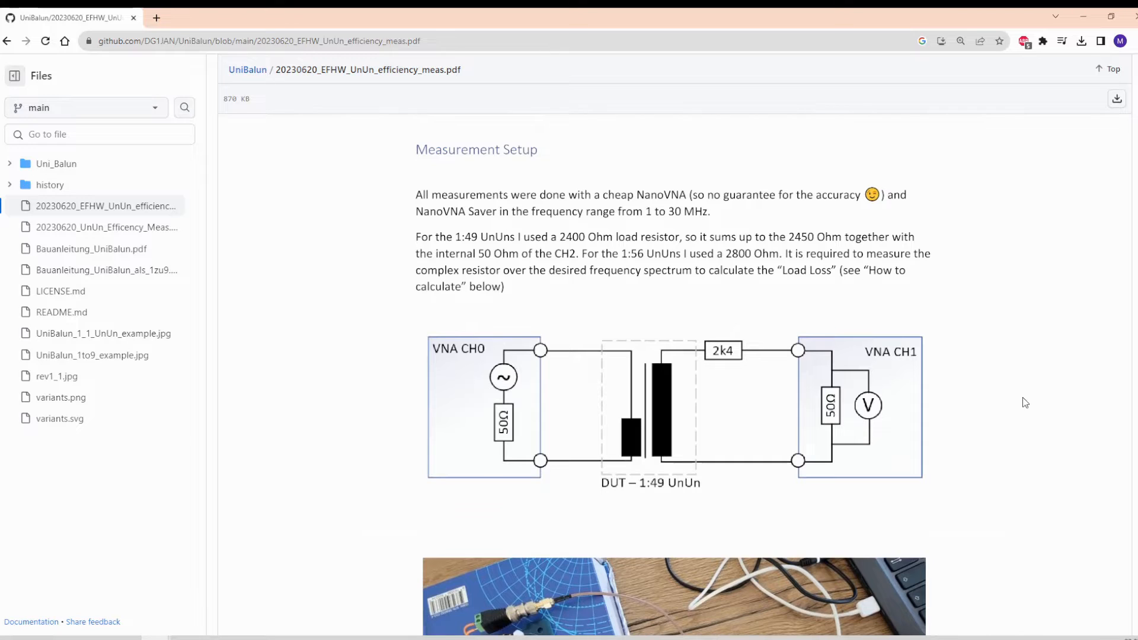
mouse_move(672, 297)
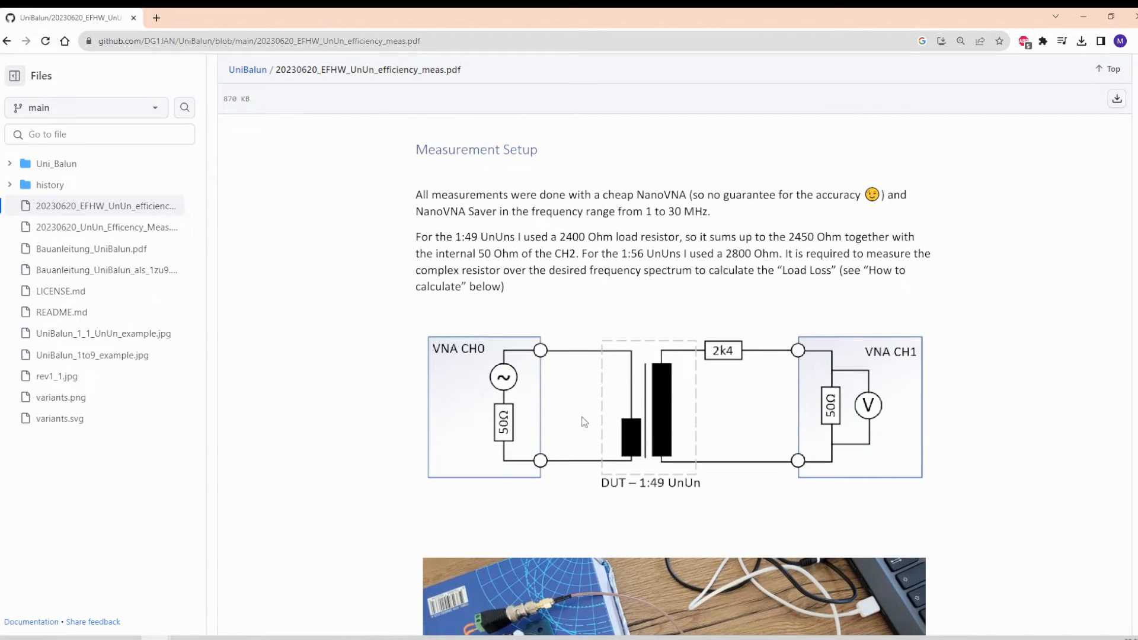
scroll("down", 3)
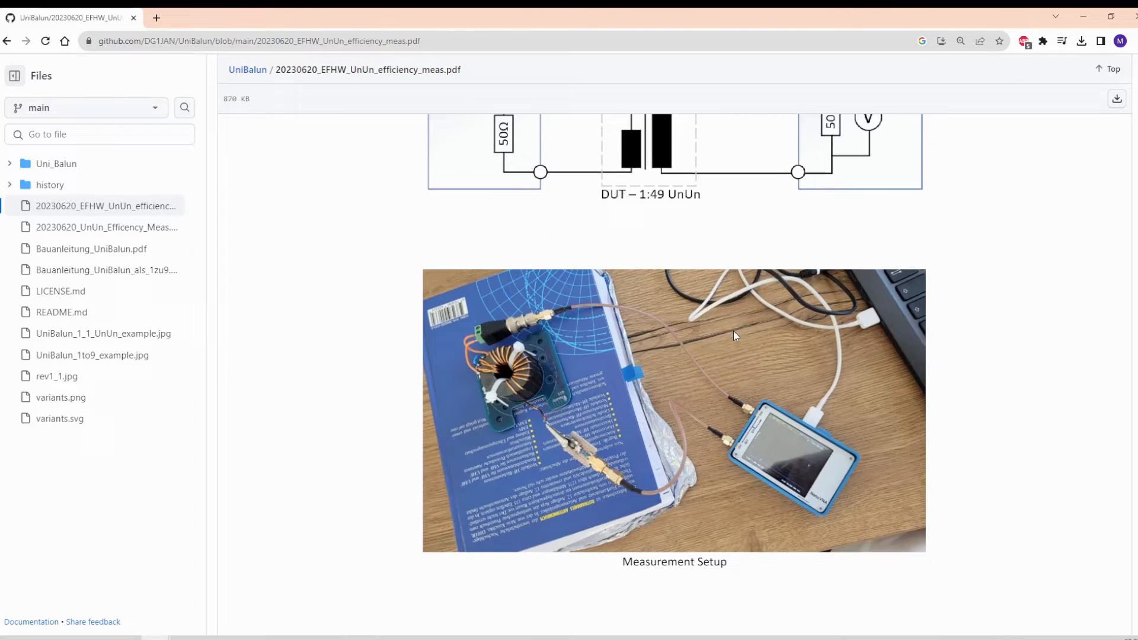
scroll("down", 3)
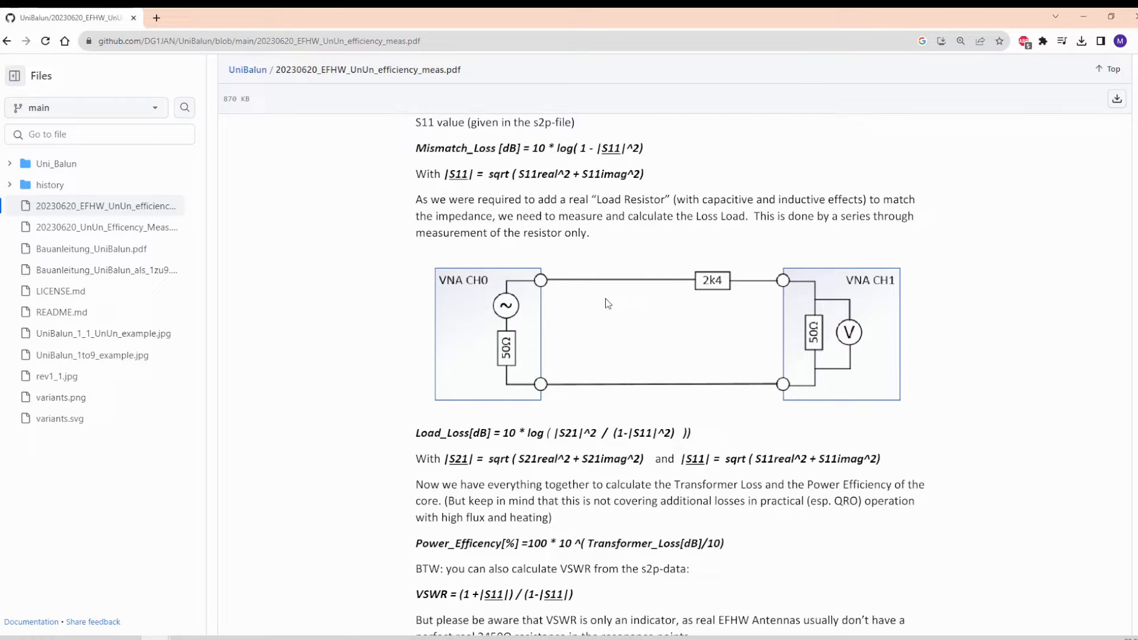
mouse_move(682, 304)
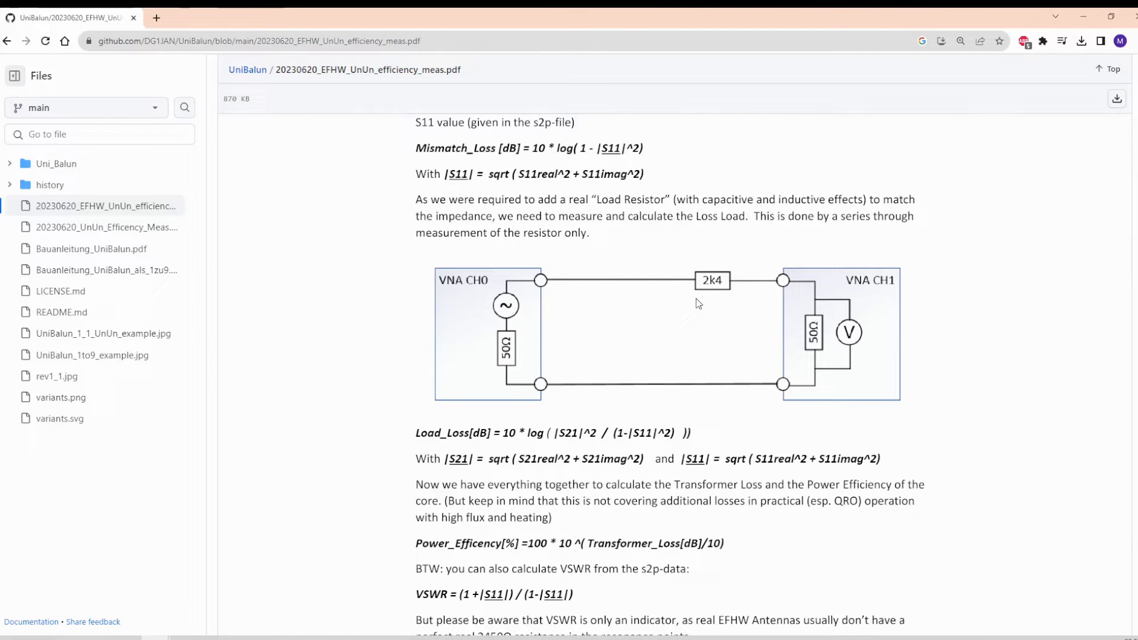
mouse_move(680, 284)
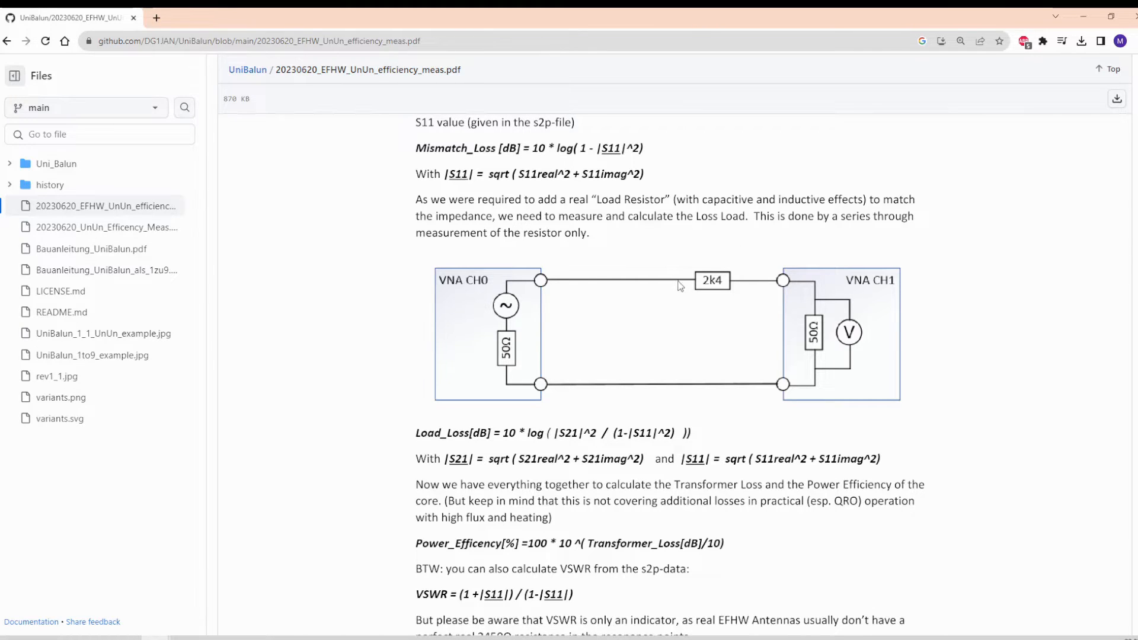
mouse_move(715, 285)
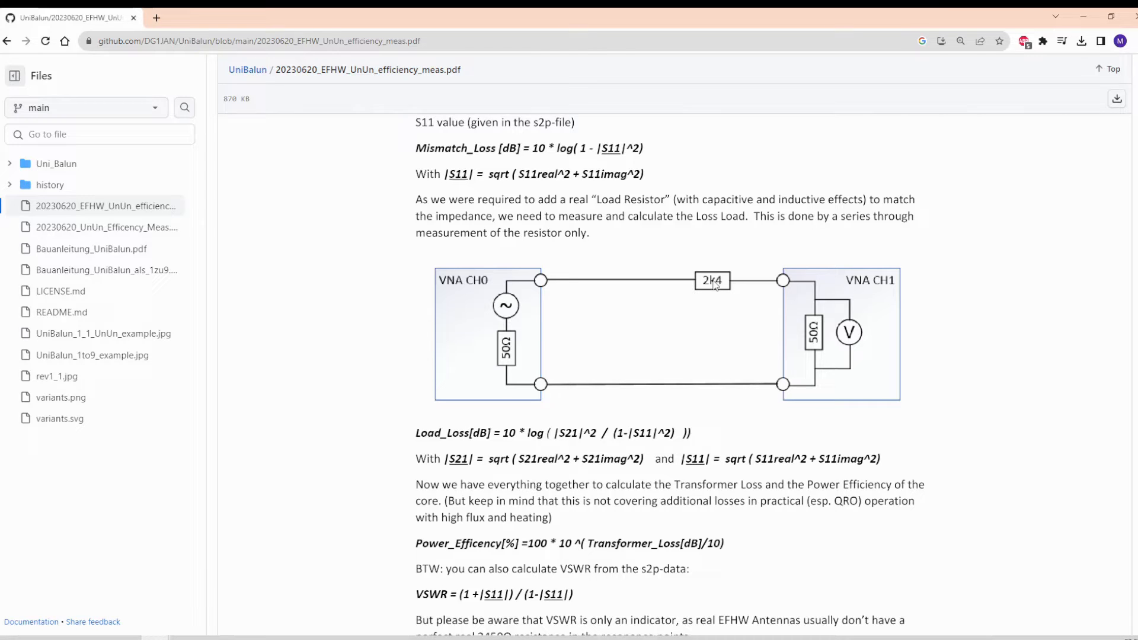
mouse_move(640, 336)
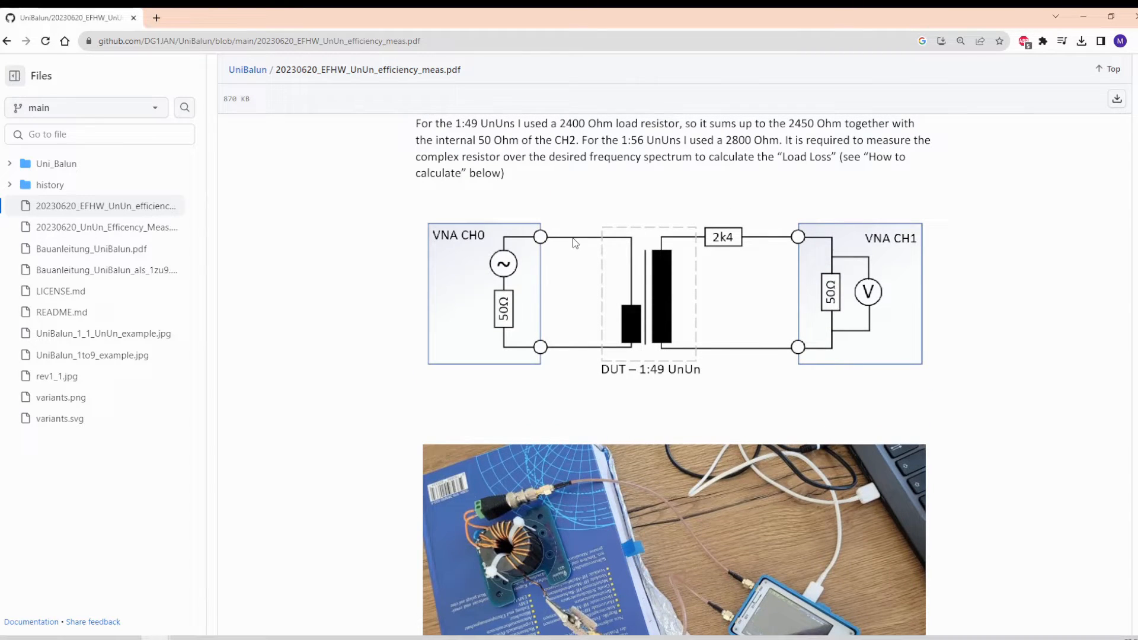
mouse_move(629, 368)
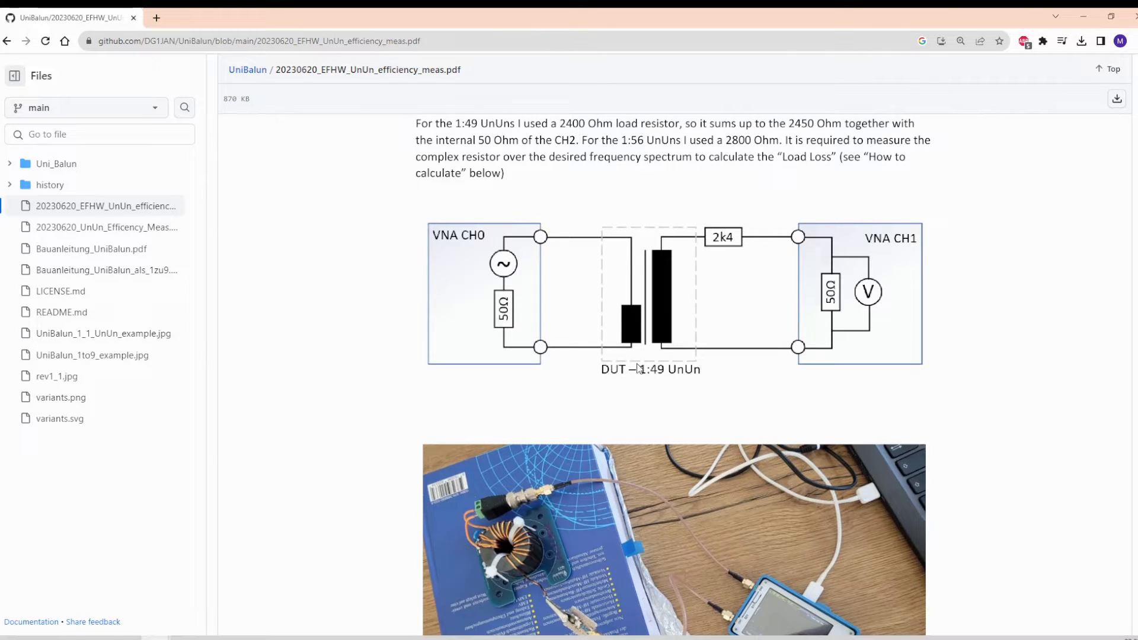
mouse_move(725, 262)
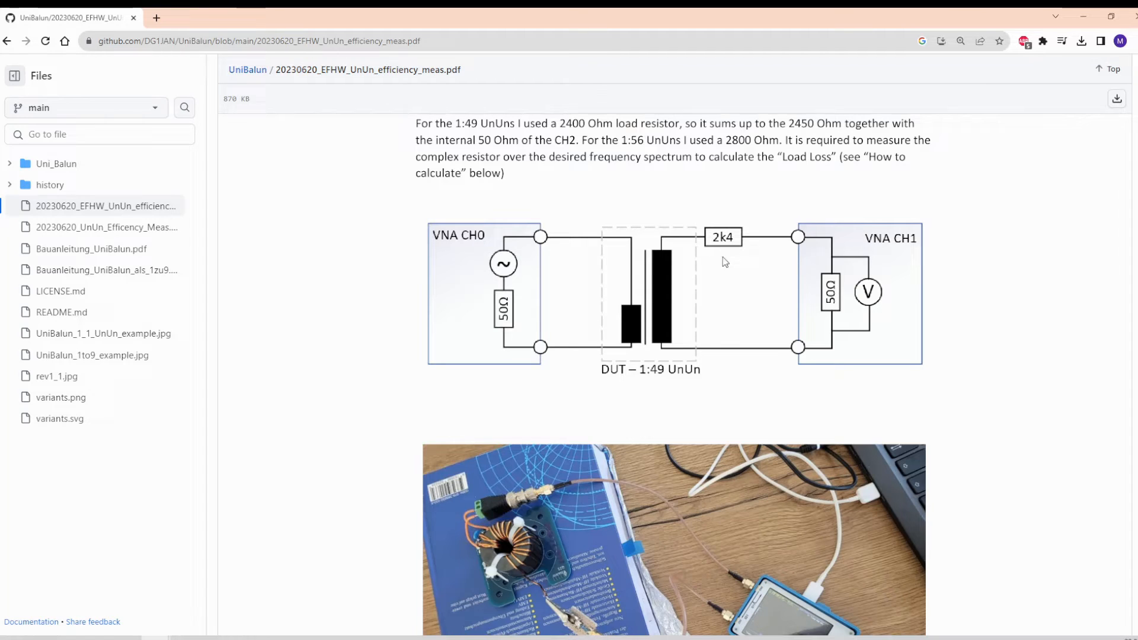
mouse_move(737, 232)
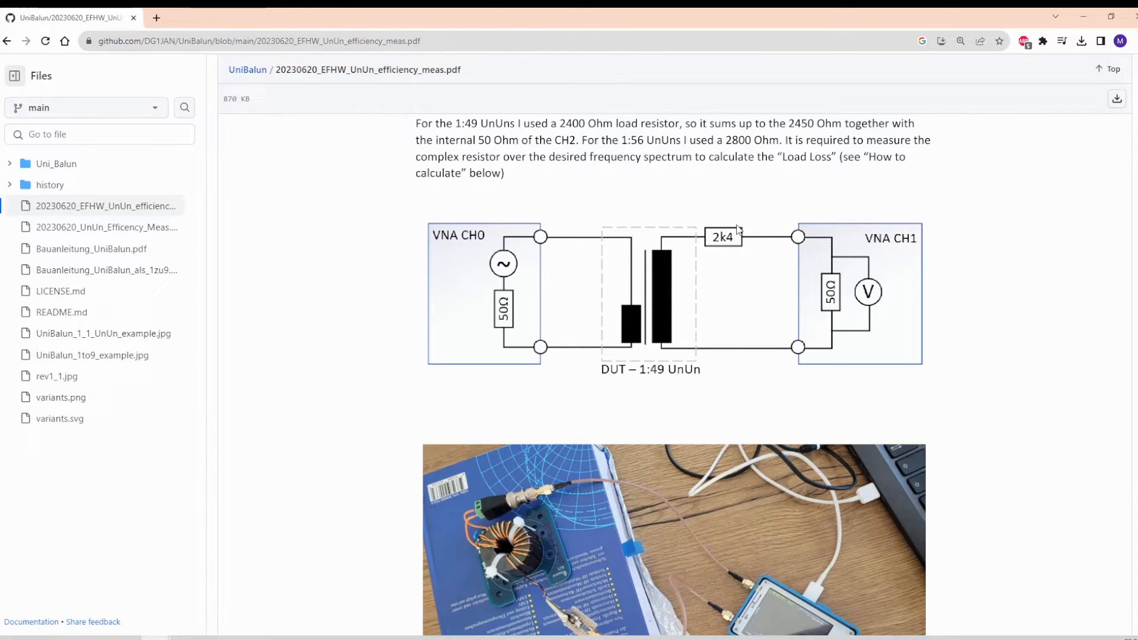
mouse_move(755, 254)
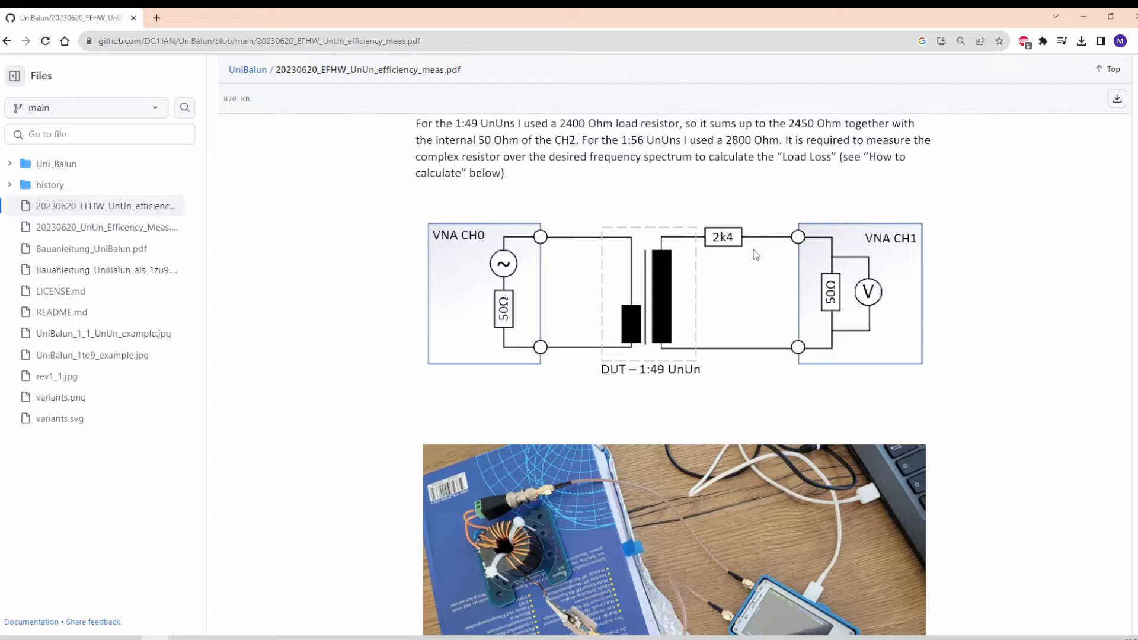
mouse_move(715, 215)
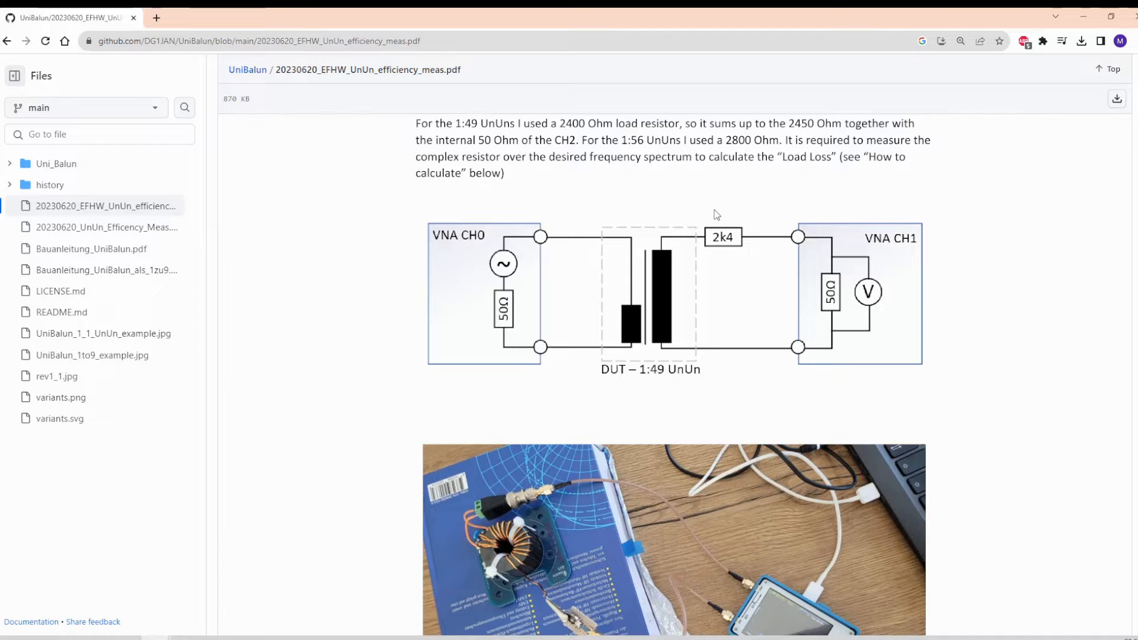
Scroll the report to its insertion, mismatch and core loss formulas, then select the UnUn_Efficency_Meas link.
scroll("down", 3)
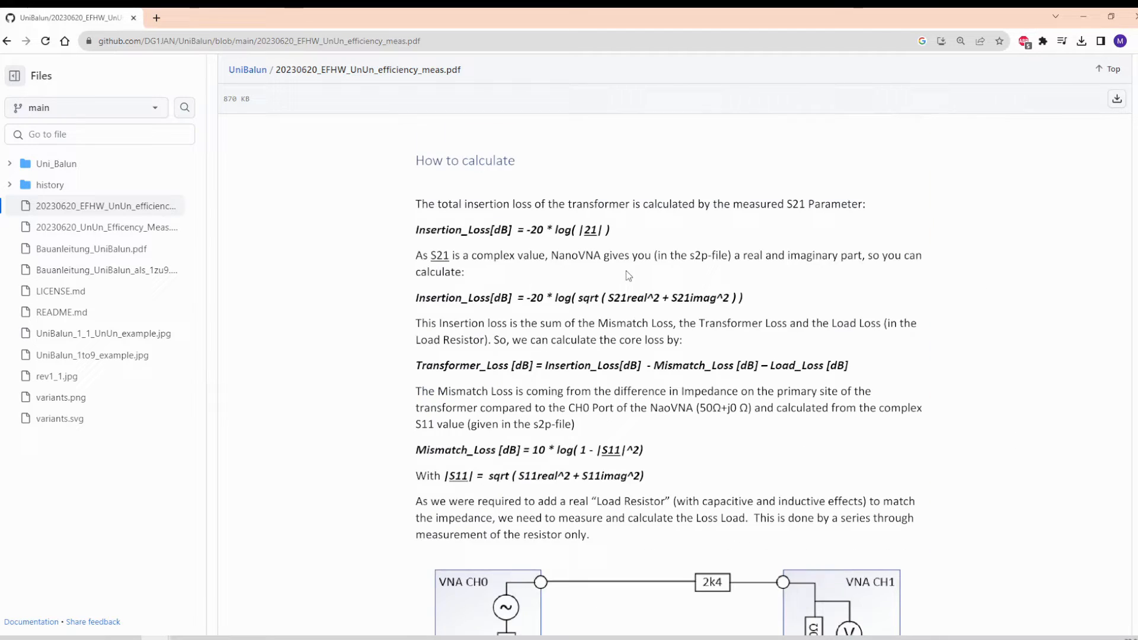
scroll("down", 3)
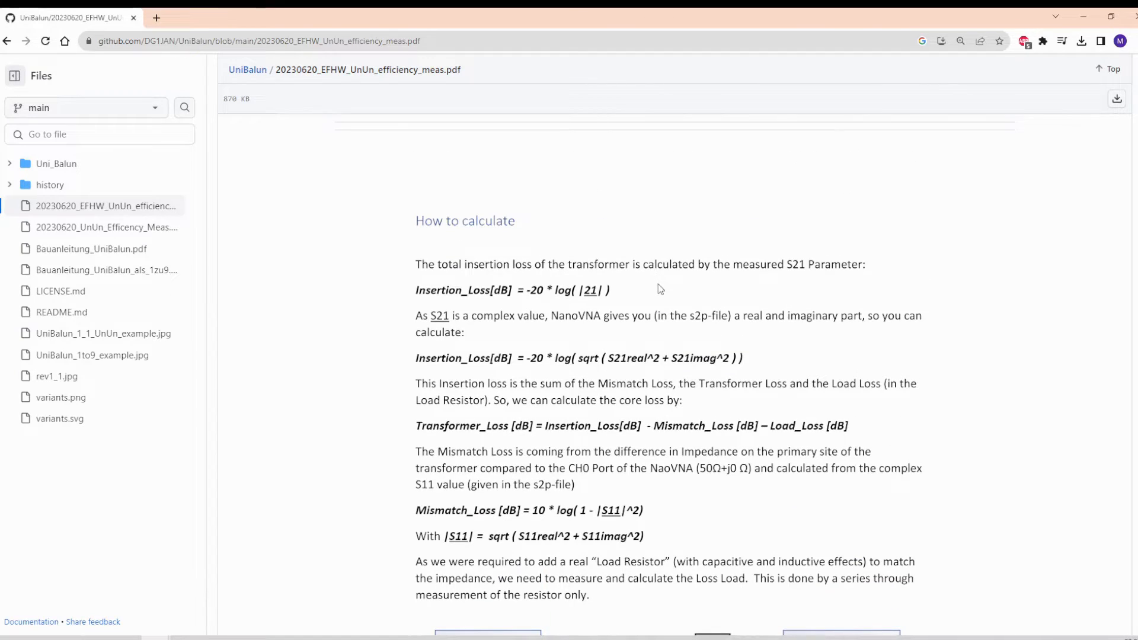
scroll("down", 3)
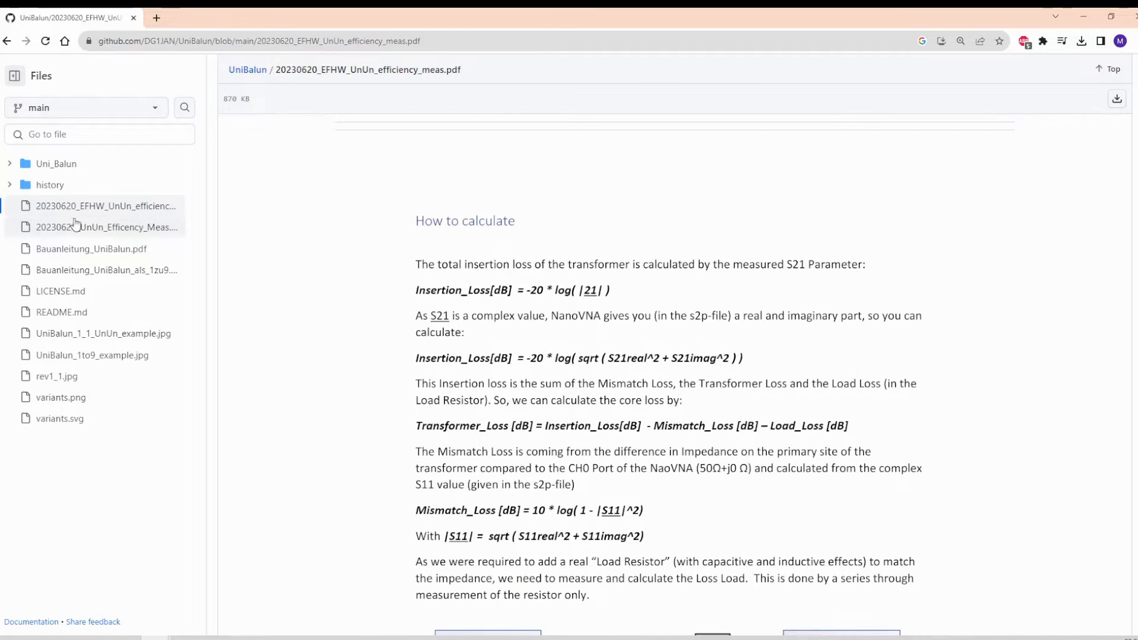
left_click(108, 227)
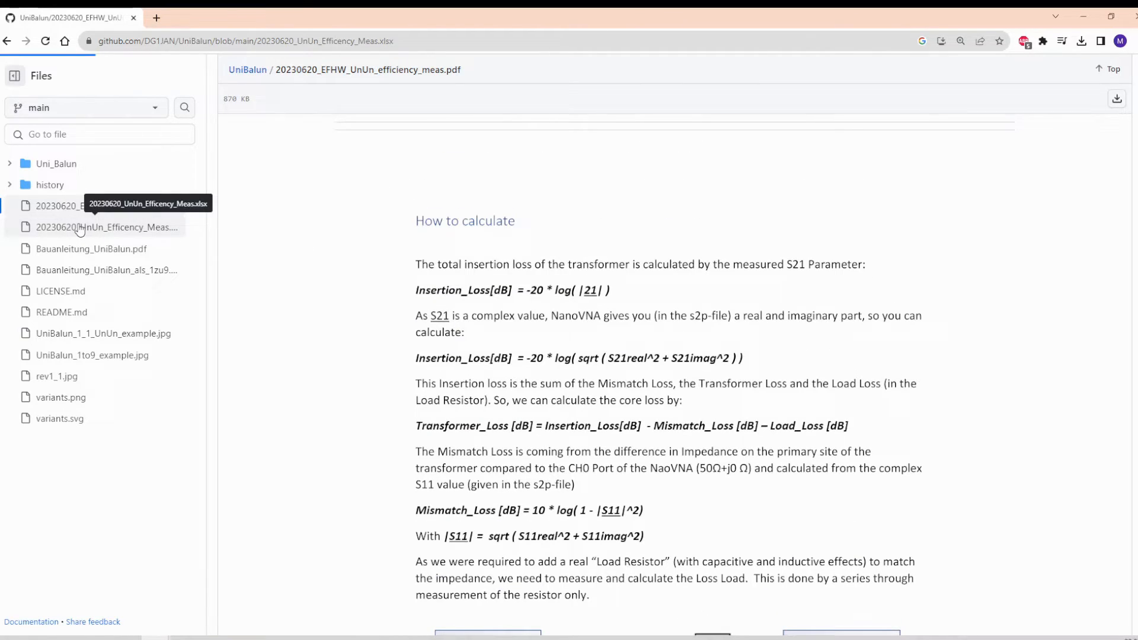
left_click(106, 227)
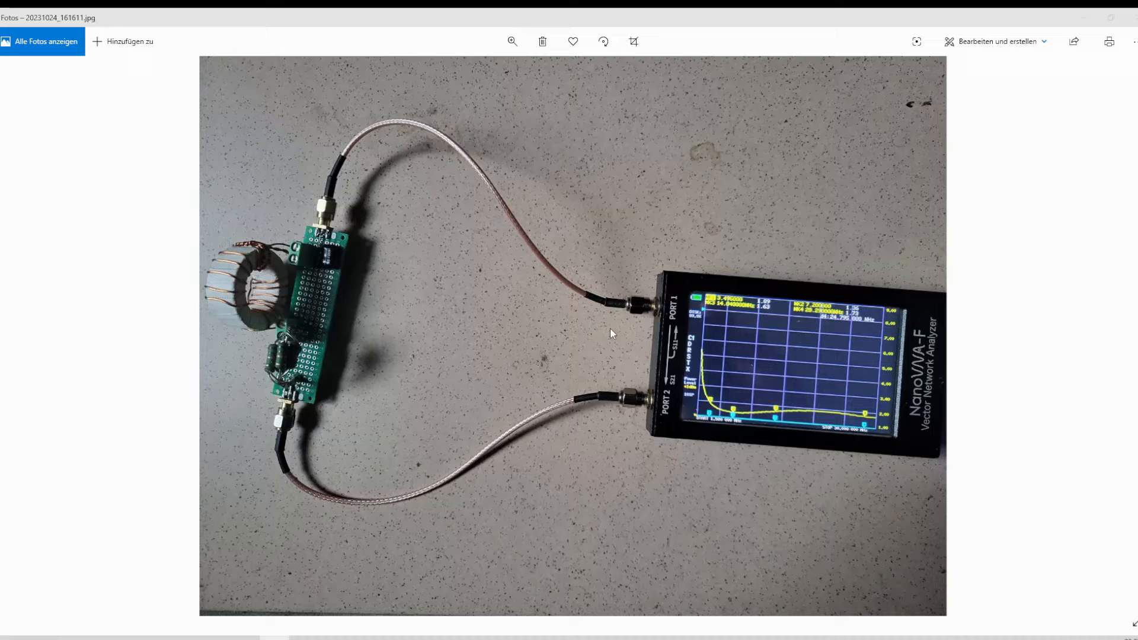
mouse_move(551, 406)
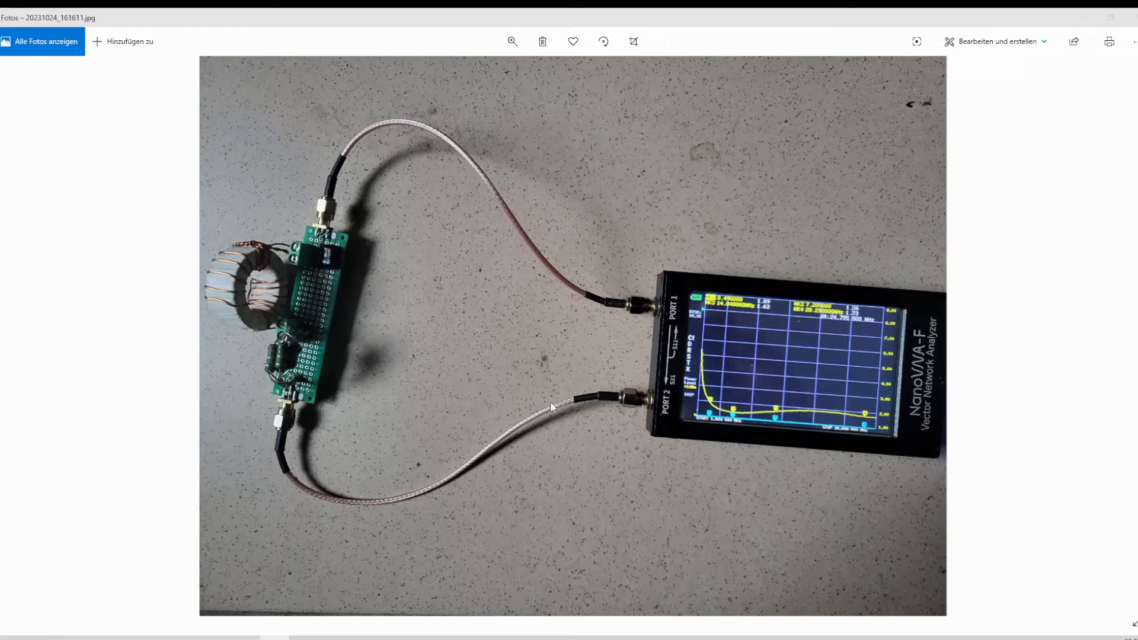
mouse_move(203, 295)
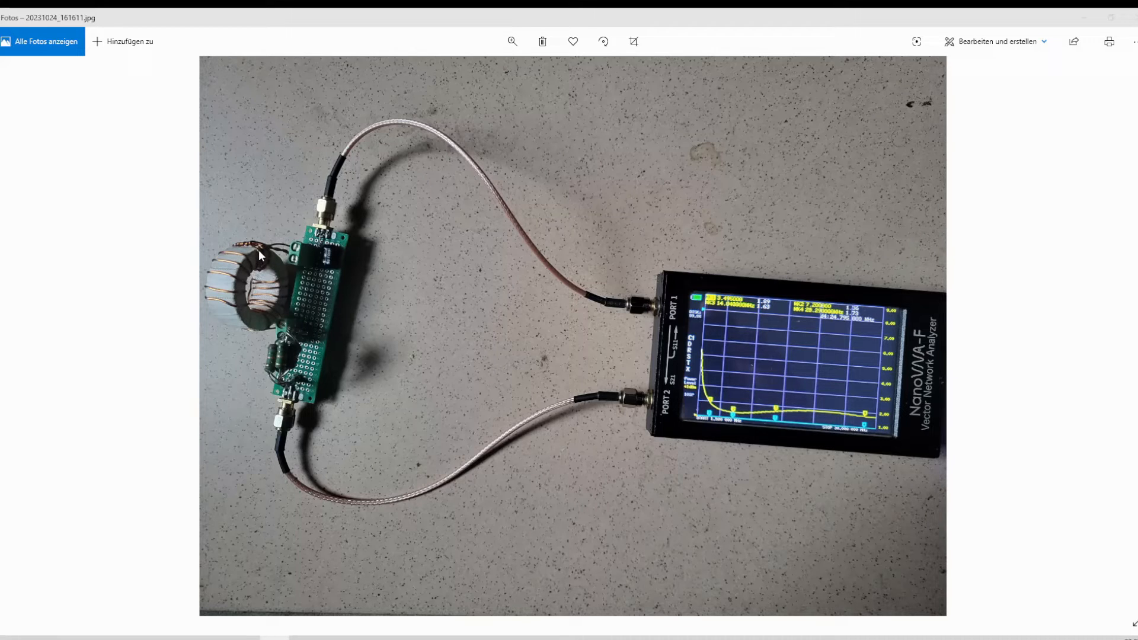
mouse_move(229, 314)
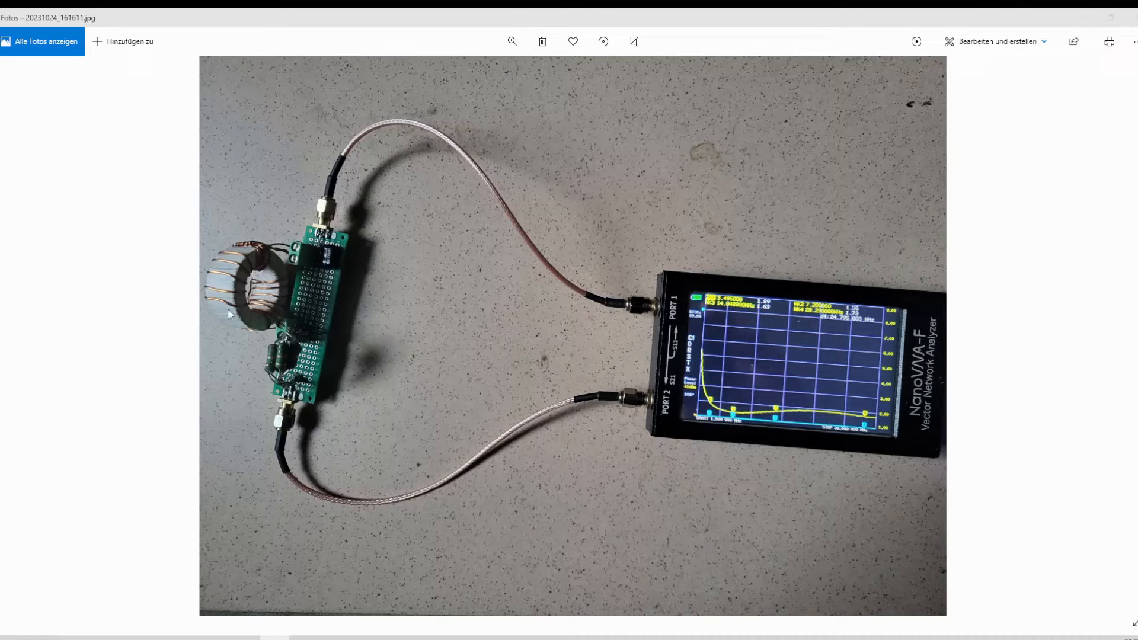
mouse_move(287, 288)
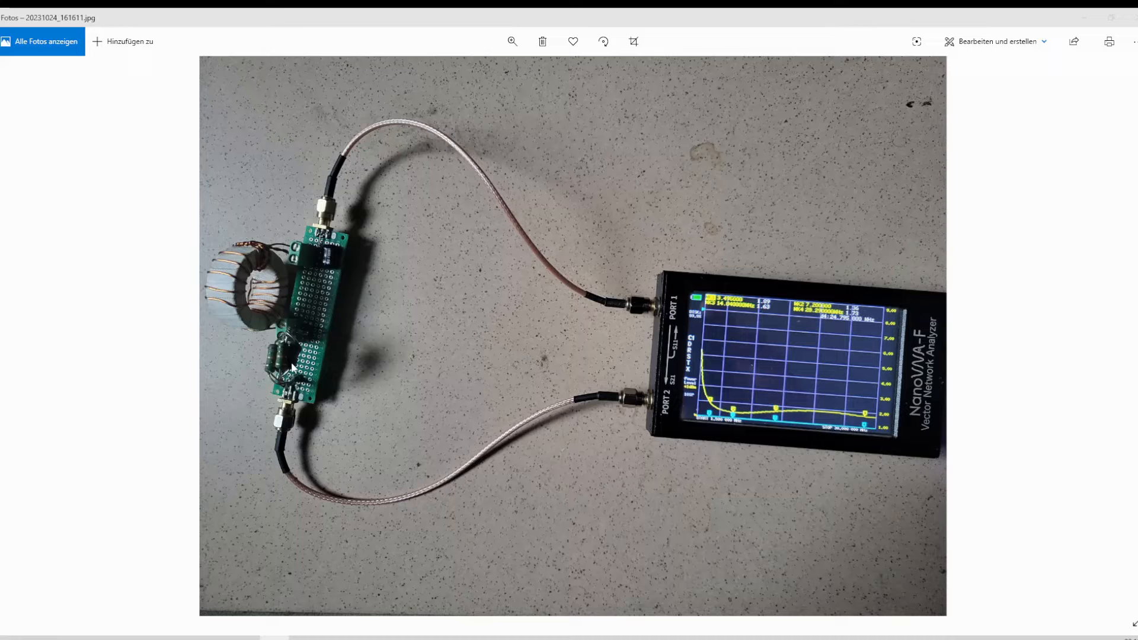
mouse_move(326, 192)
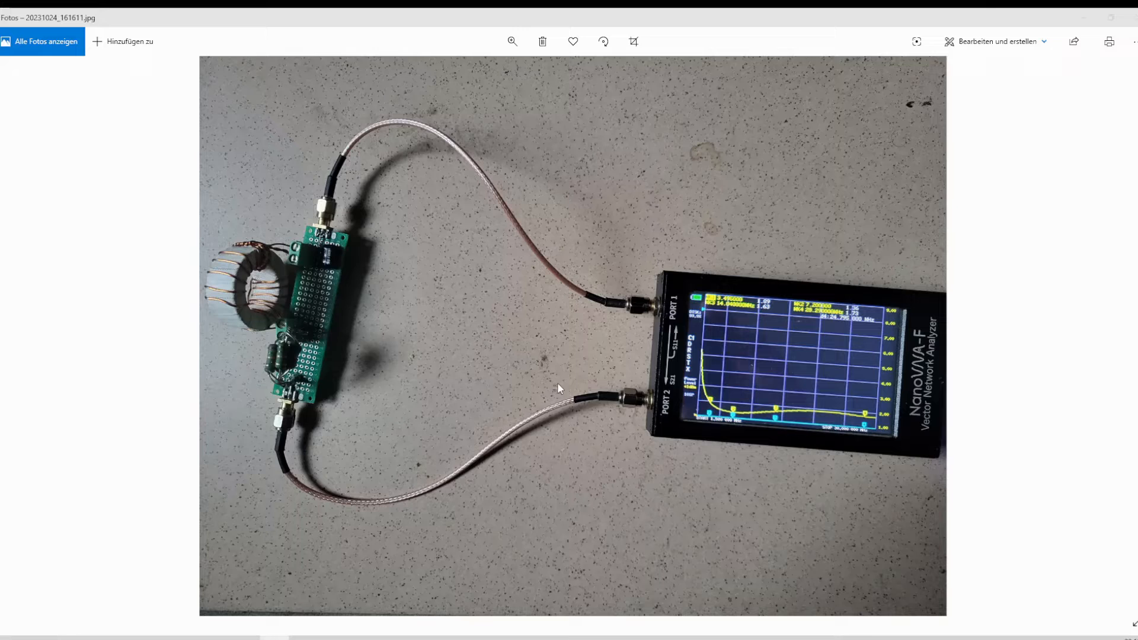
mouse_move(555, 363)
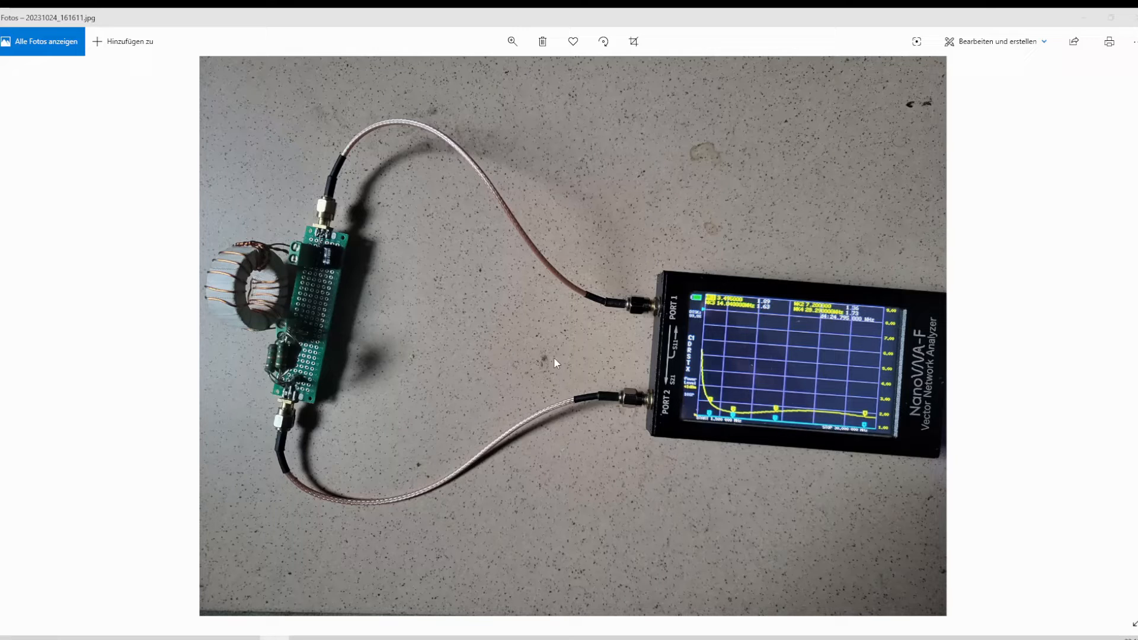
mouse_move(656, 329)
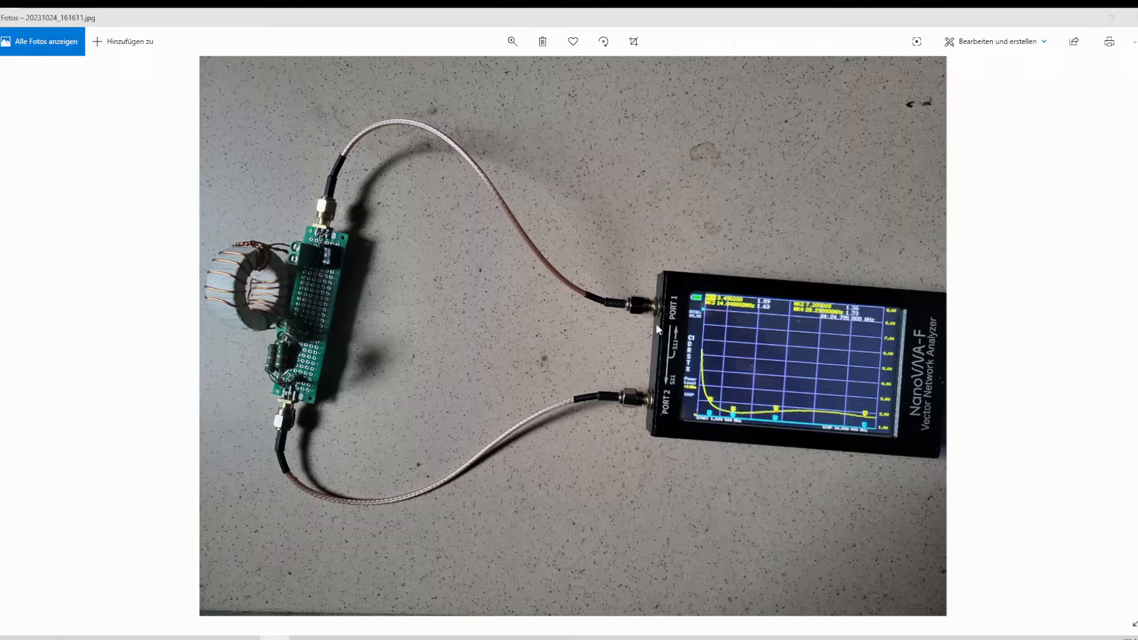
mouse_move(687, 331)
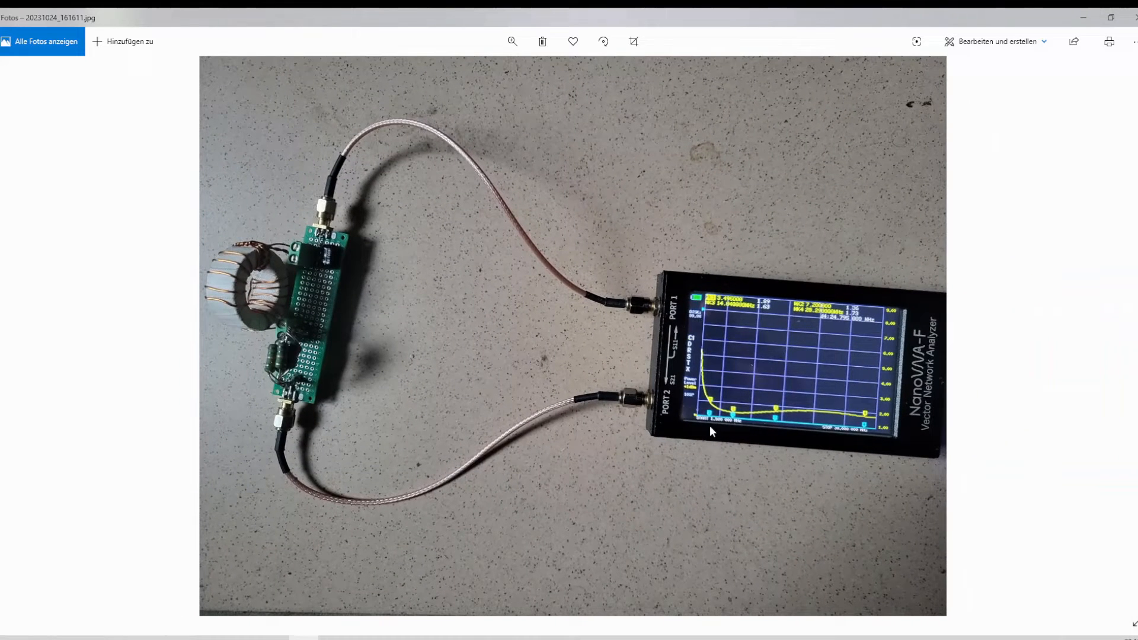
mouse_move(753, 360)
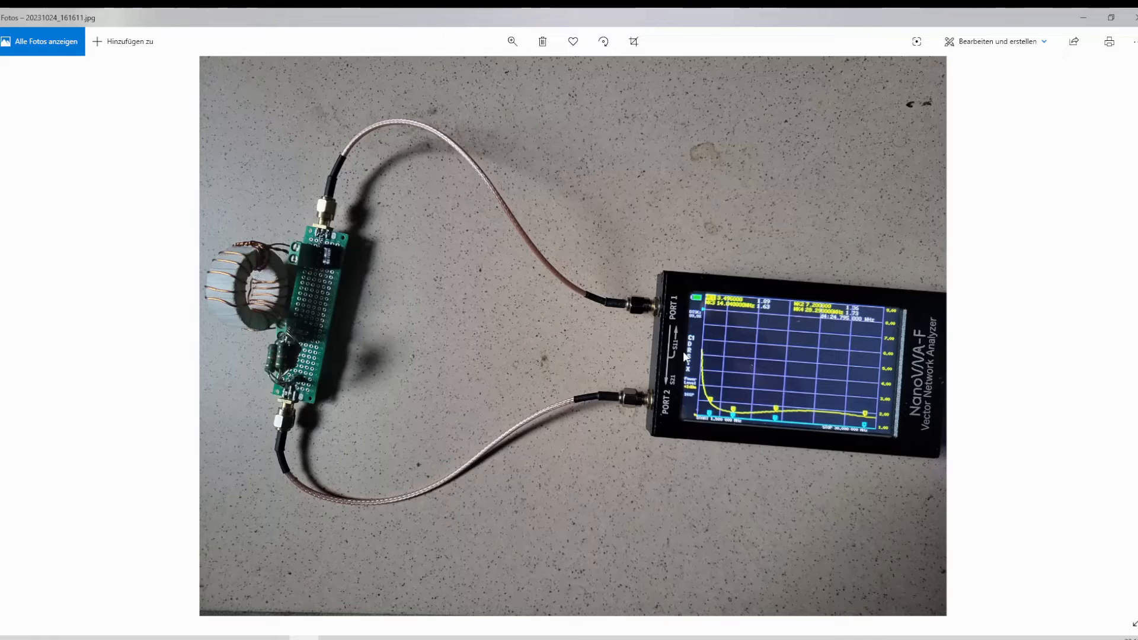
mouse_move(695, 321)
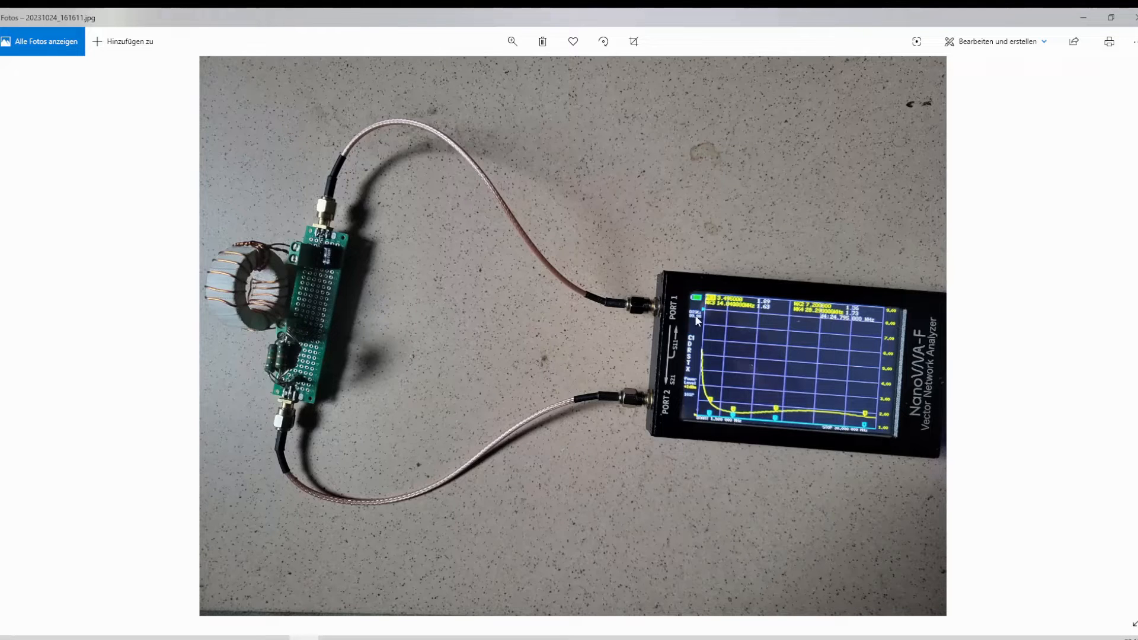
mouse_move(243, 272)
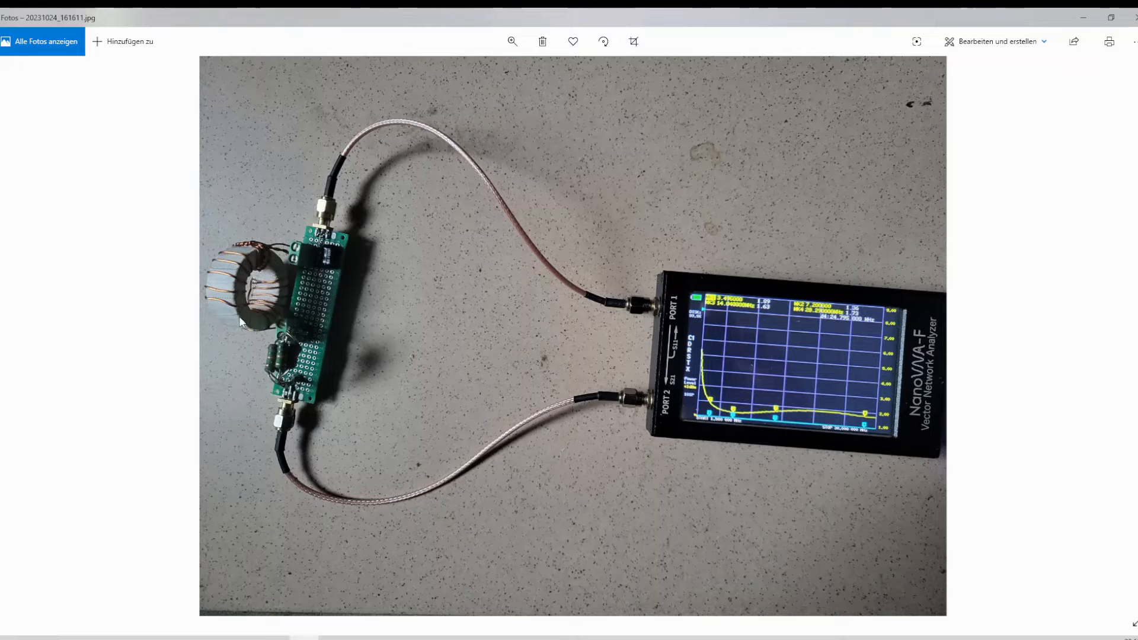
mouse_move(289, 282)
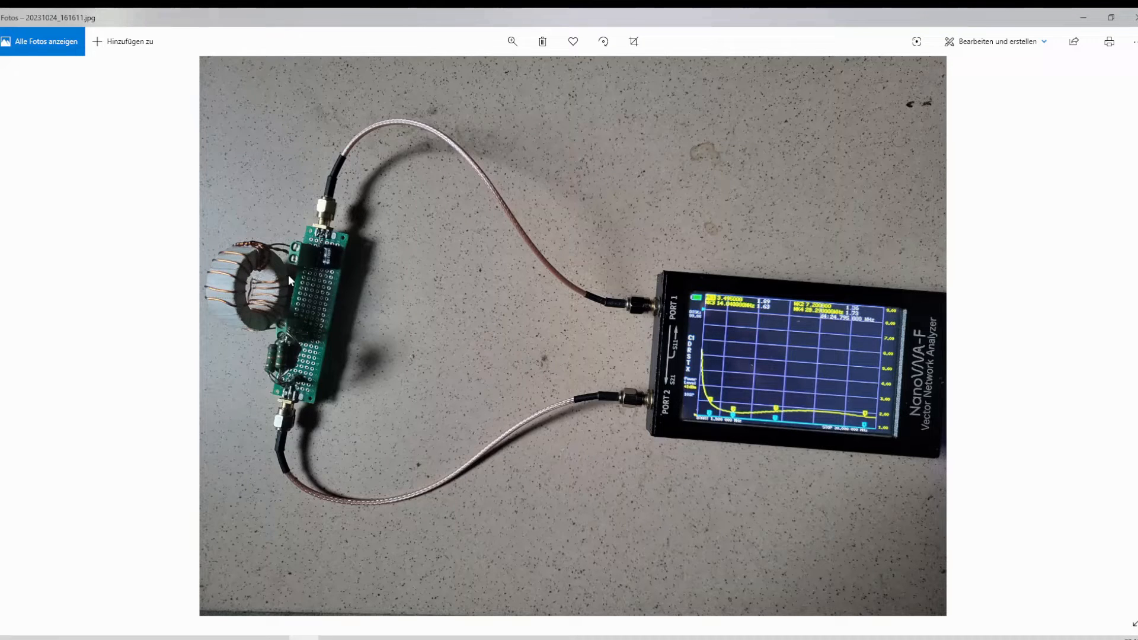
mouse_move(1119, 334)
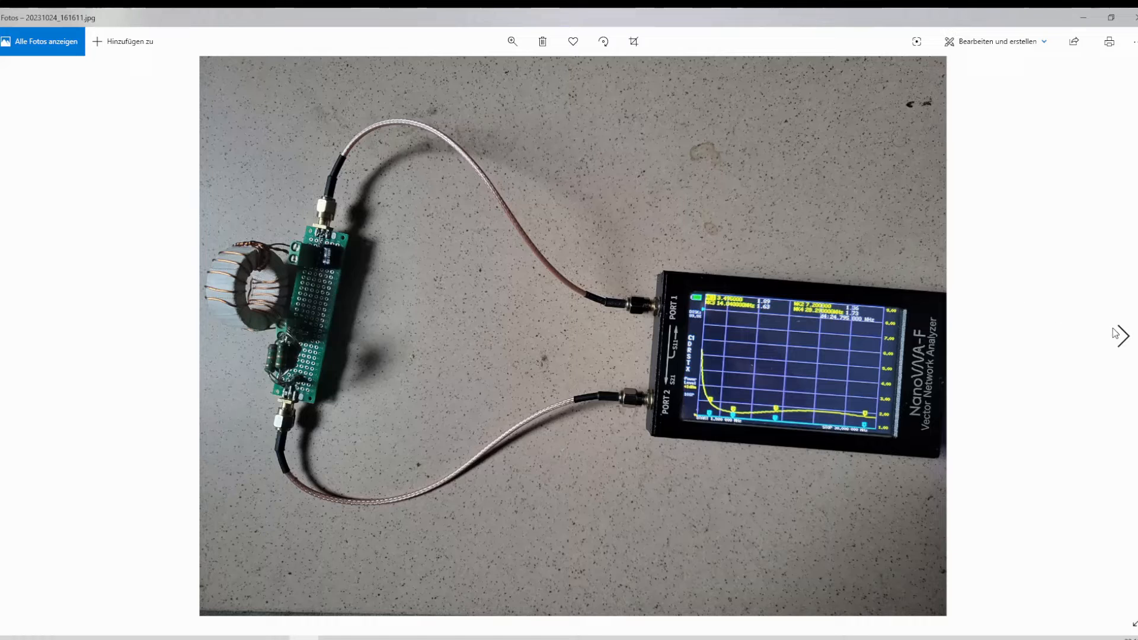
Advance through photos 162157 and 162336 to 20231024_162849 with the mounted toroid.
left_click(1119, 336)
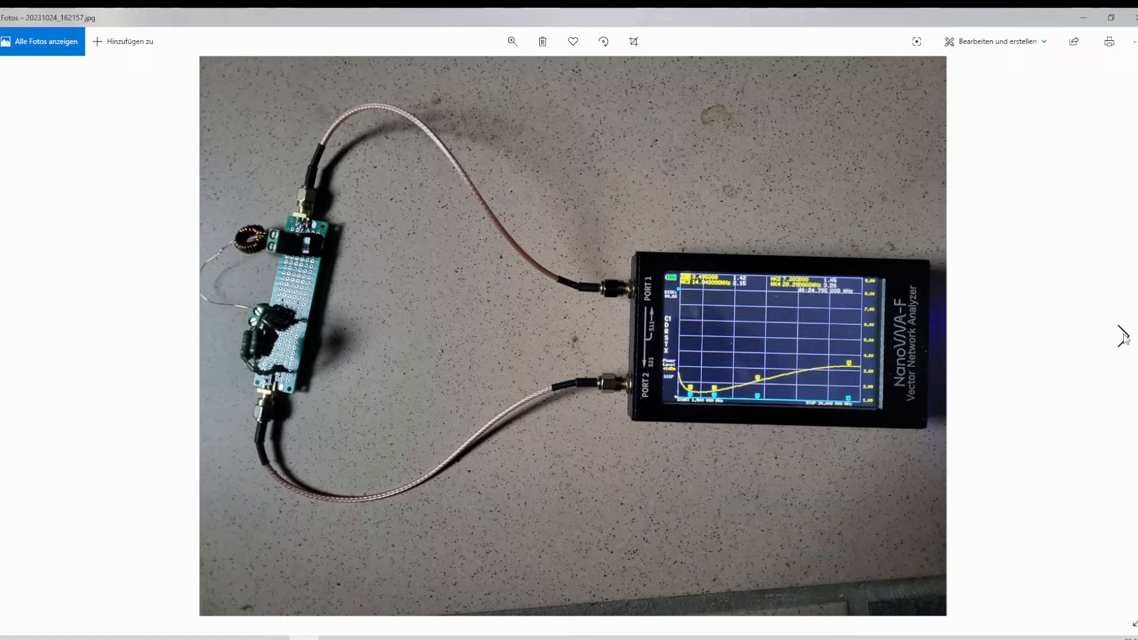
left_click(1122, 336)
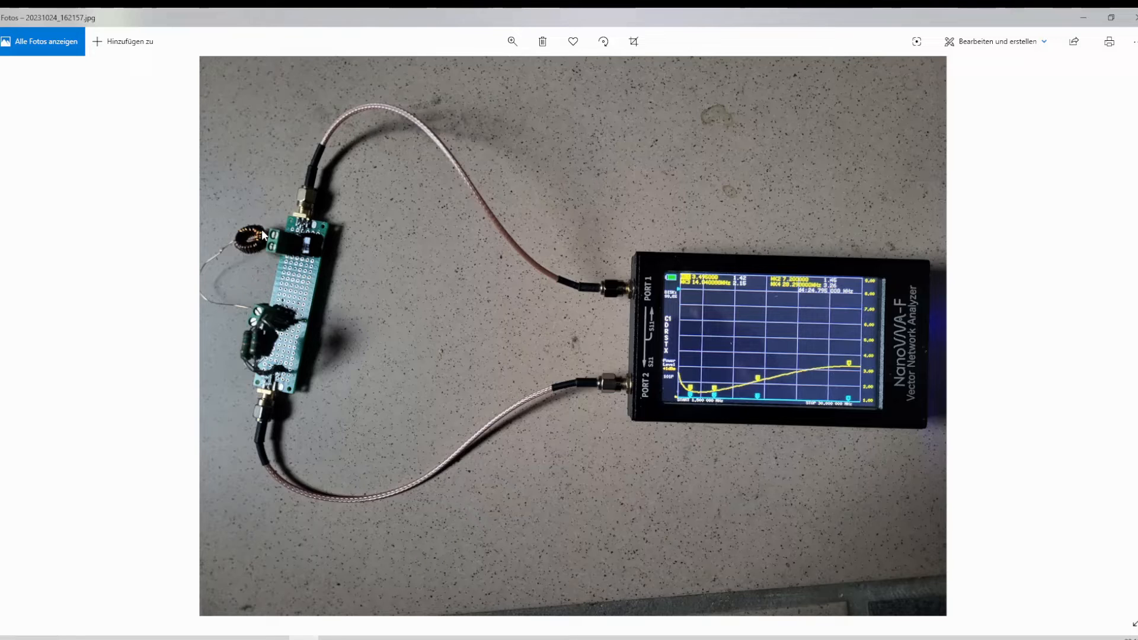
mouse_move(875, 153)
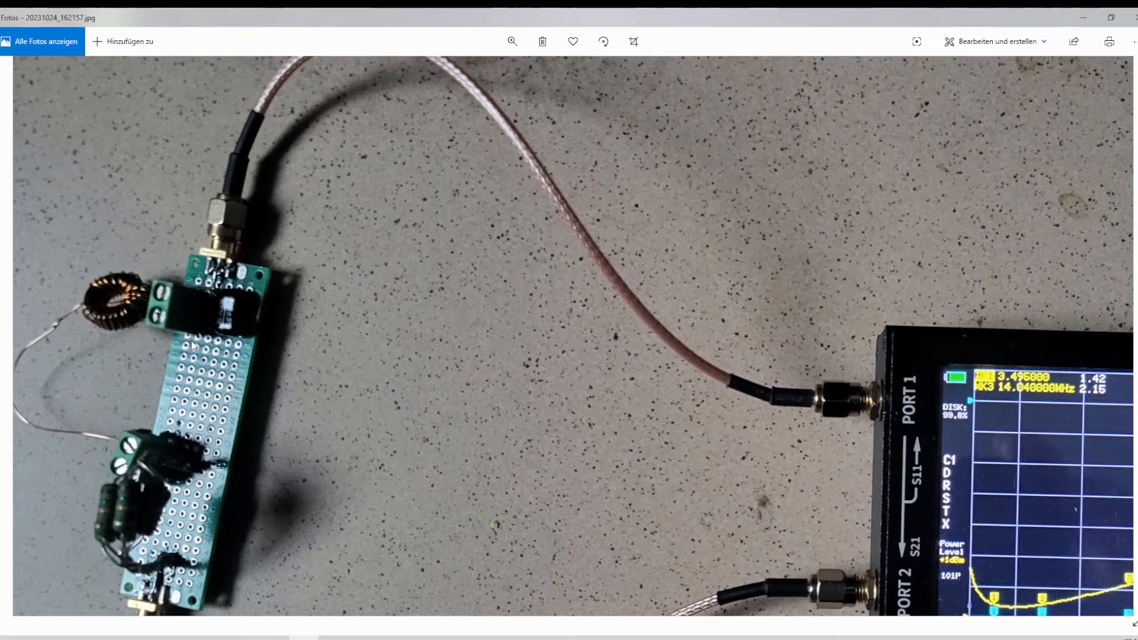
mouse_move(112, 286)
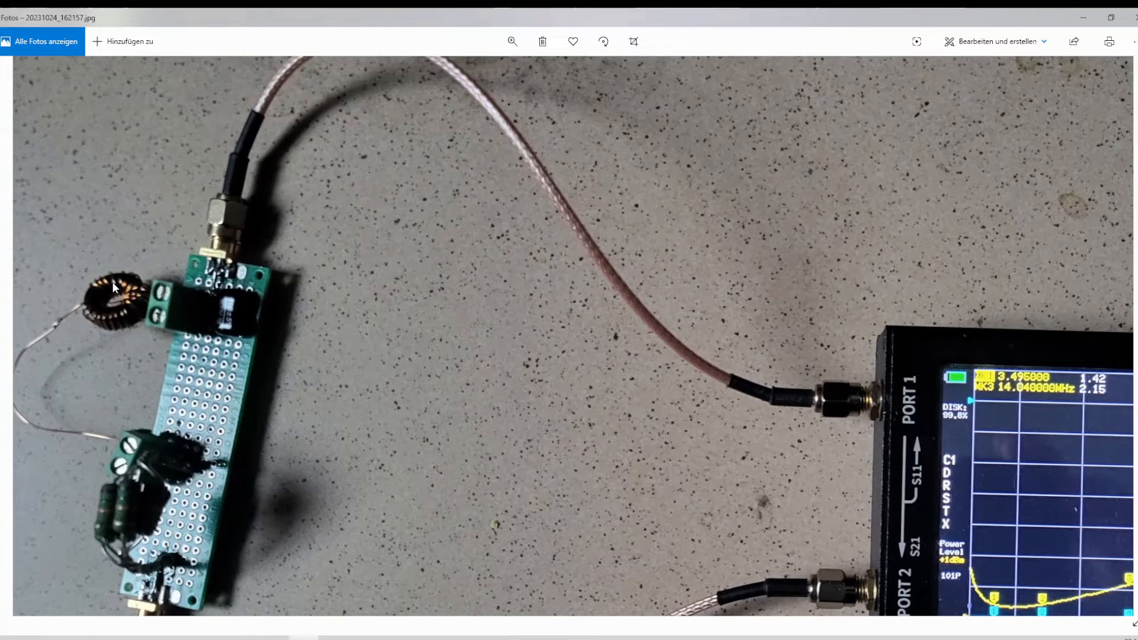
mouse_move(447, 316)
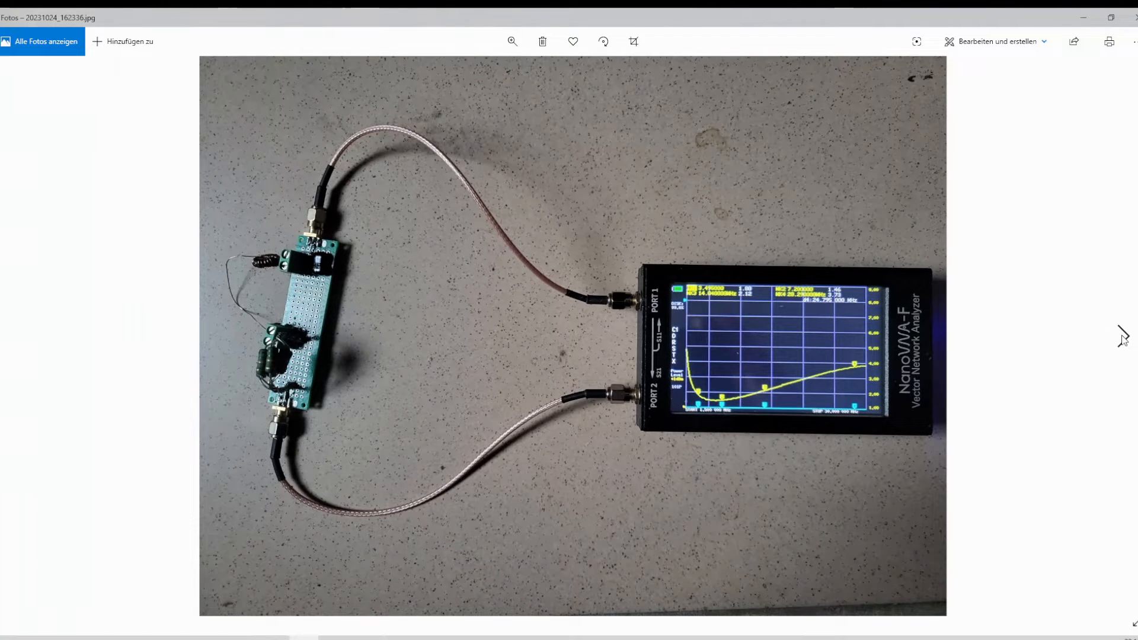
mouse_move(291, 268)
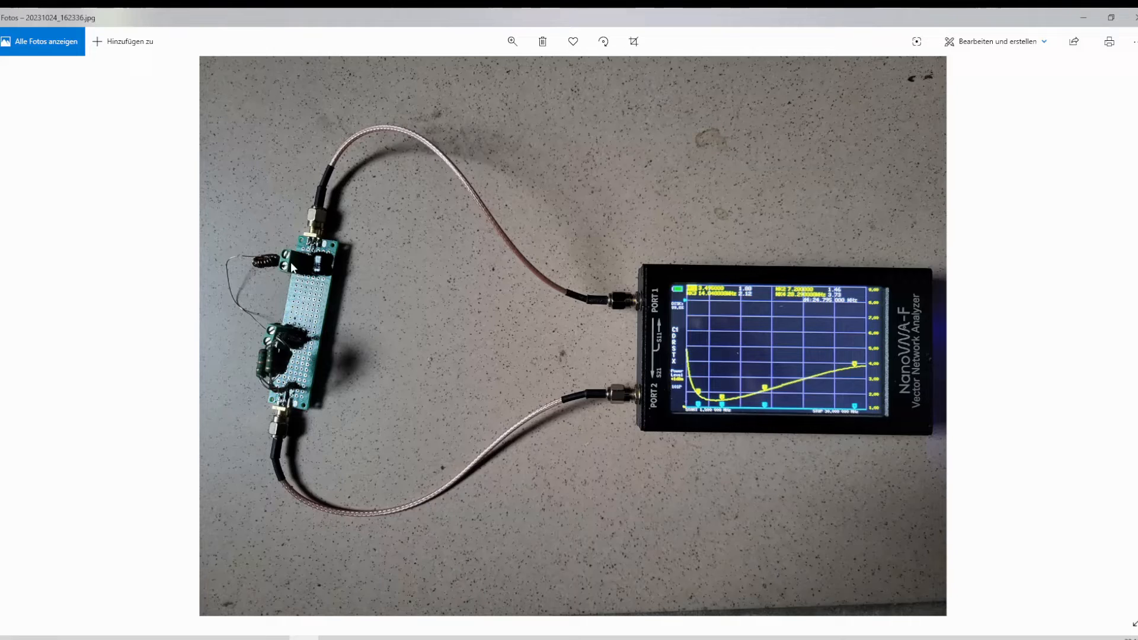
mouse_move(317, 274)
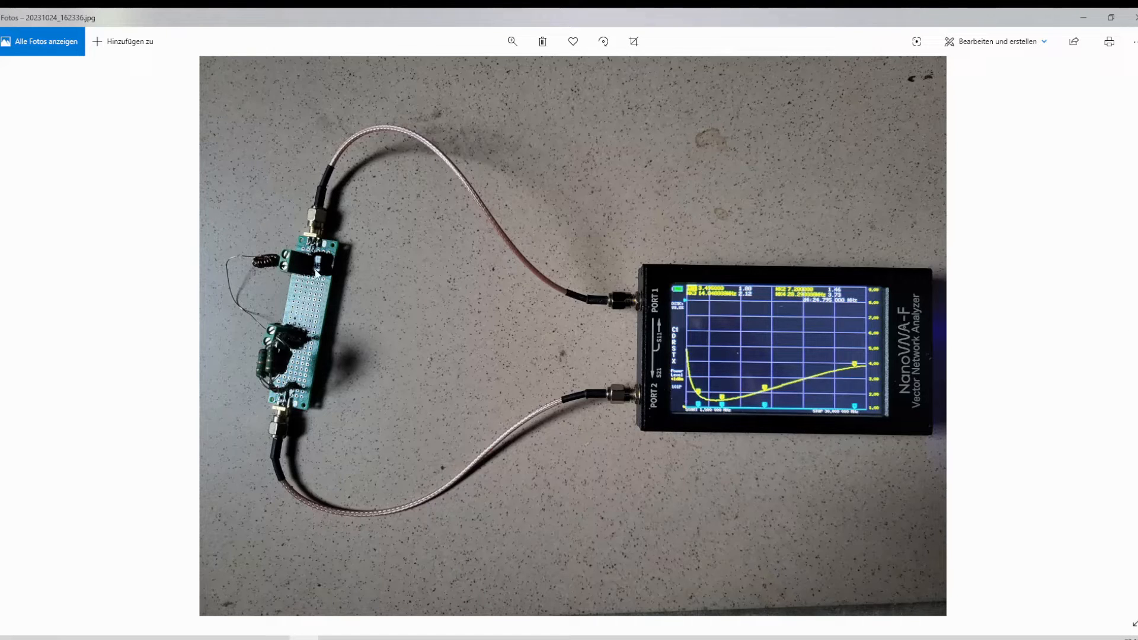
mouse_move(325, 258)
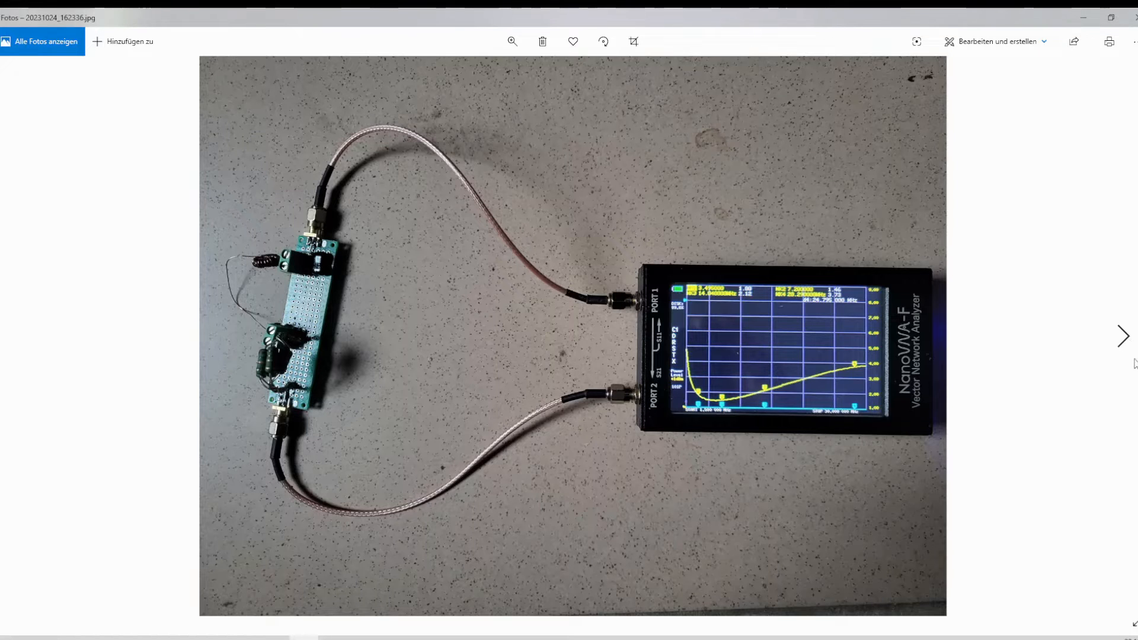
left_click(1121, 336)
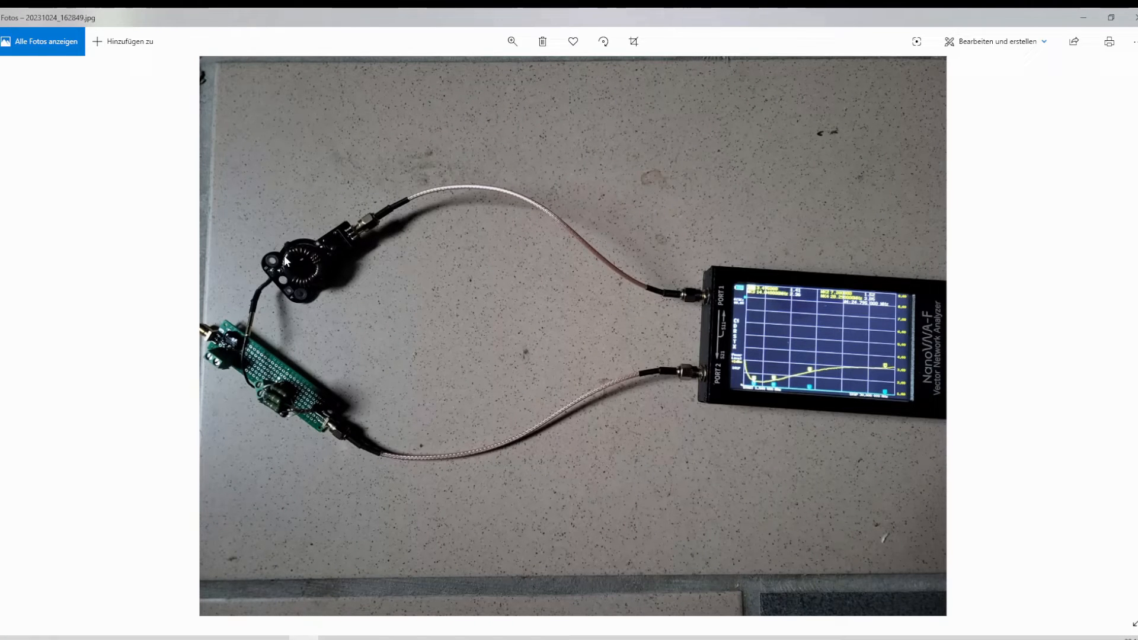
mouse_move(682, 245)
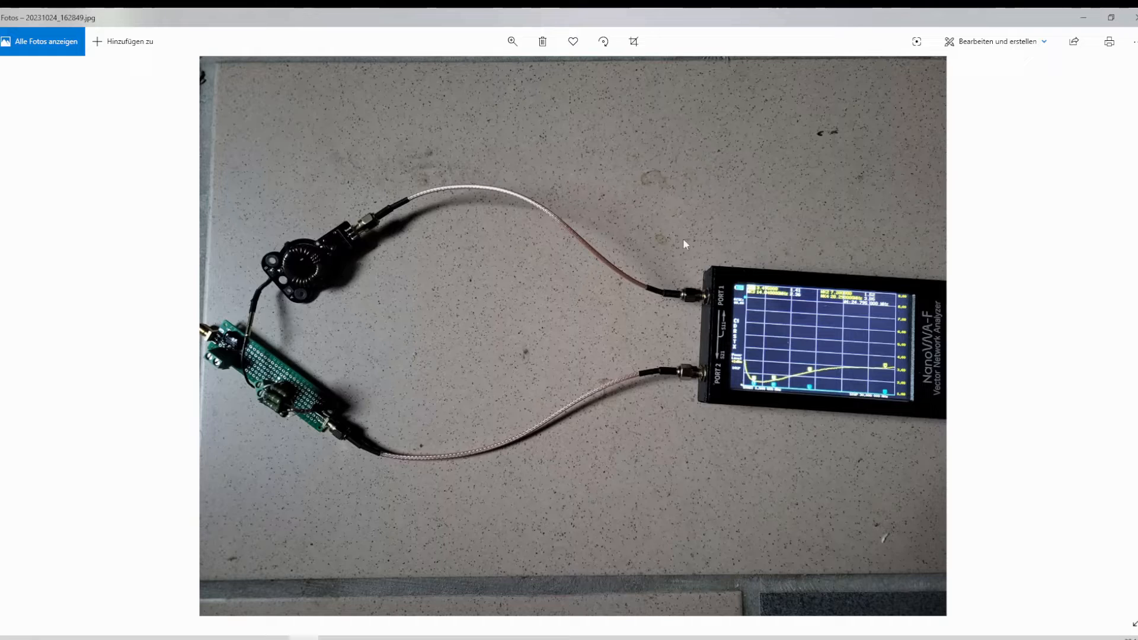
mouse_move(321, 246)
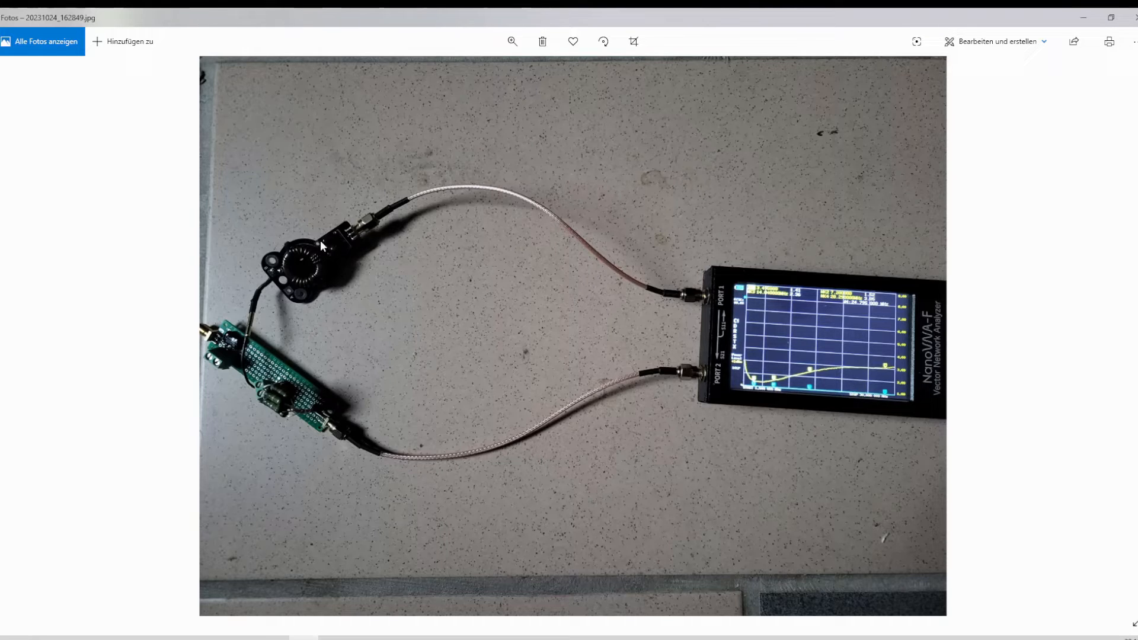
mouse_move(306, 255)
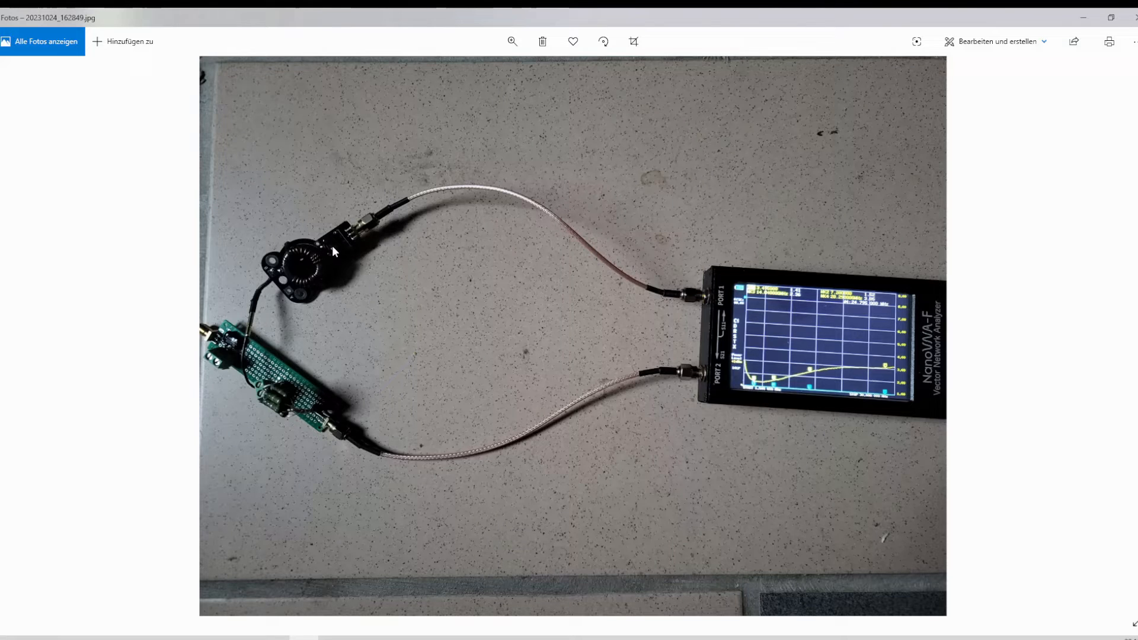
mouse_move(325, 247)
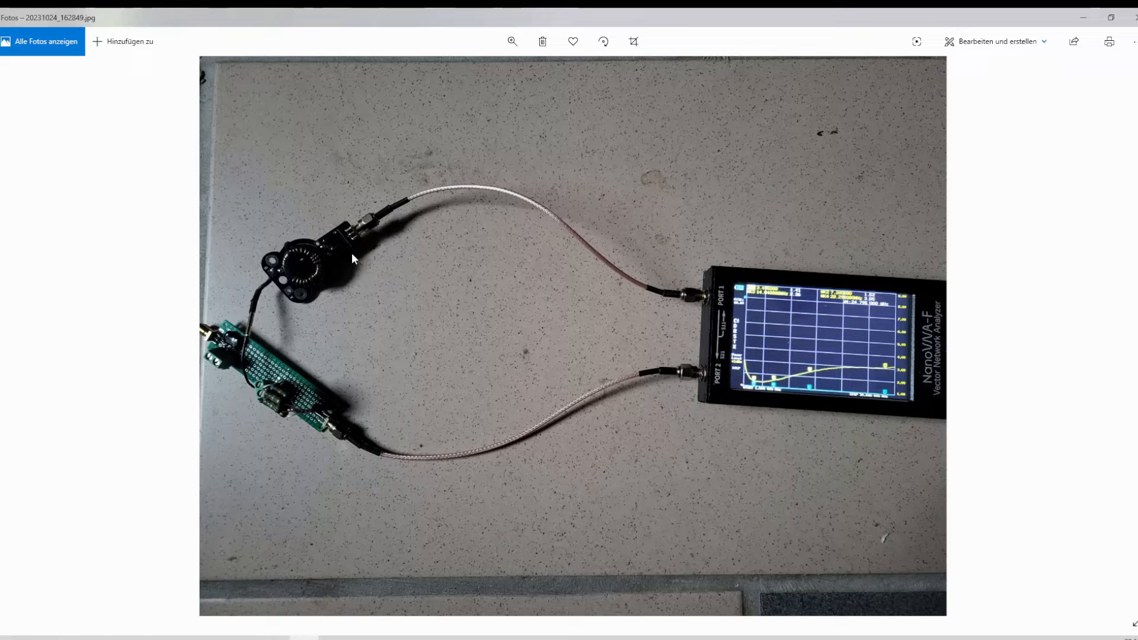
mouse_move(326, 238)
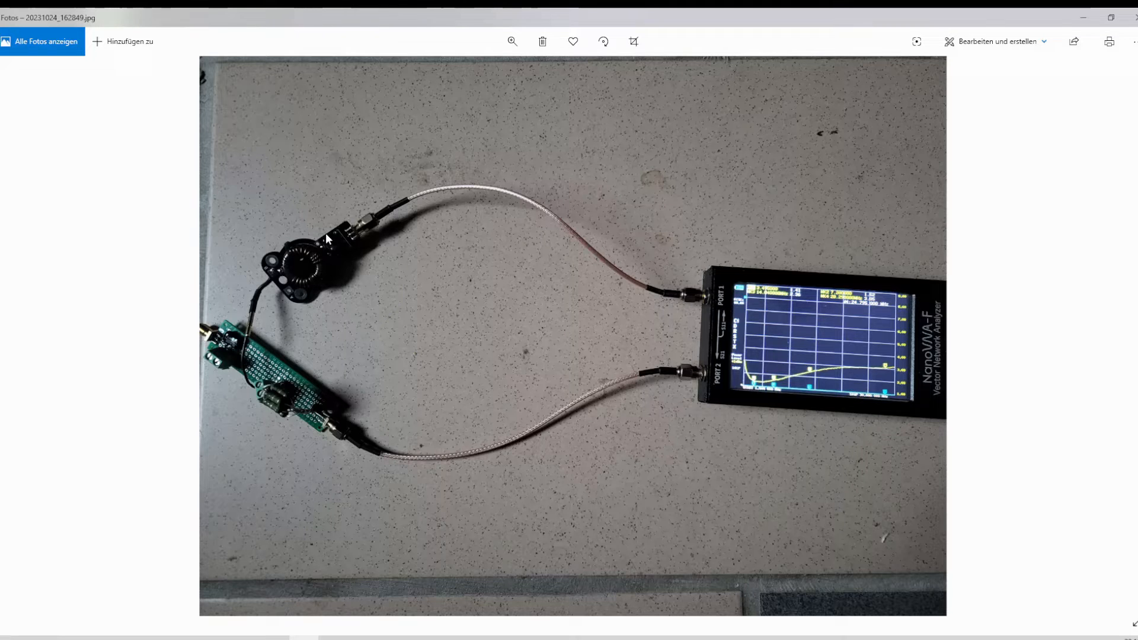
mouse_move(249, 341)
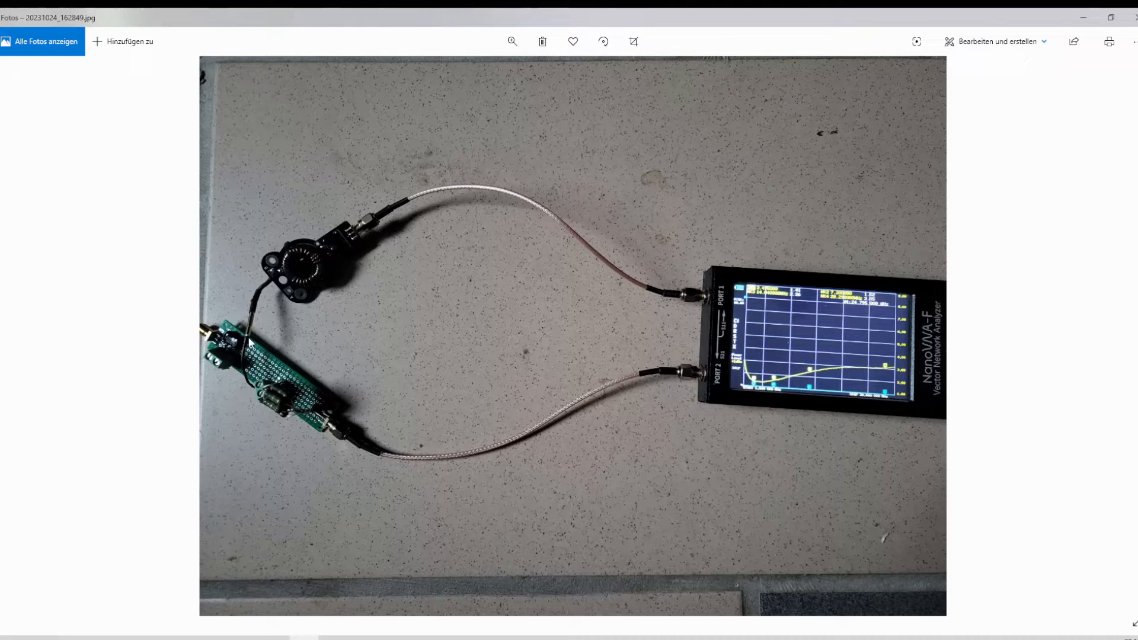
mouse_move(352, 433)
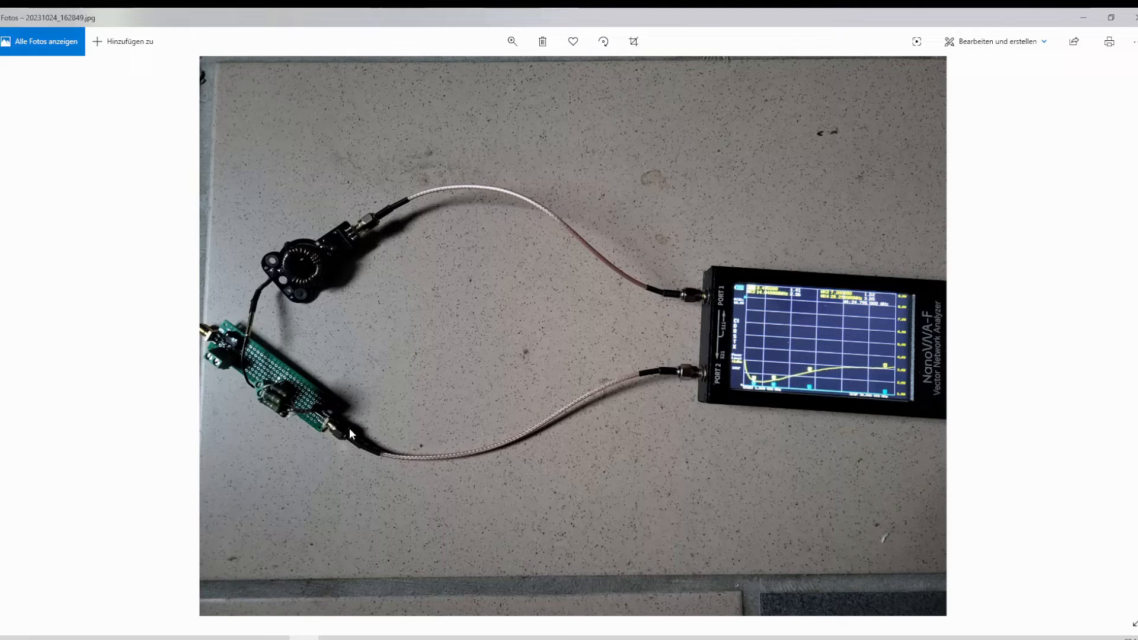
mouse_move(279, 275)
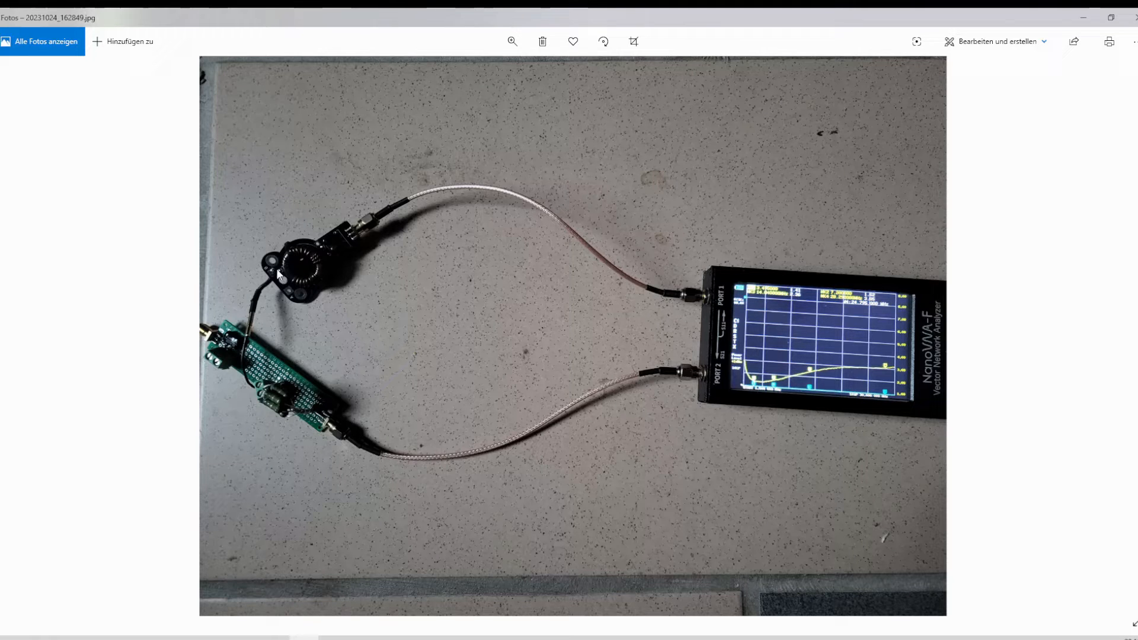
mouse_move(232, 355)
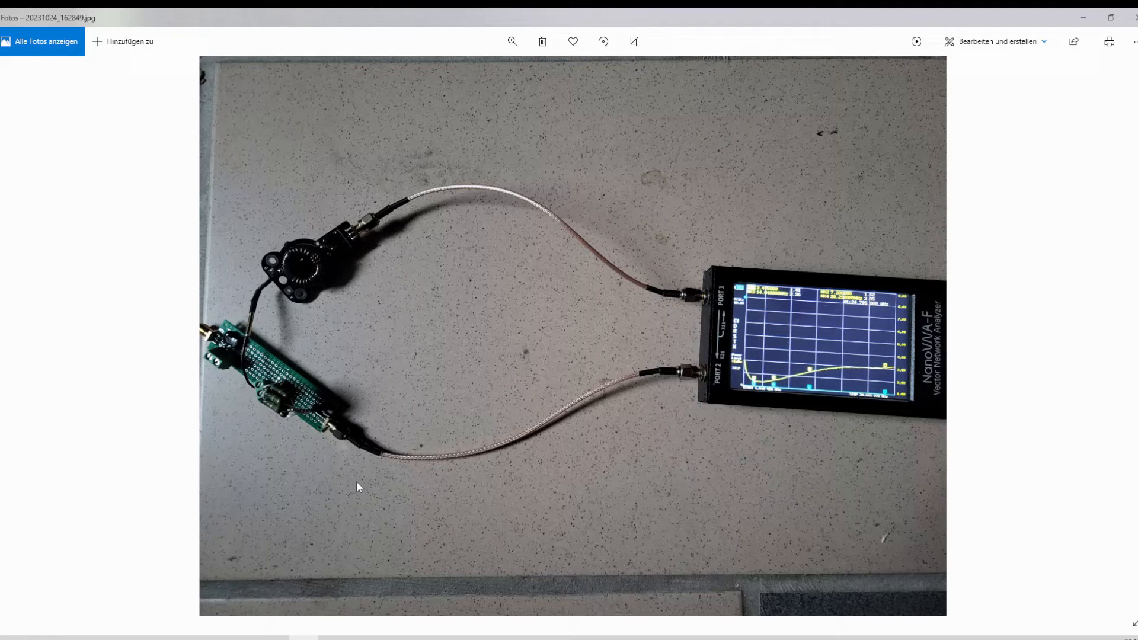
mouse_move(1121, 336)
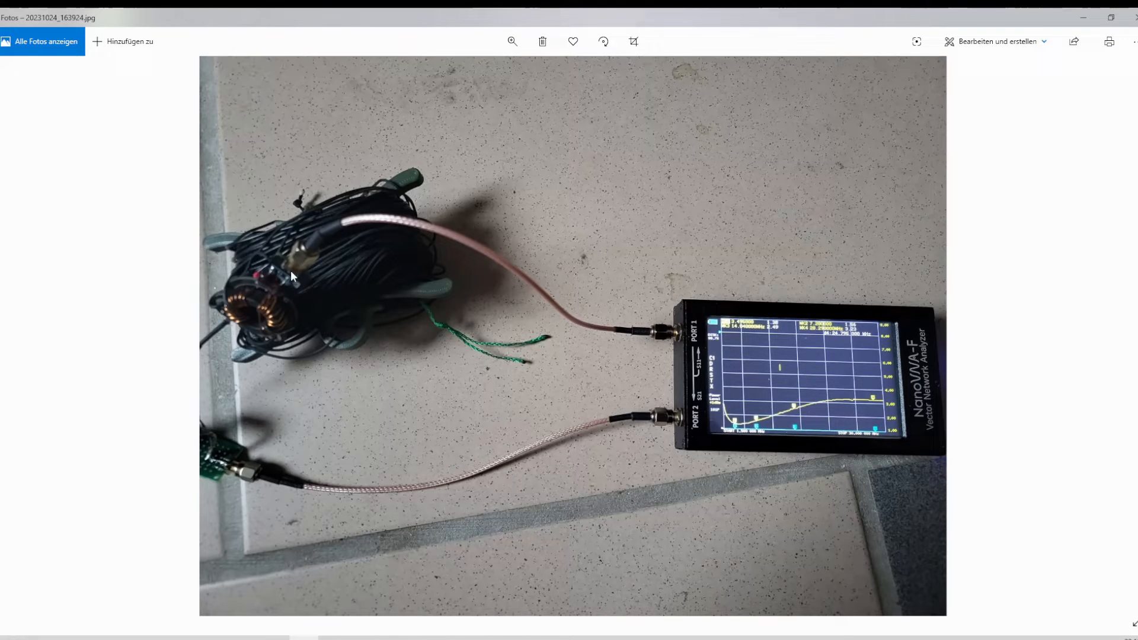
mouse_move(254, 332)
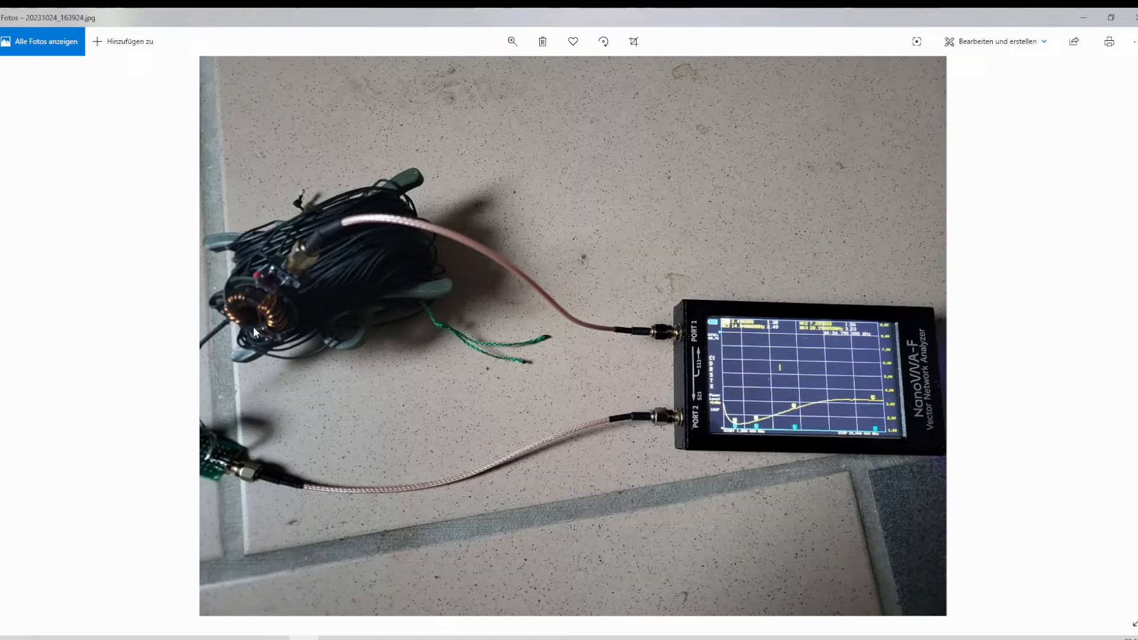
mouse_move(282, 259)
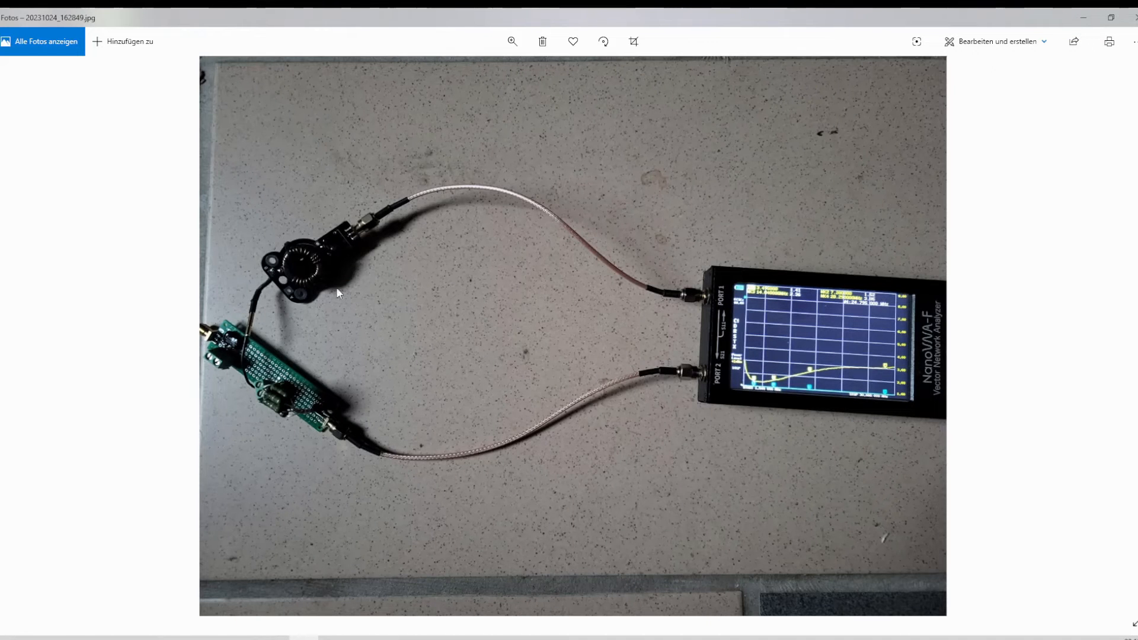
mouse_move(317, 261)
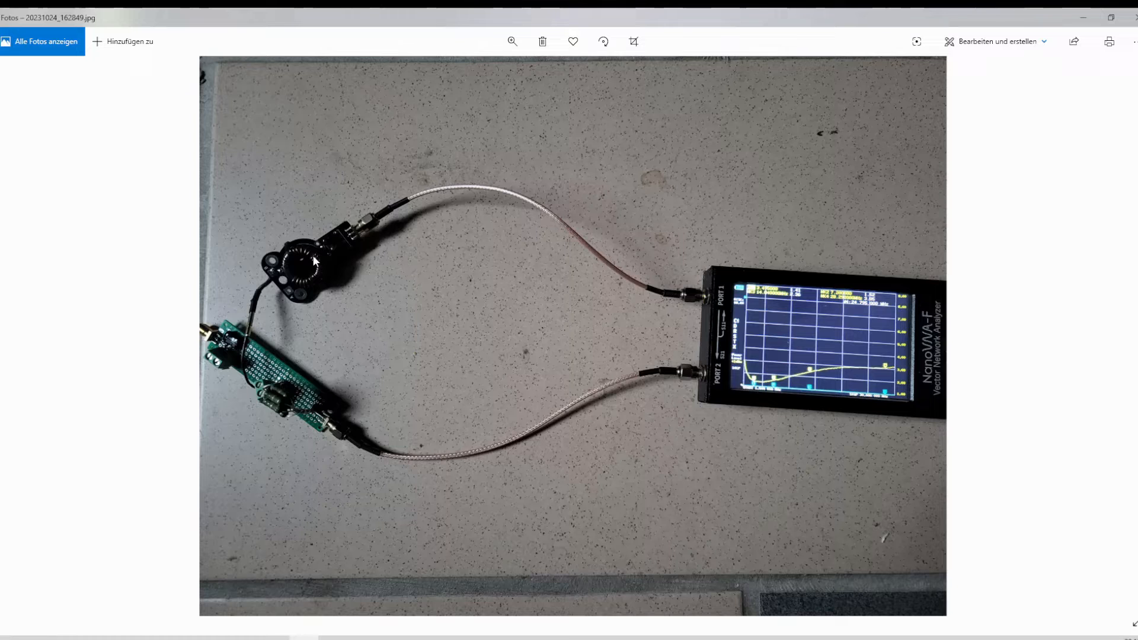
mouse_move(322, 271)
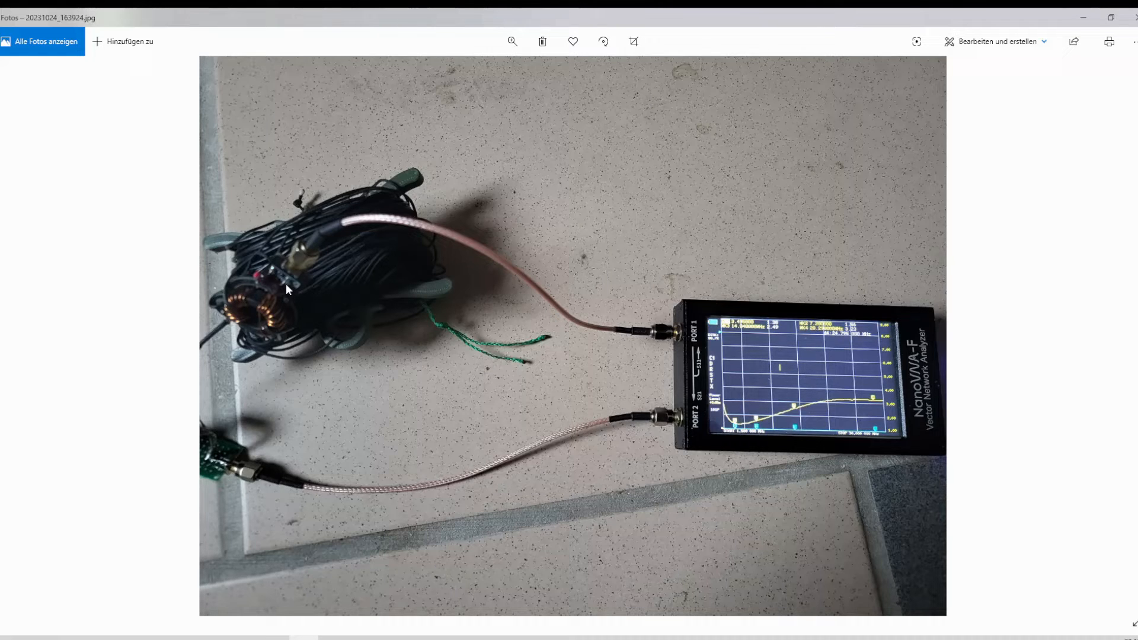
mouse_move(266, 309)
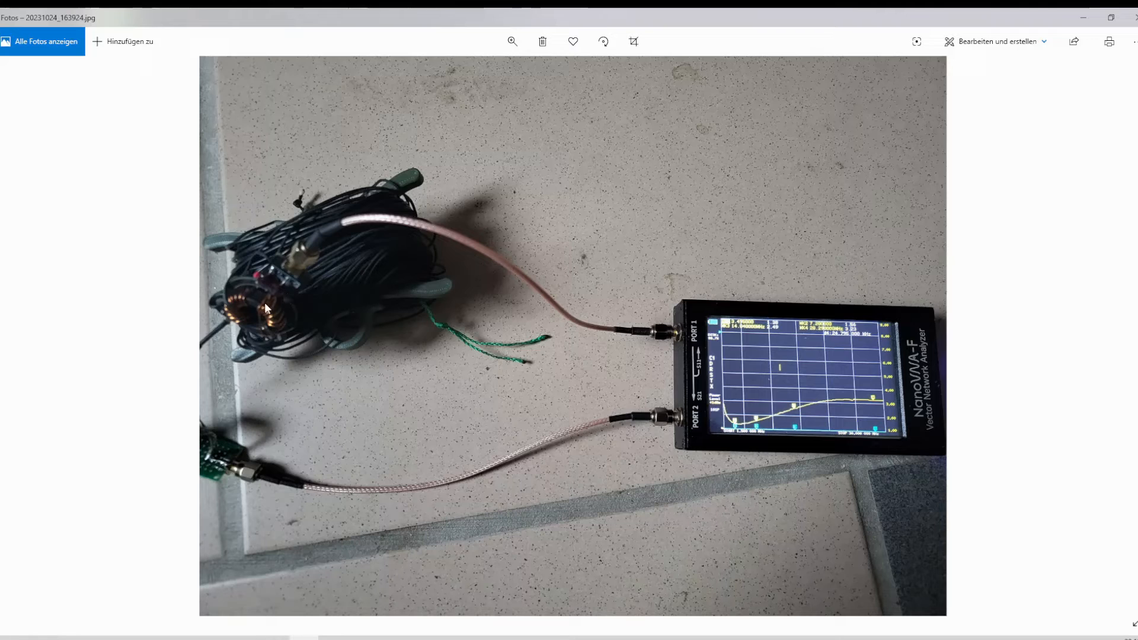
mouse_move(289, 304)
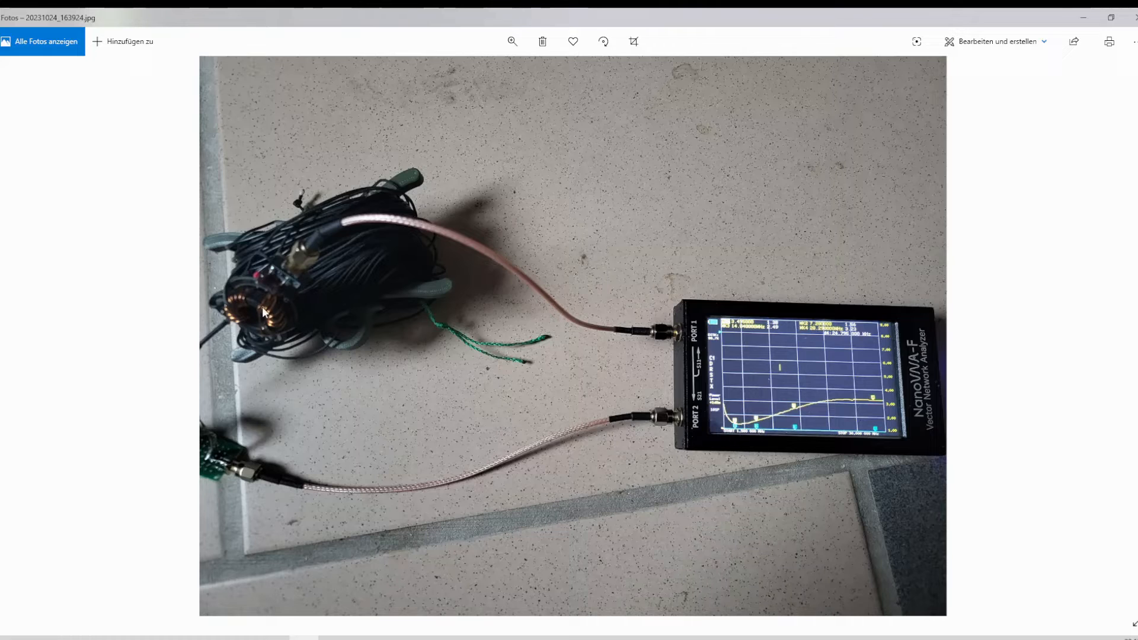
mouse_move(630, 310)
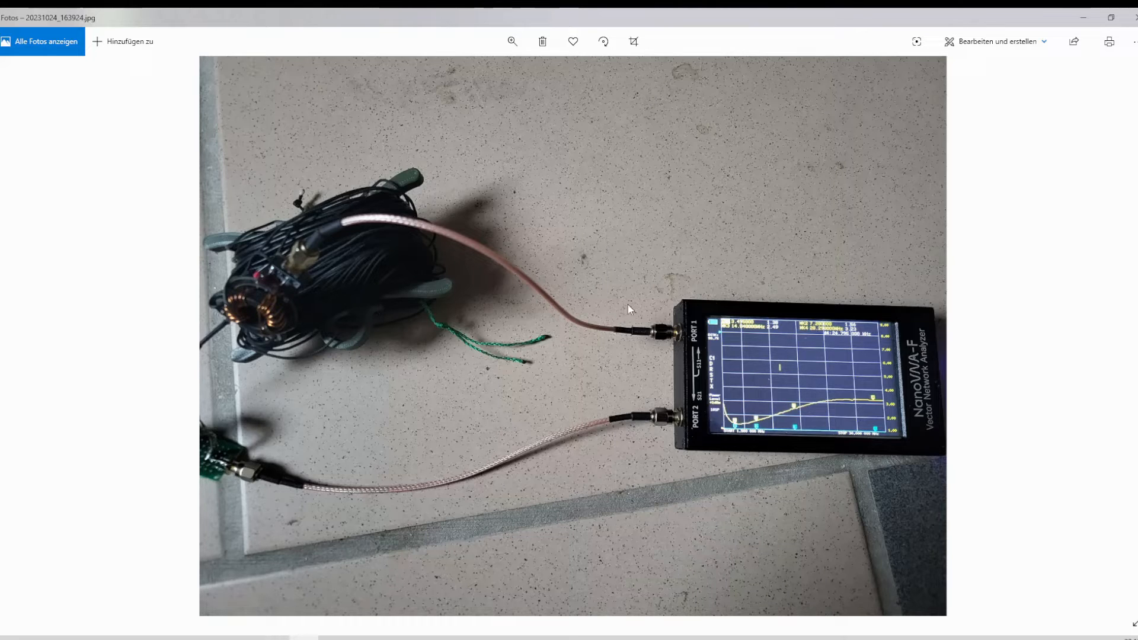
mouse_move(274, 321)
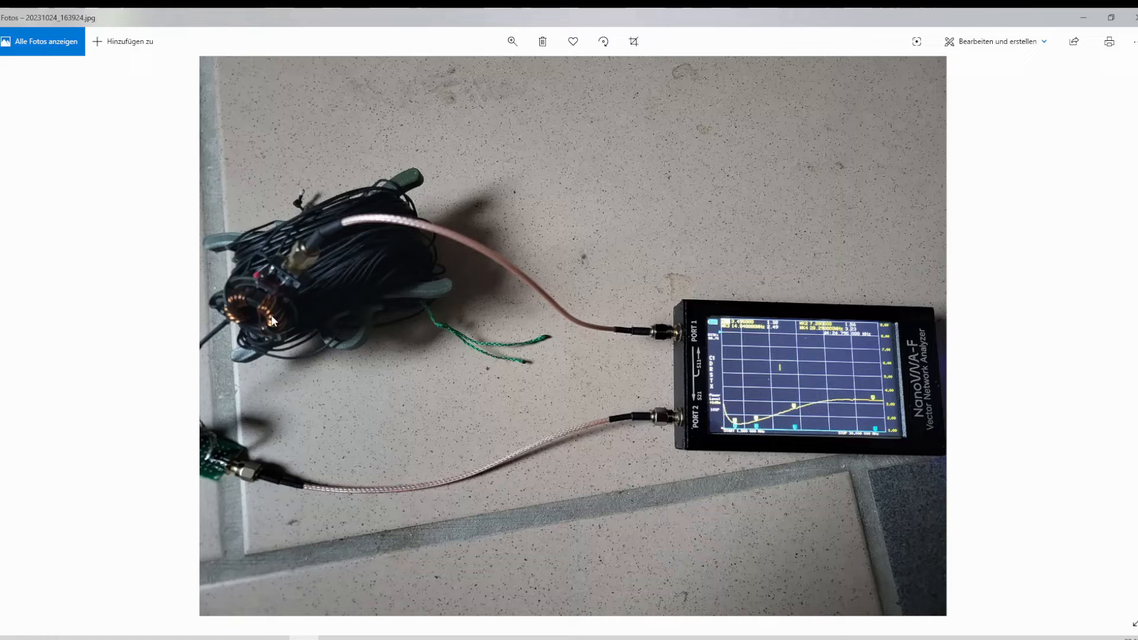
mouse_move(815, 393)
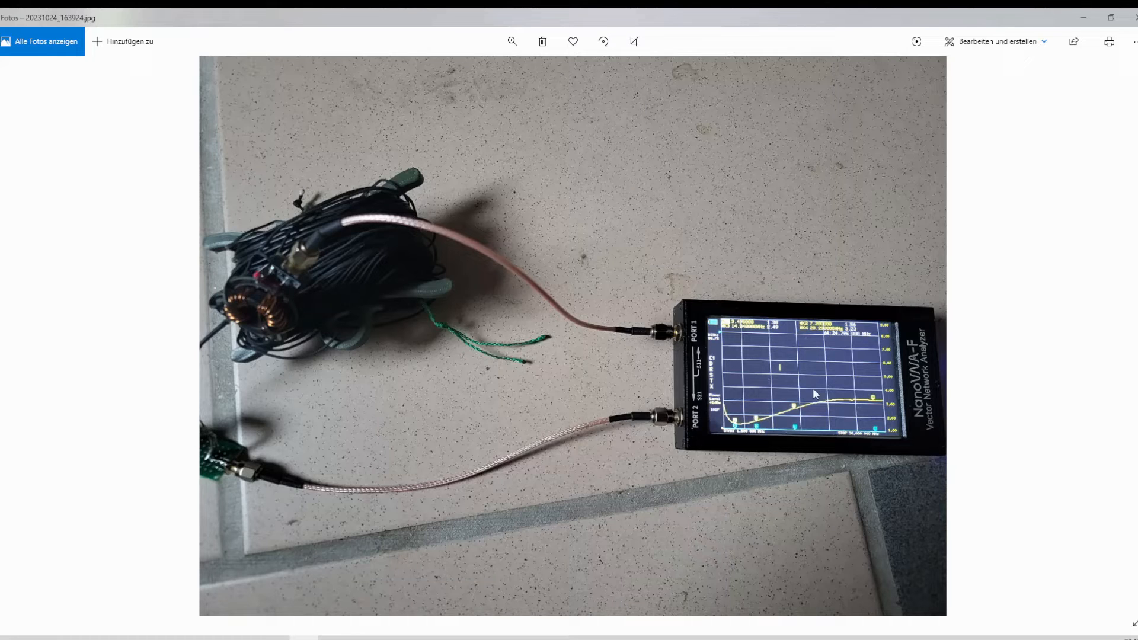
mouse_move(423, 320)
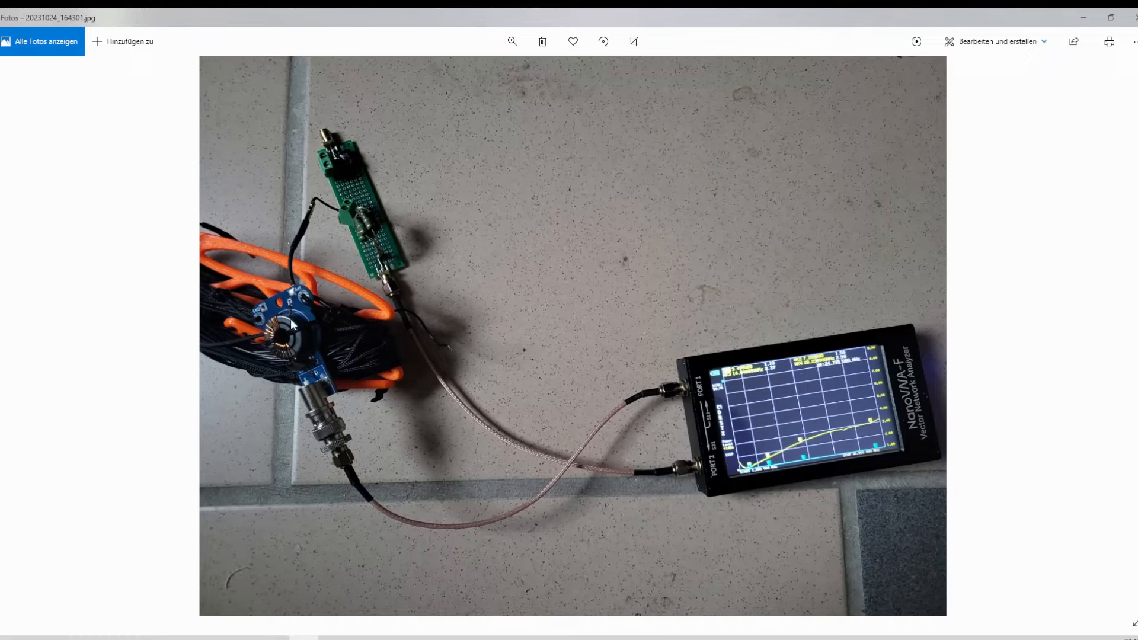
mouse_move(284, 363)
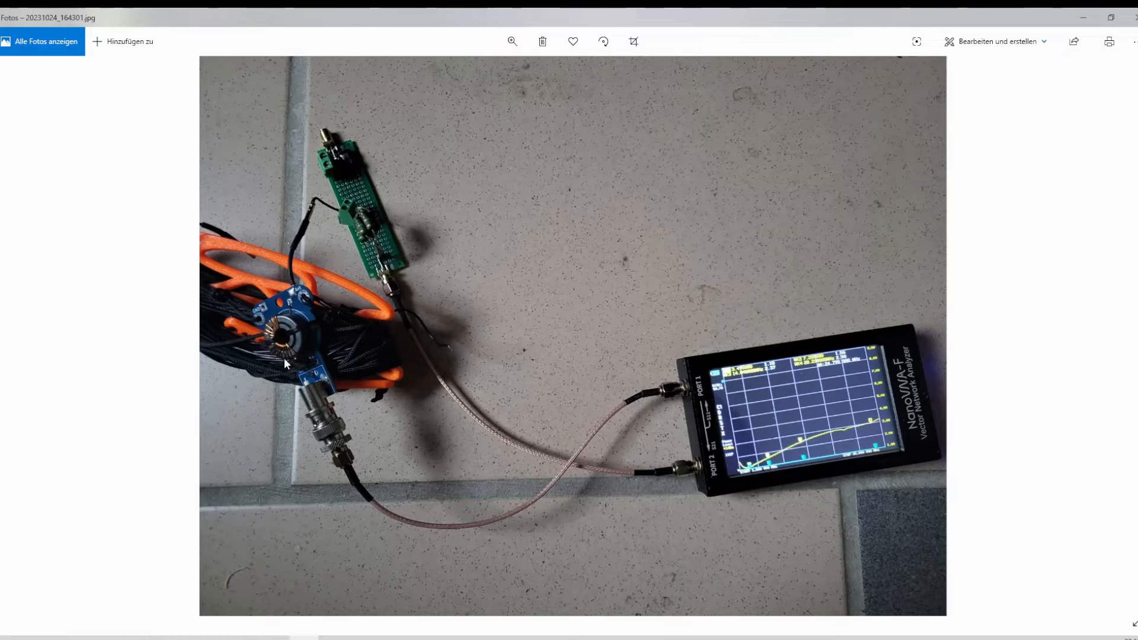
mouse_move(297, 330)
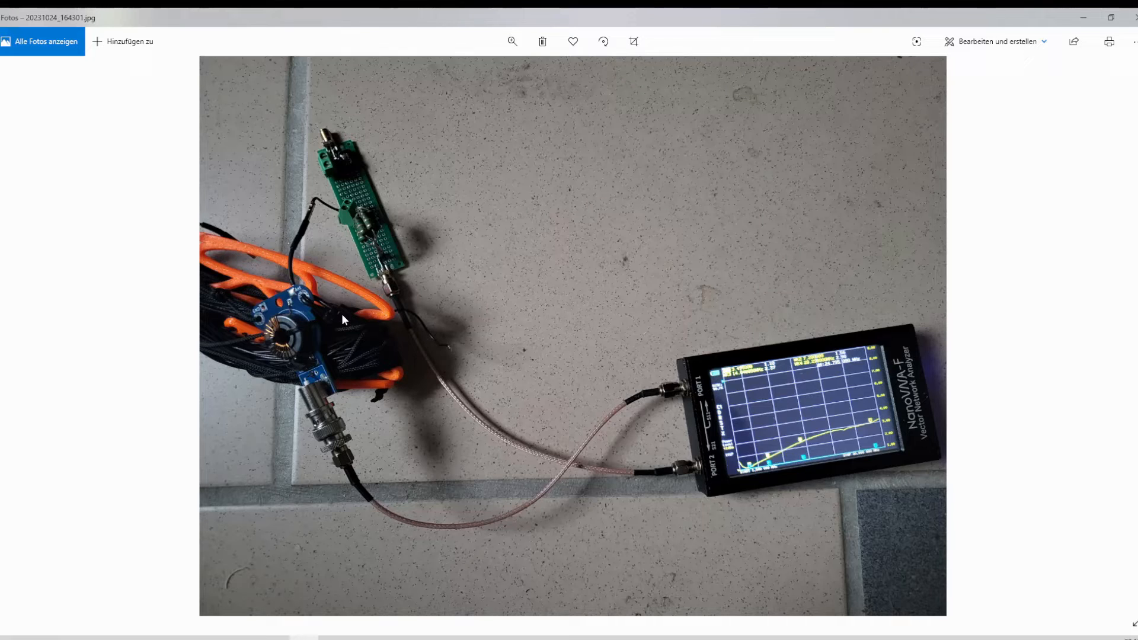
mouse_move(287, 329)
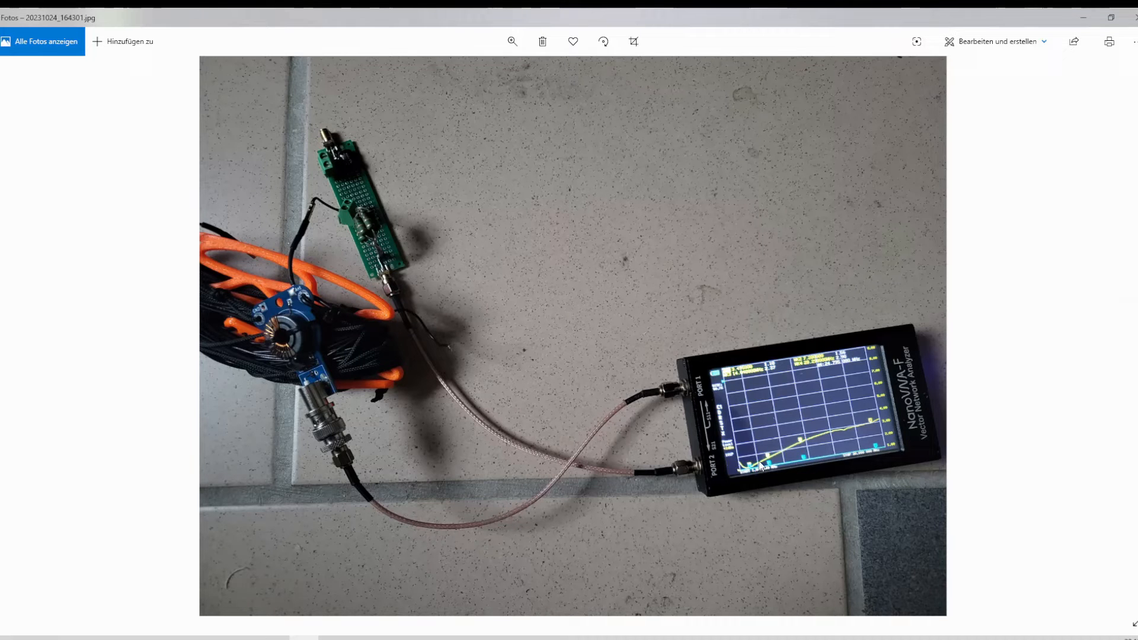
mouse_move(1124, 336)
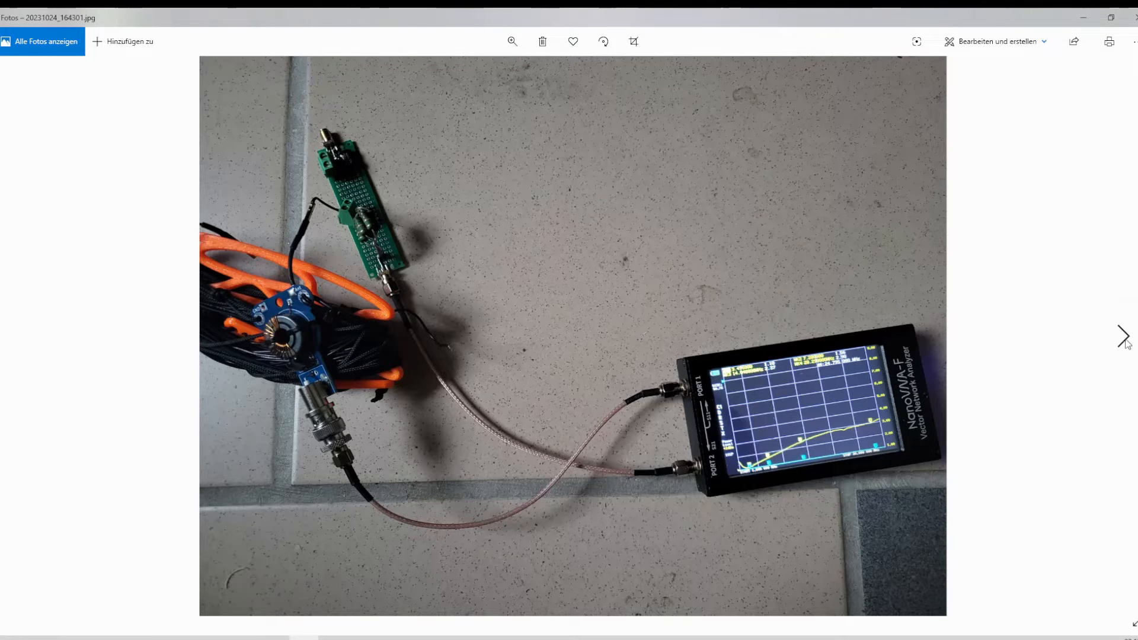
left_click(1121, 336)
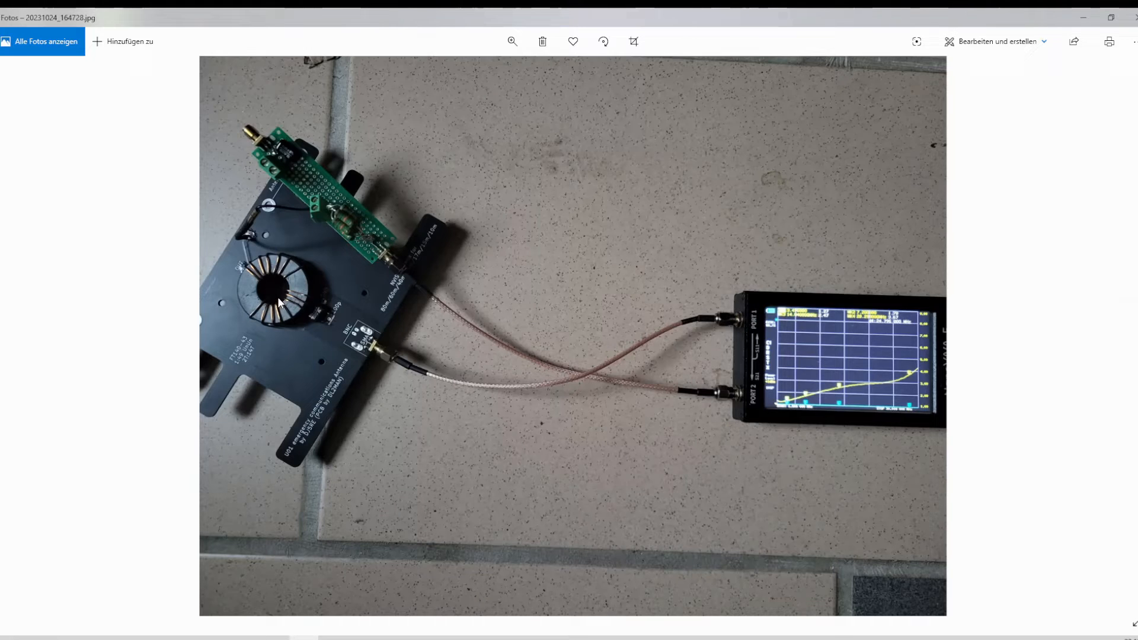
mouse_move(296, 282)
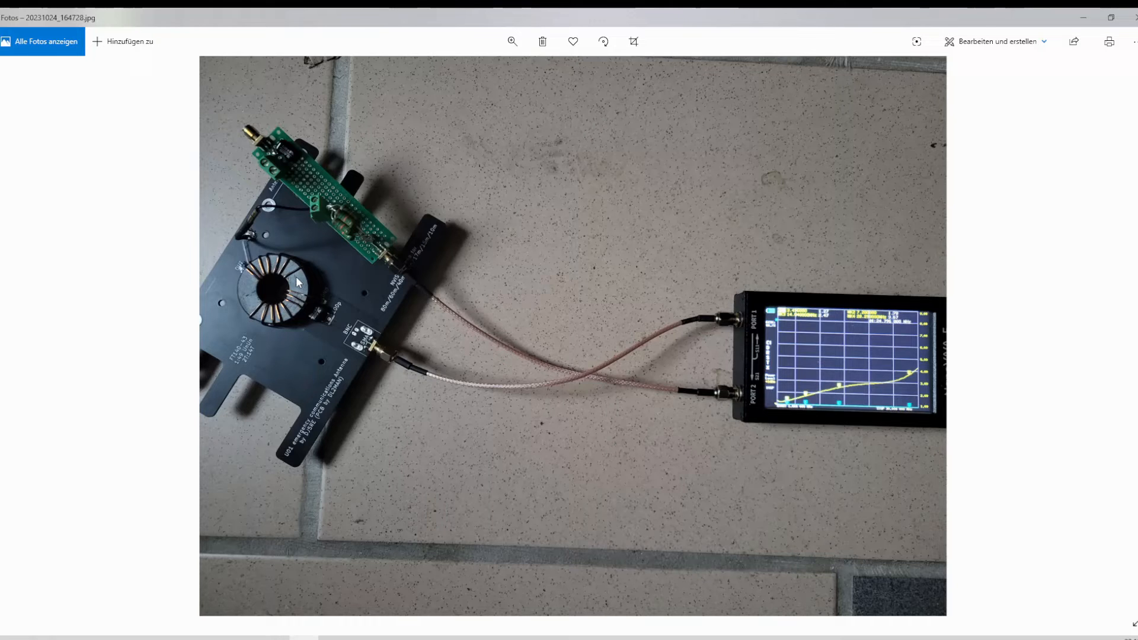
mouse_move(249, 292)
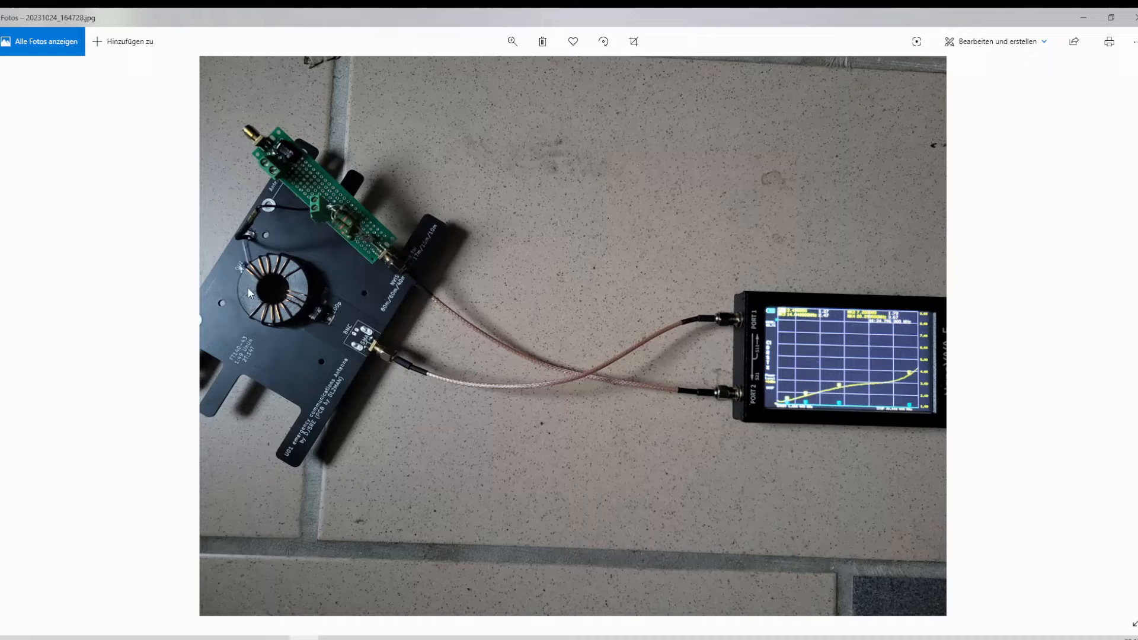
mouse_move(279, 273)
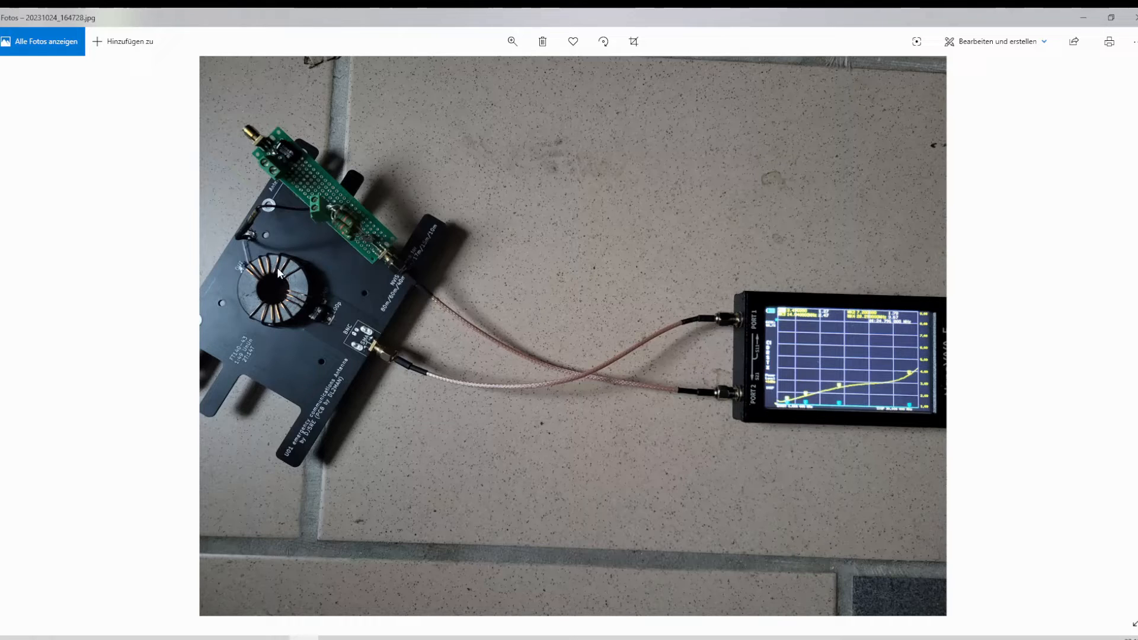
mouse_move(227, 271)
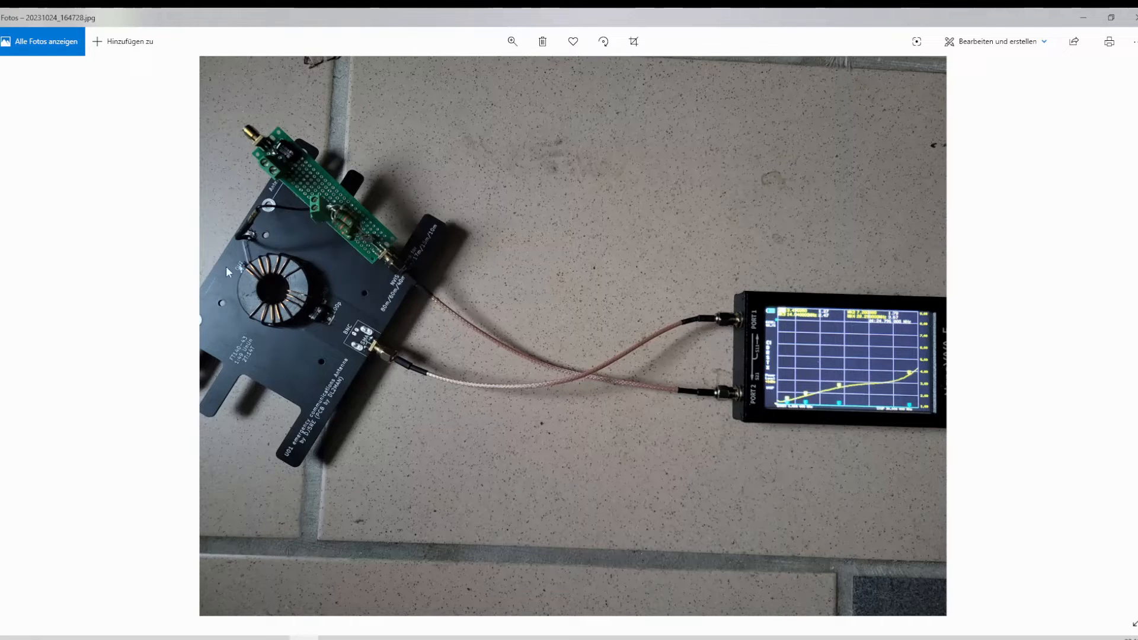
mouse_move(285, 274)
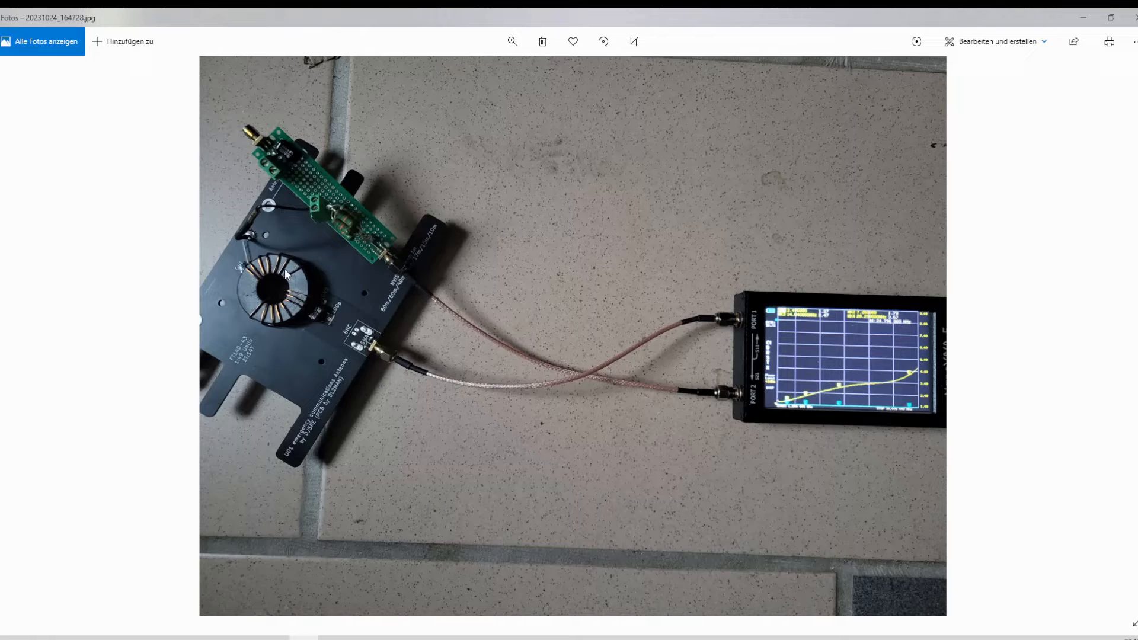
mouse_move(274, 306)
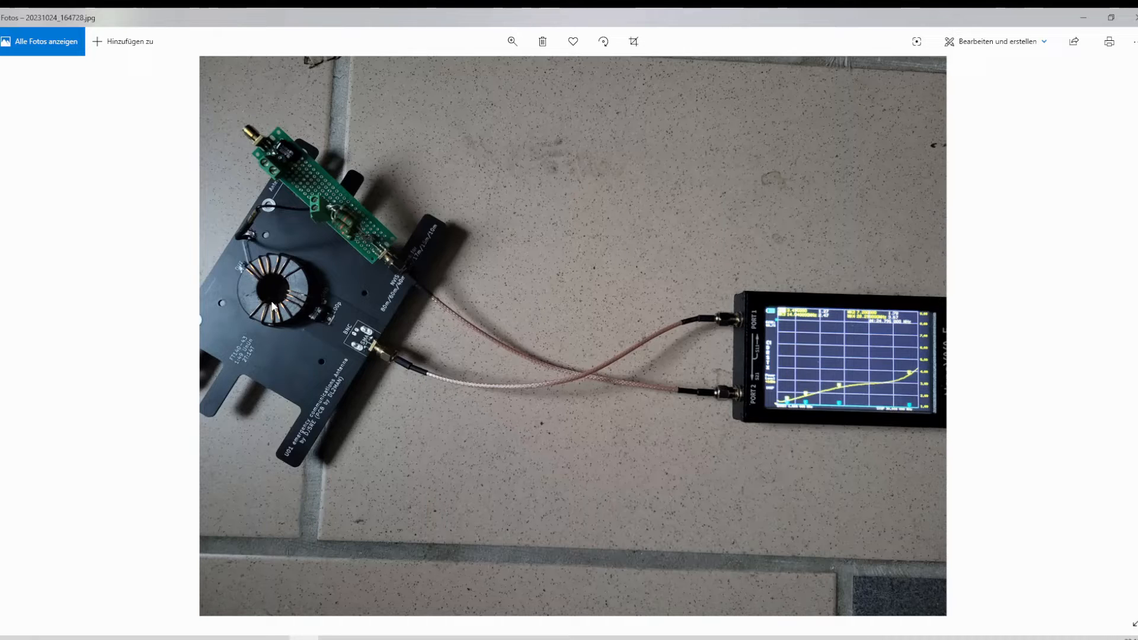
mouse_move(283, 241)
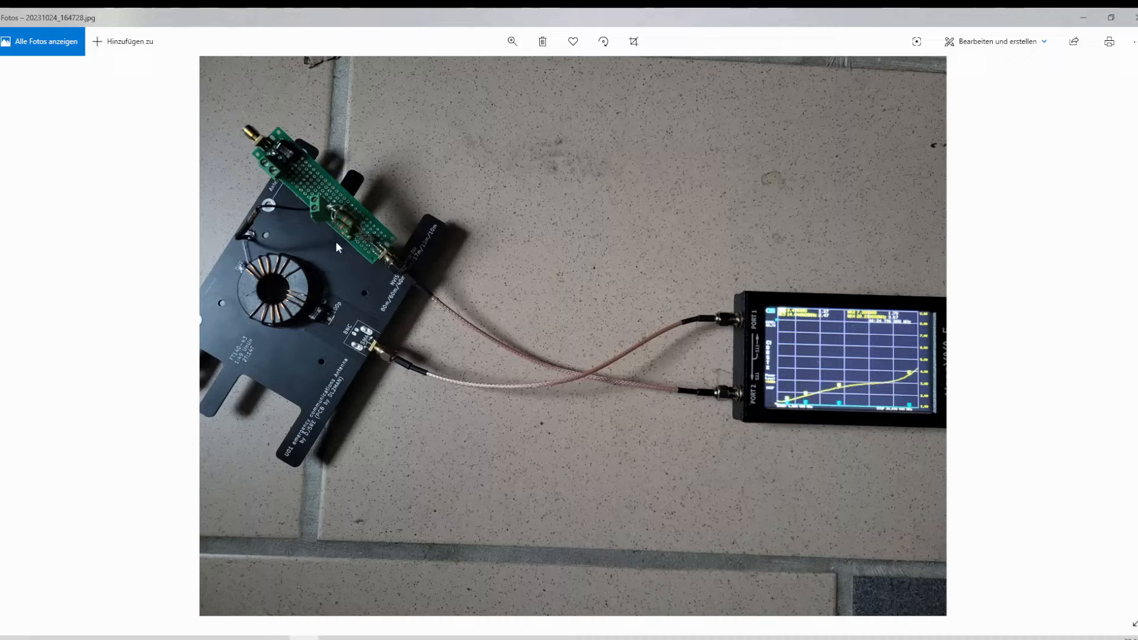
mouse_move(341, 259)
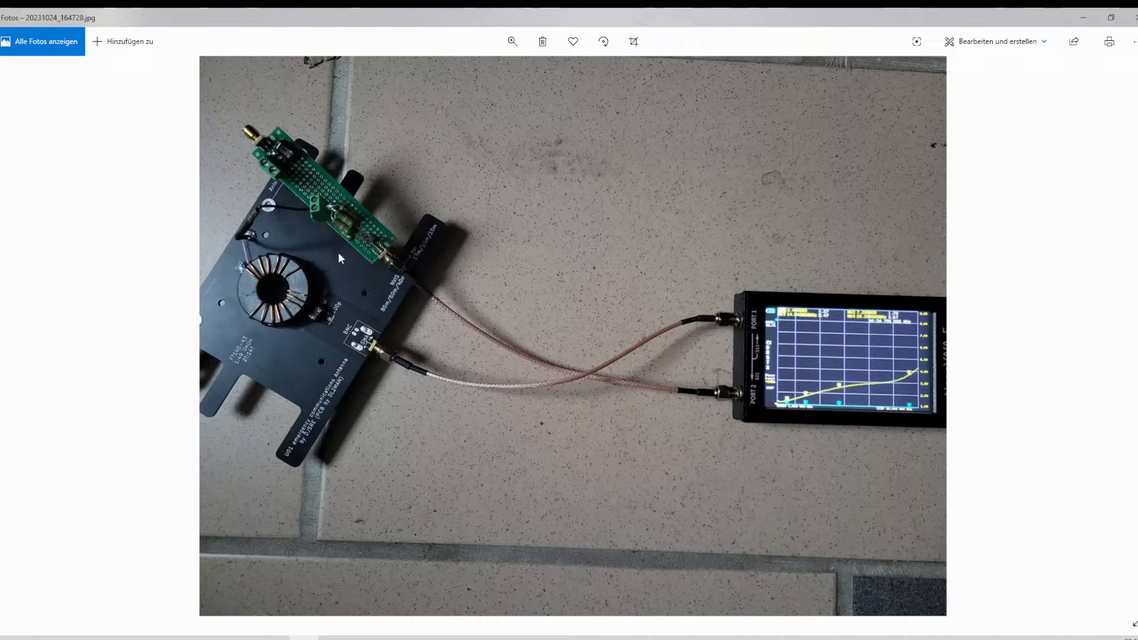
mouse_move(319, 206)
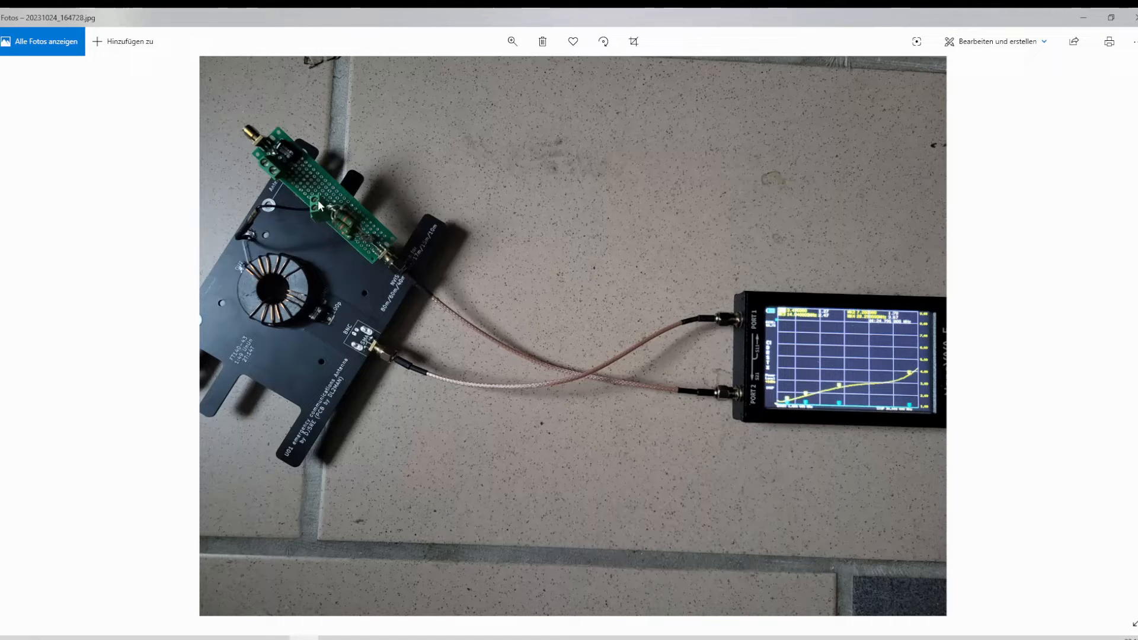
mouse_move(361, 347)
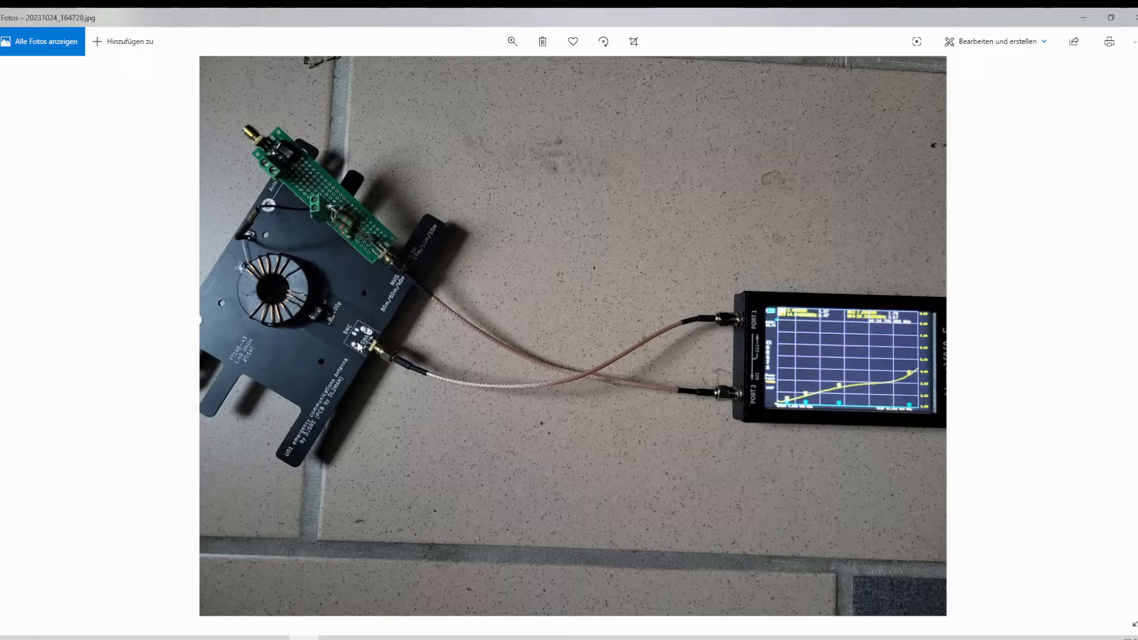
mouse_move(452, 248)
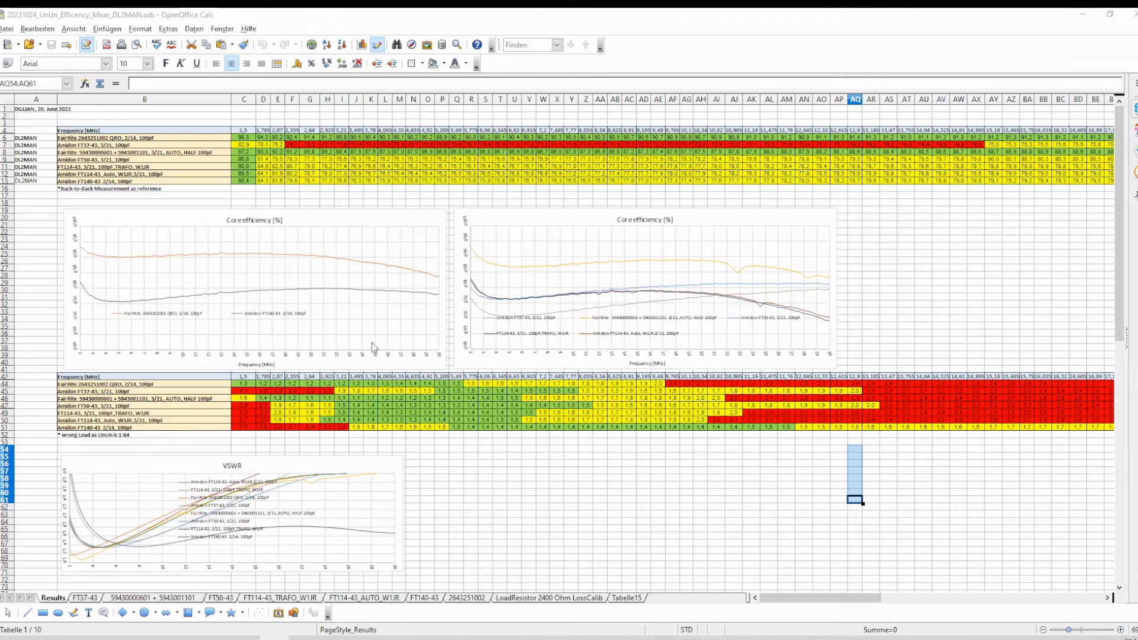
mouse_move(456, 542)
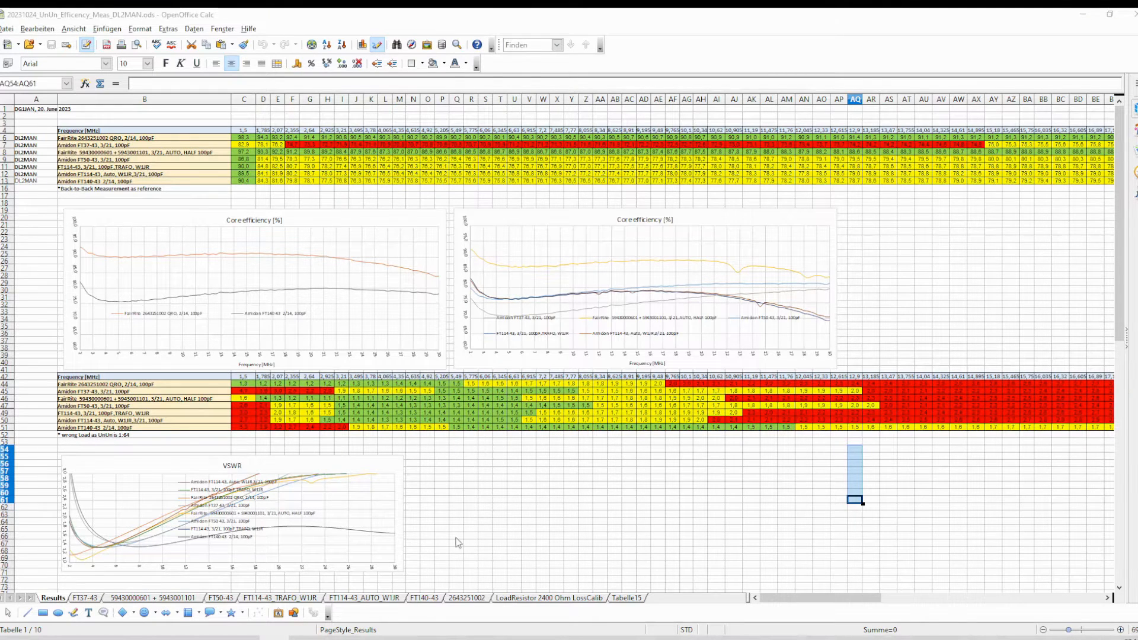
Show the LoadResistor 2400 Ohm LossCalib sheet with its loss formula and chart.
left_click(549, 598)
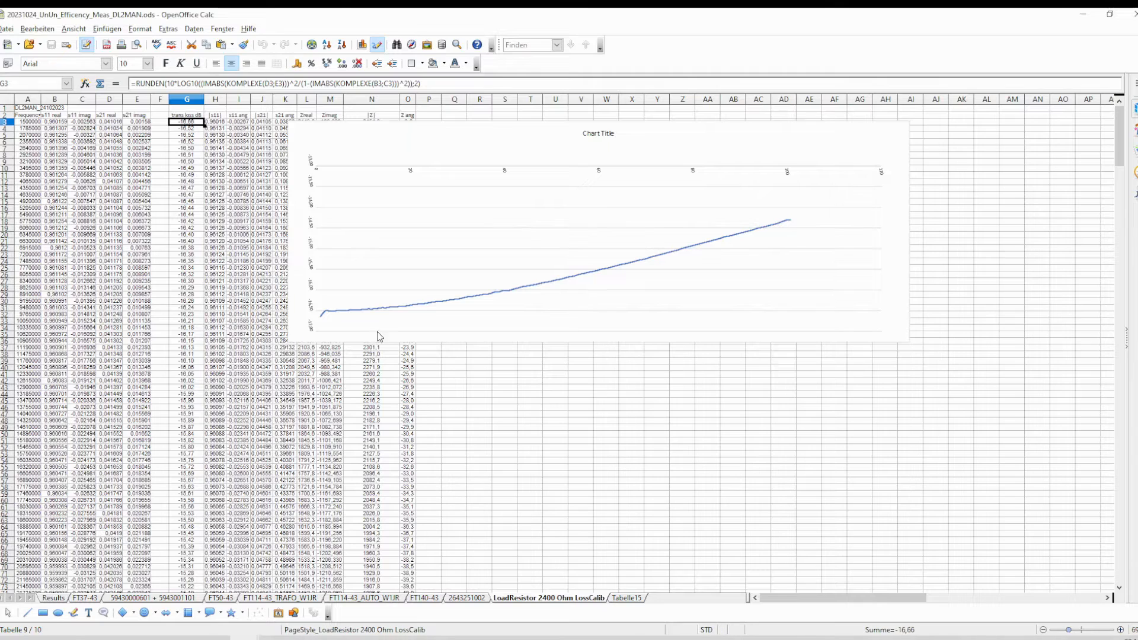
mouse_move(172, 148)
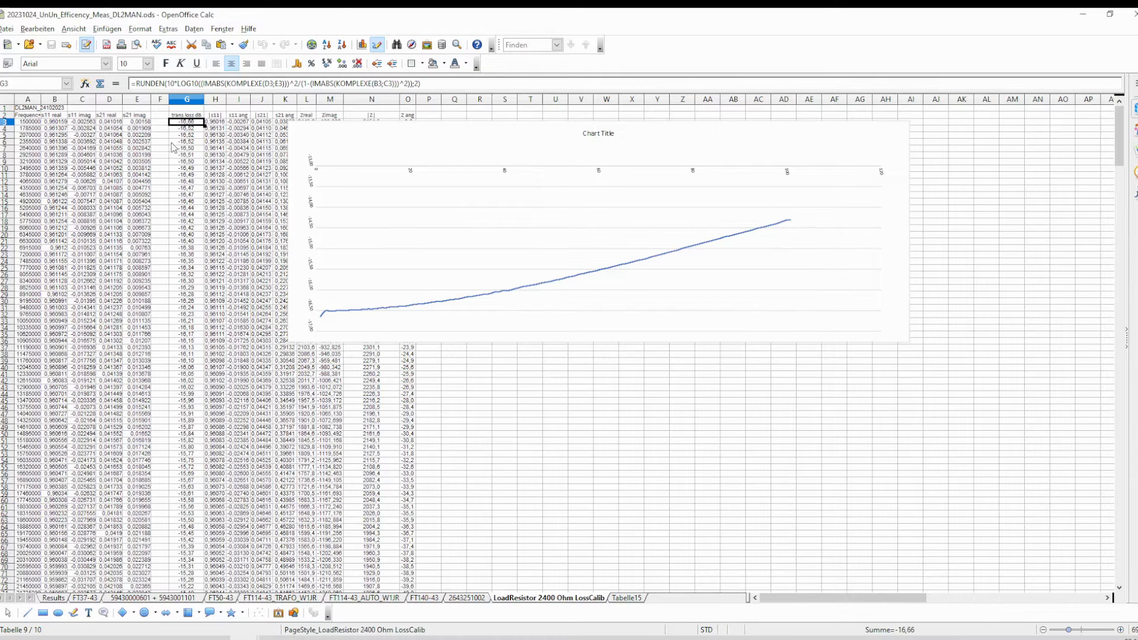
mouse_move(685, 243)
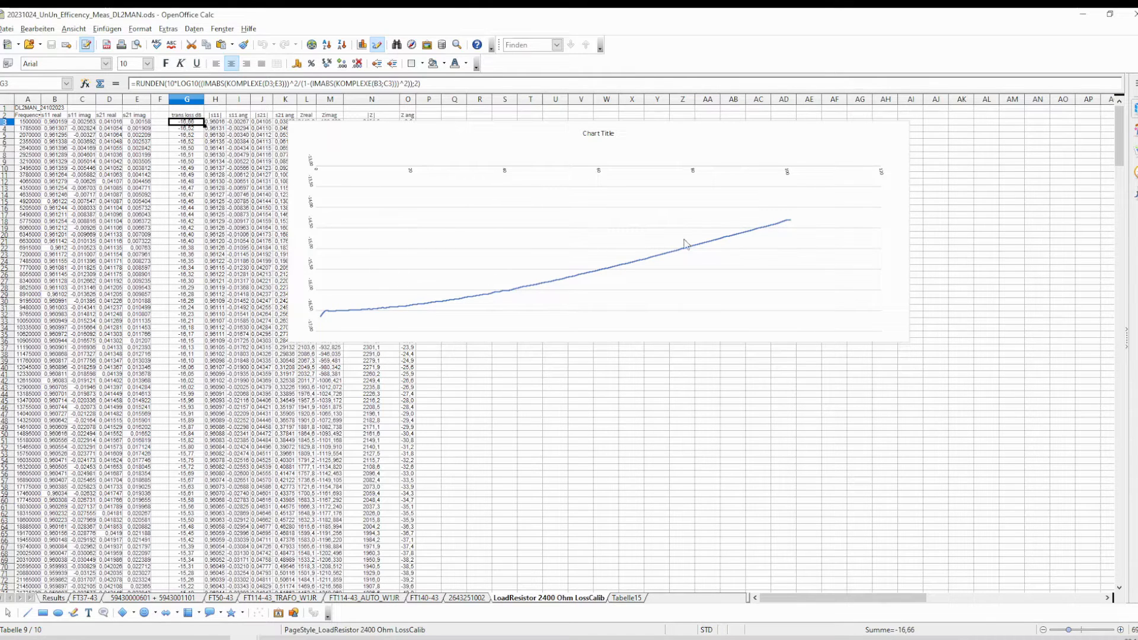
mouse_move(369, 307)
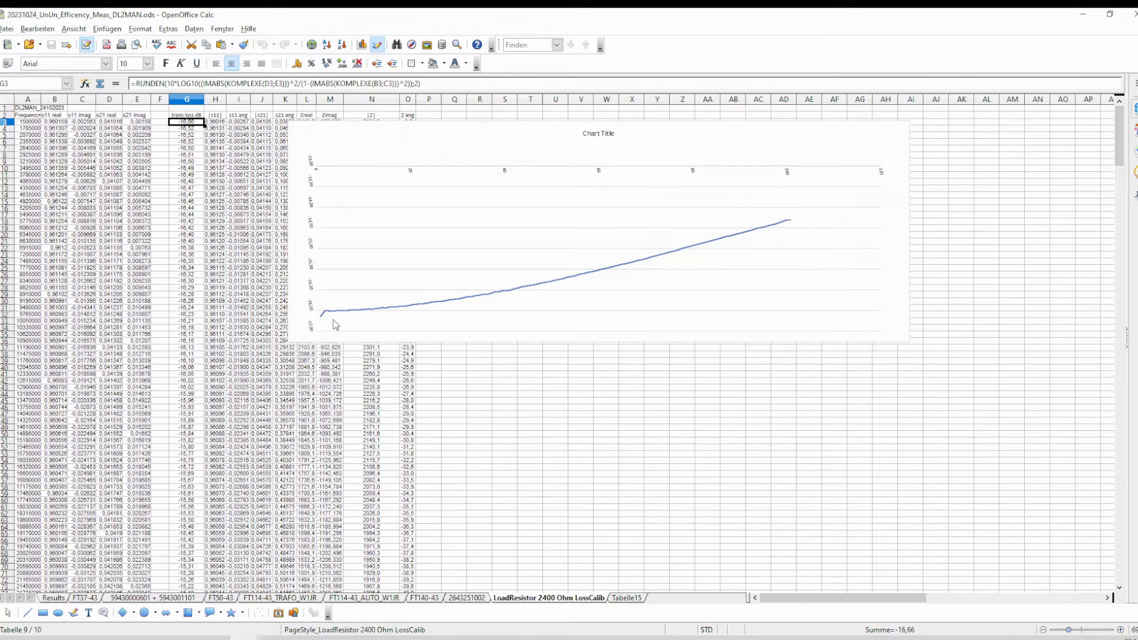
mouse_move(329, 321)
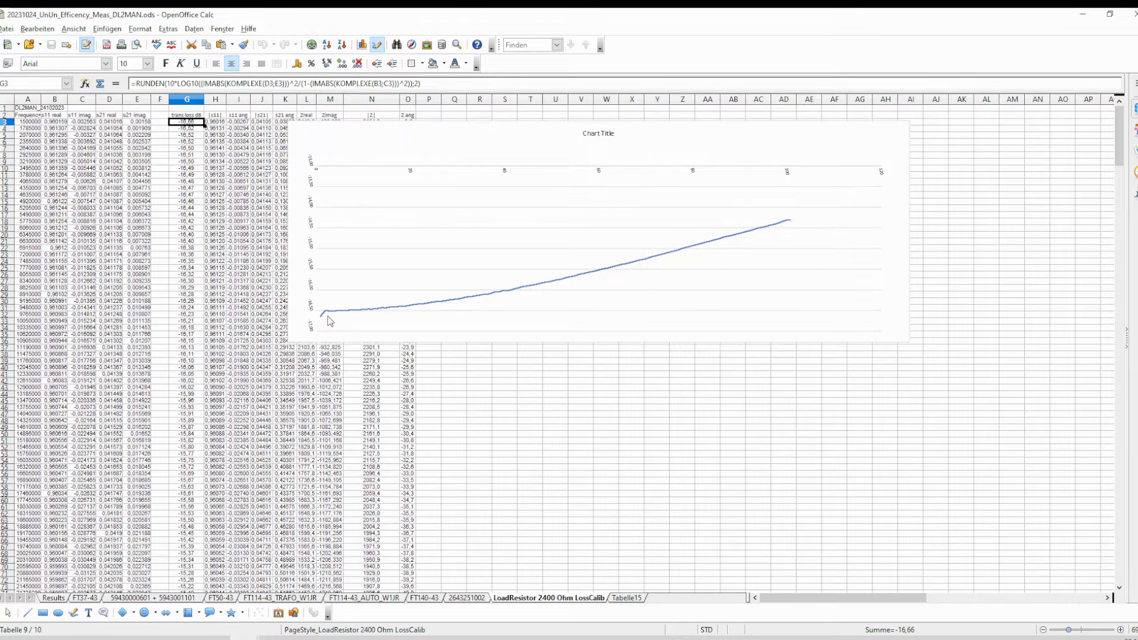
mouse_move(351, 323)
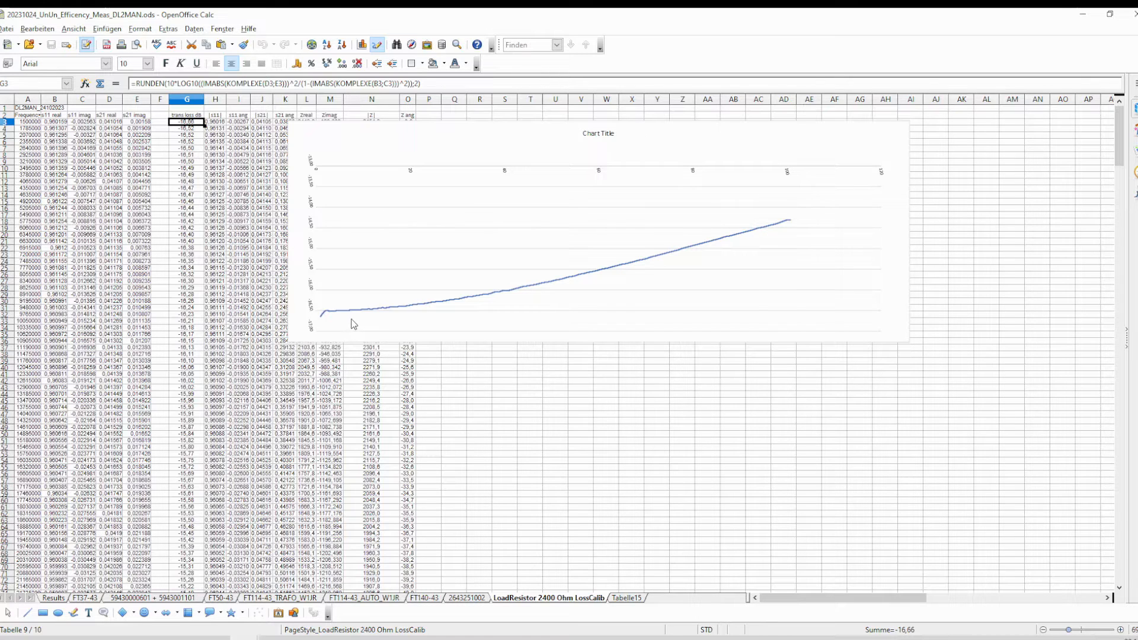
mouse_move(309, 319)
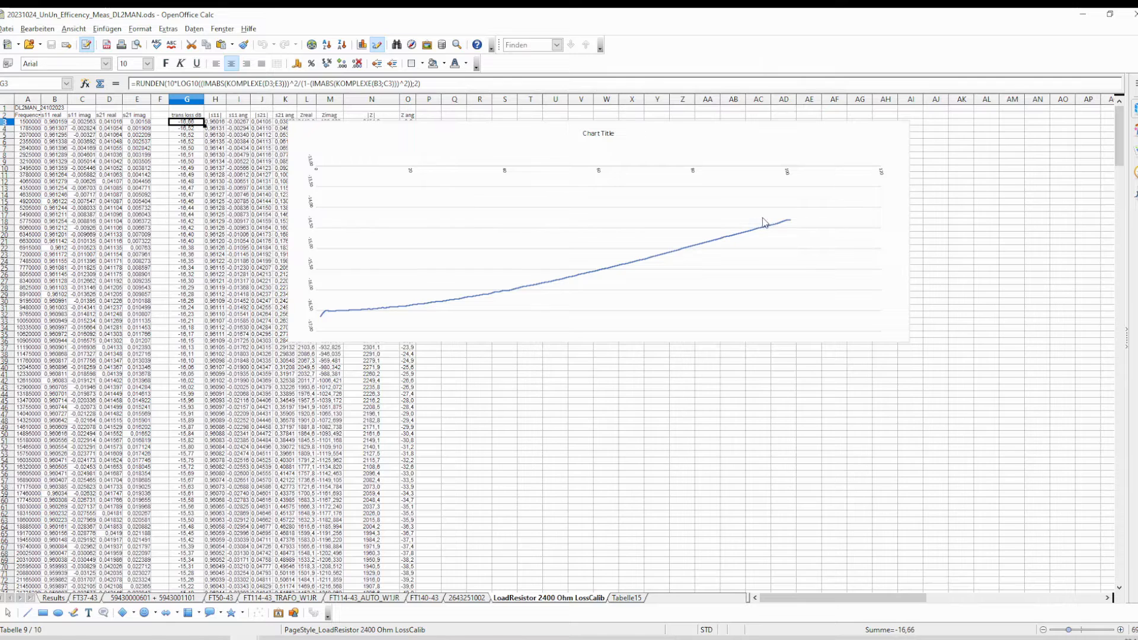
mouse_move(76, 230)
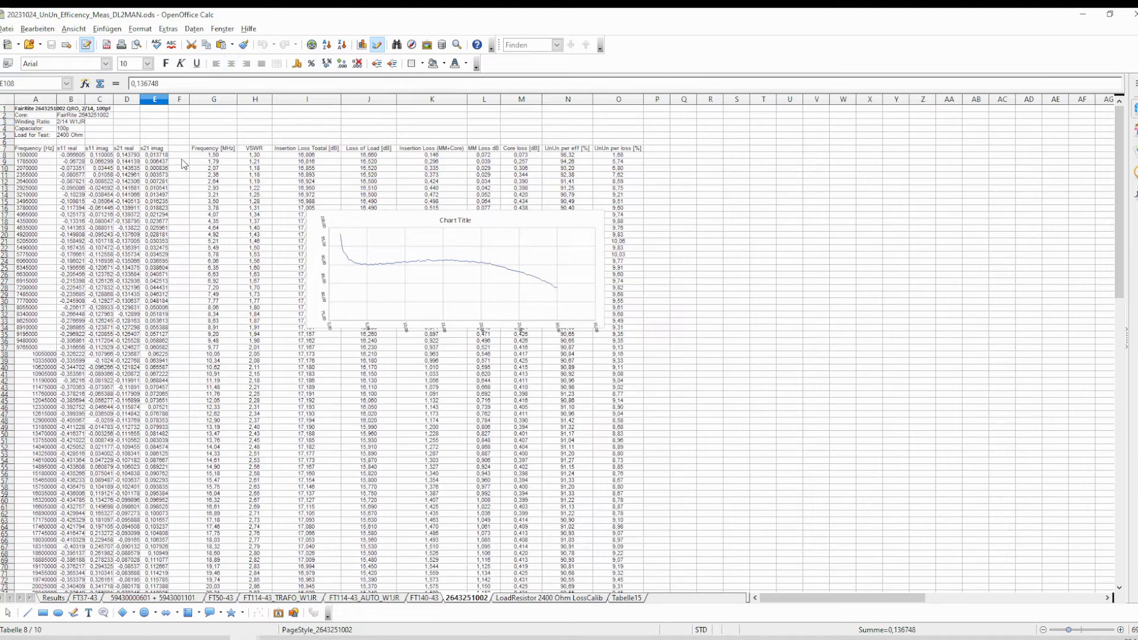
mouse_move(243, 339)
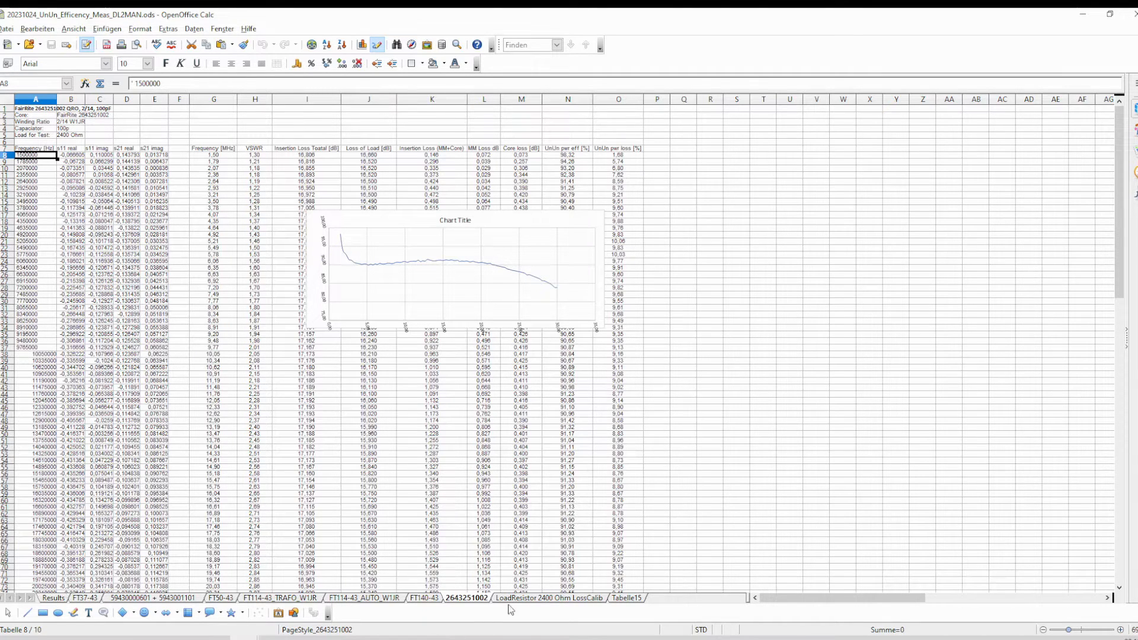
Return to the Results sheet comparing core efficiency and VSWR for all toroids.
left_click(52, 597)
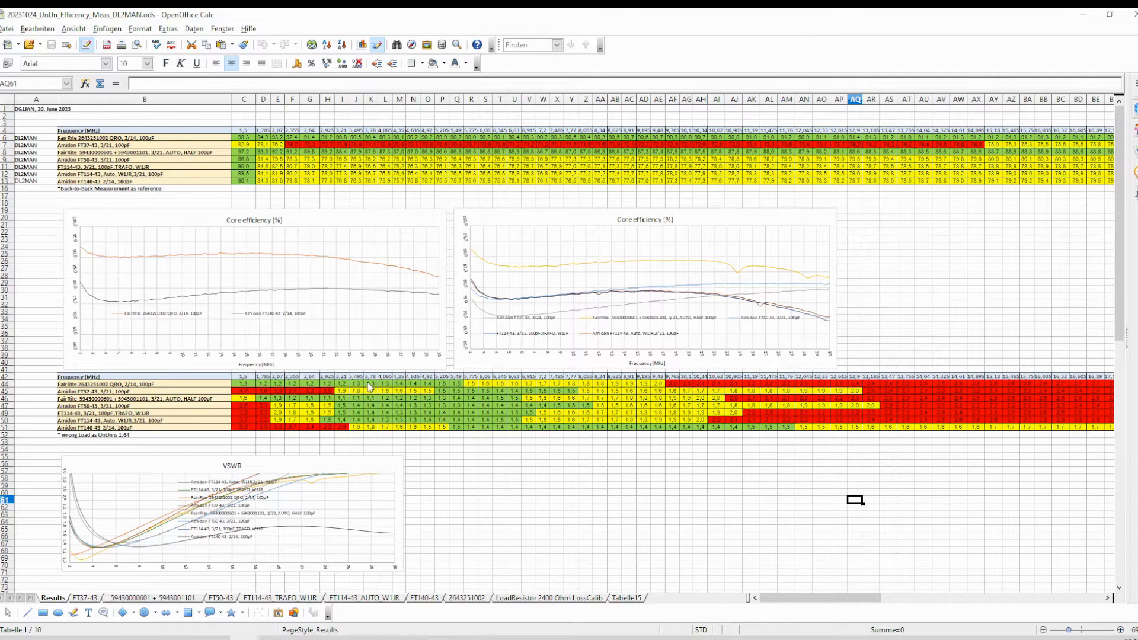
mouse_move(377, 370)
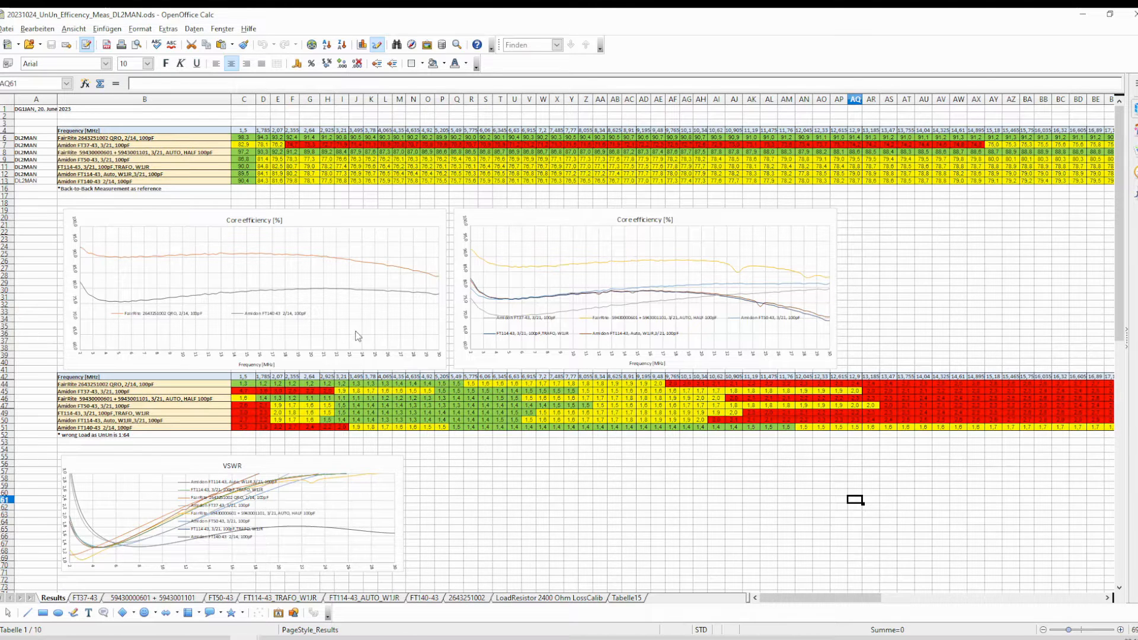
mouse_move(397, 323)
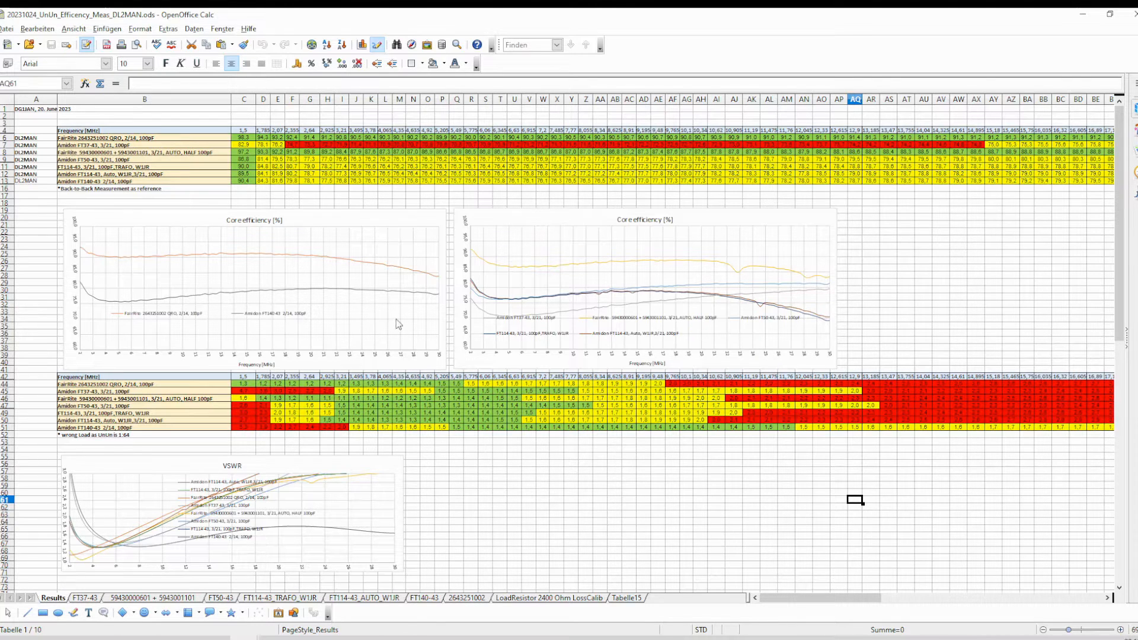
mouse_move(412, 286)
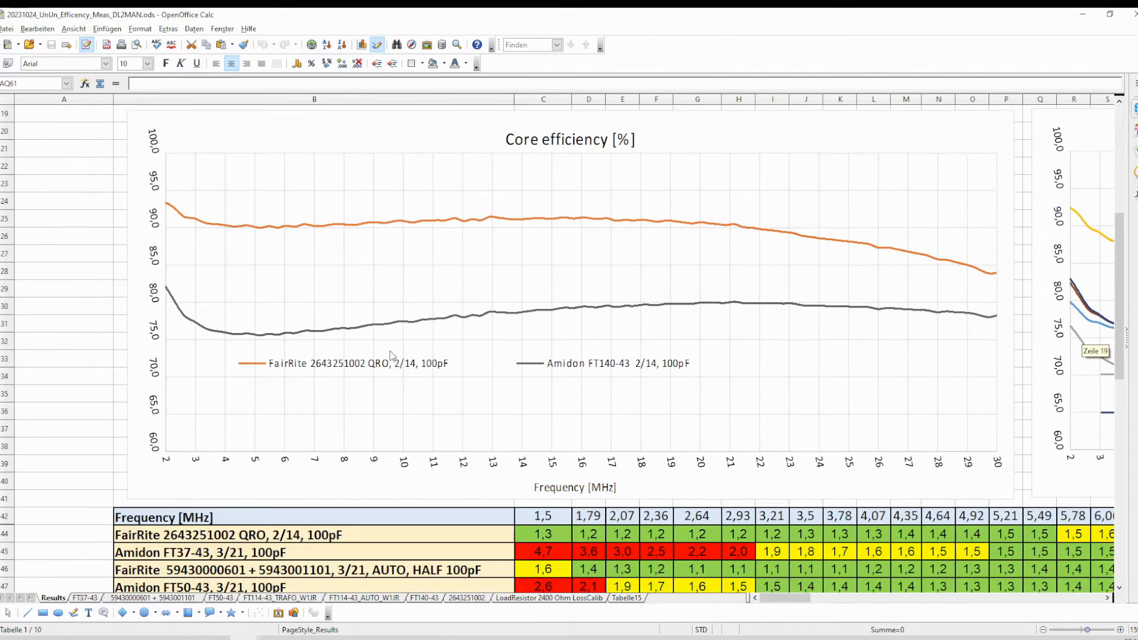
mouse_move(660, 403)
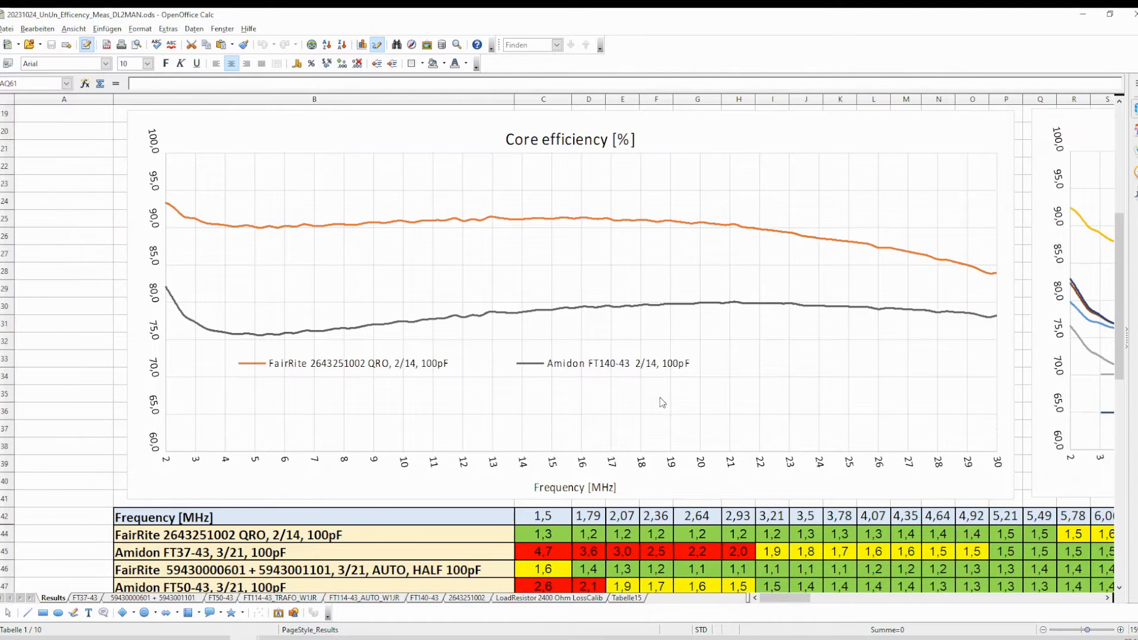
mouse_move(585, 373)
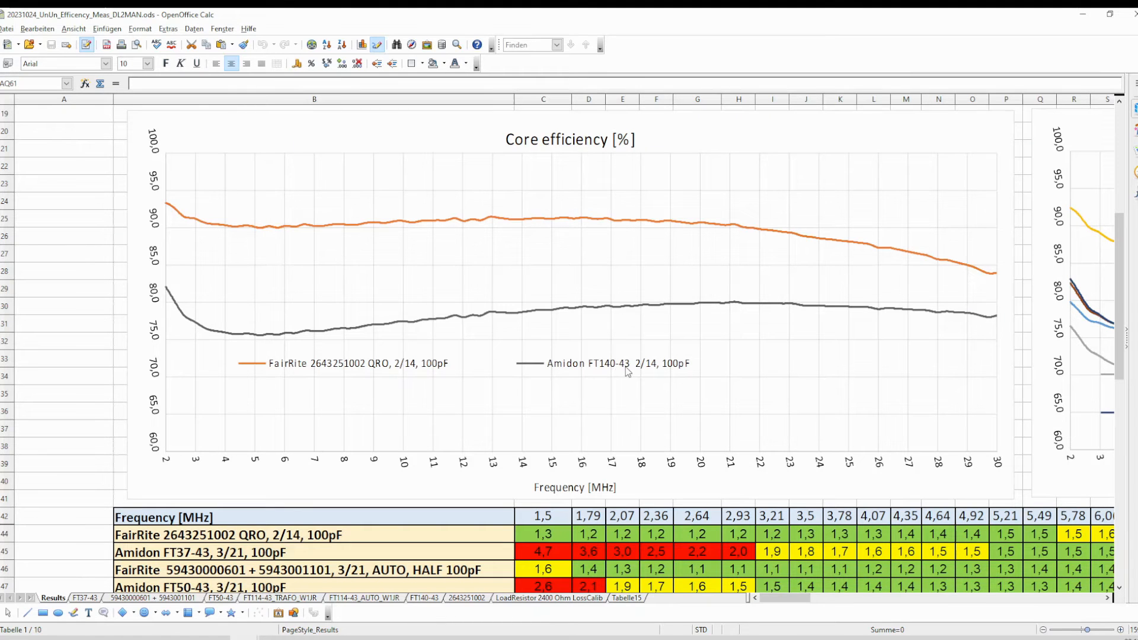
mouse_move(198, 313)
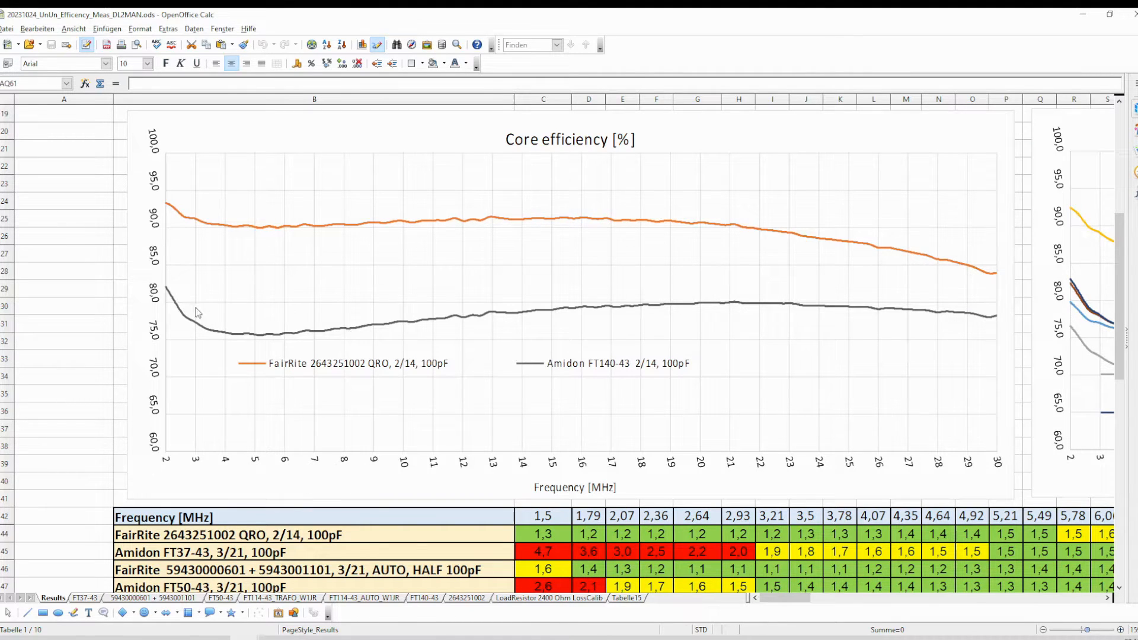
mouse_move(203, 321)
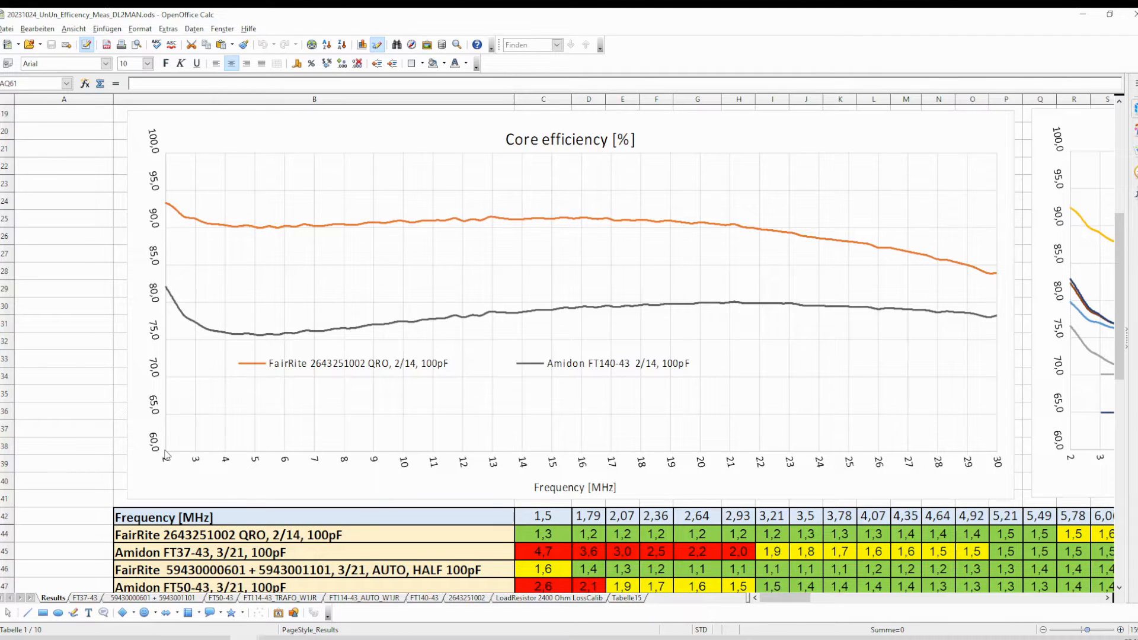
mouse_move(253, 339)
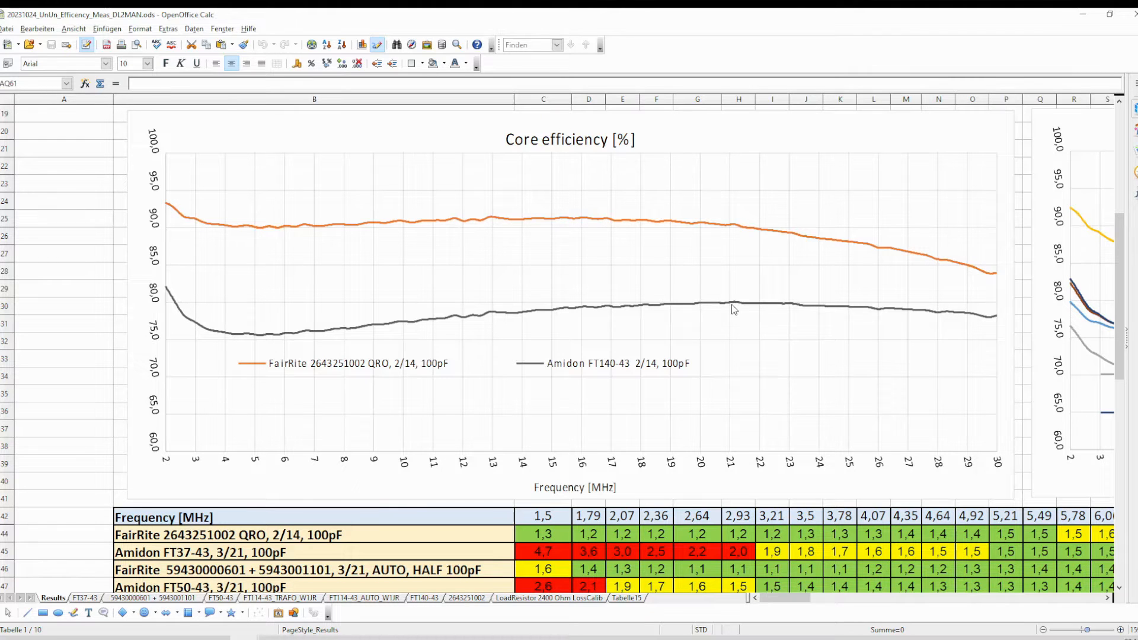
mouse_move(738, 469)
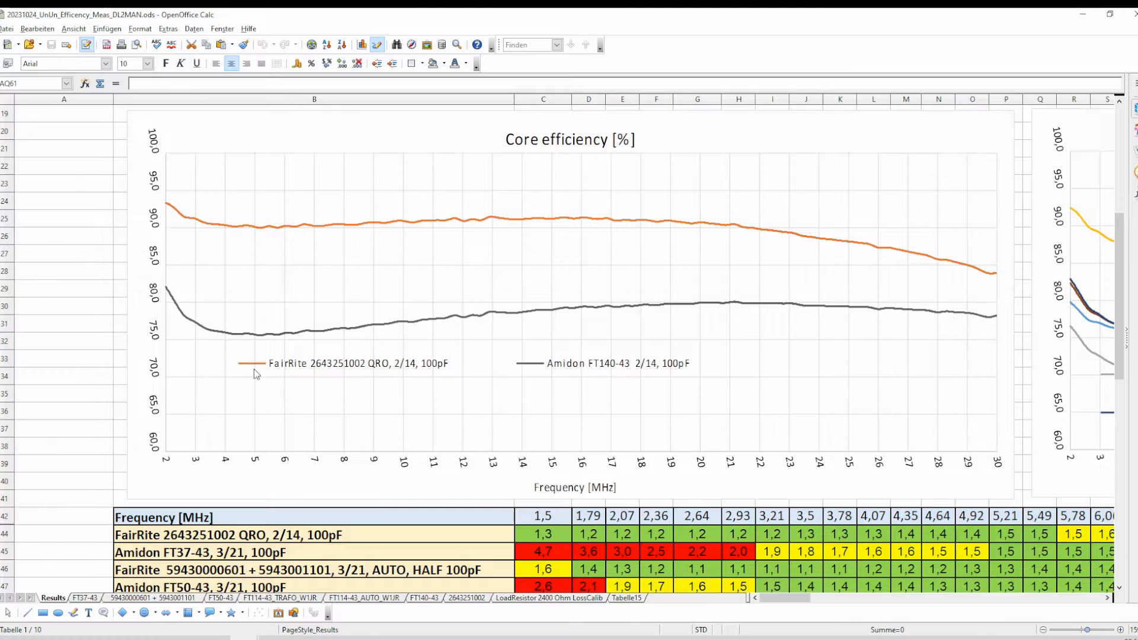
mouse_move(319, 361)
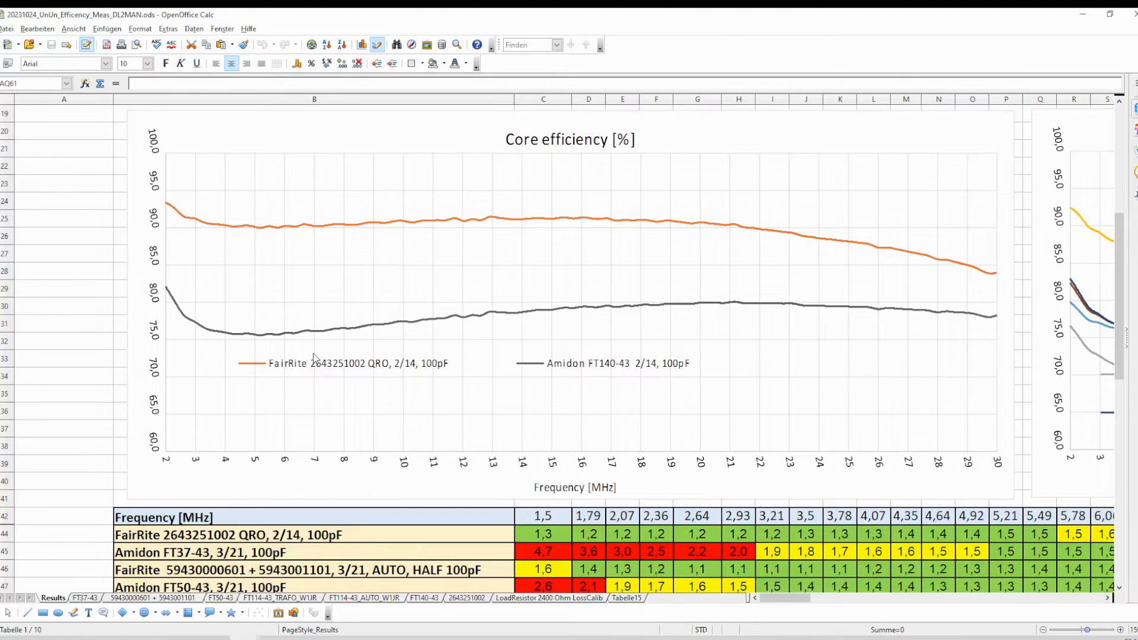
mouse_move(332, 357)
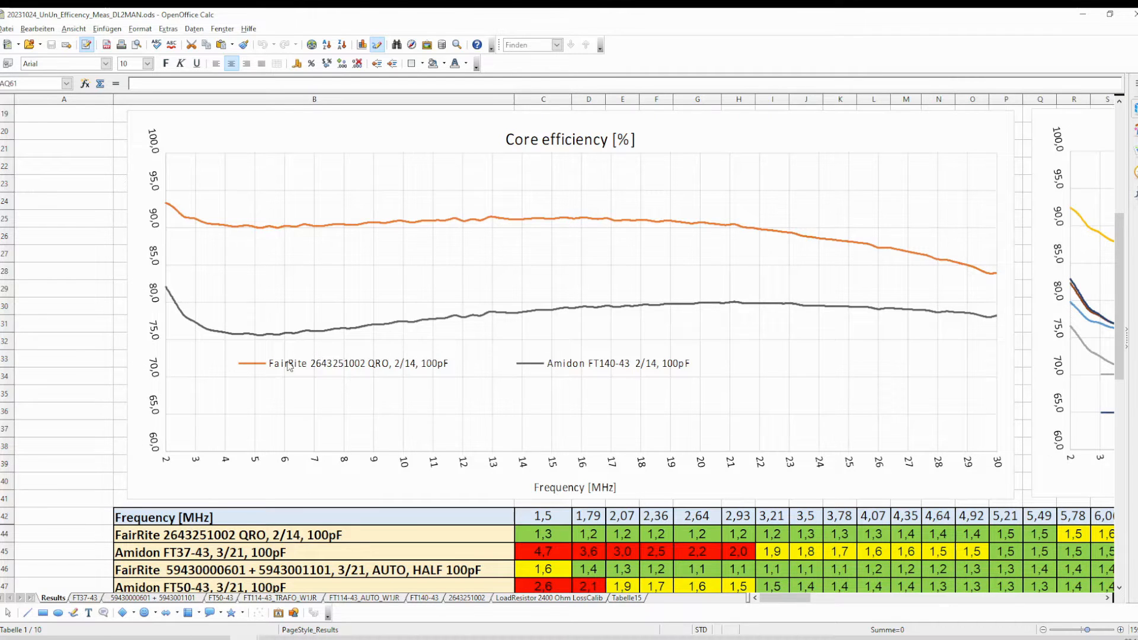
mouse_move(187, 216)
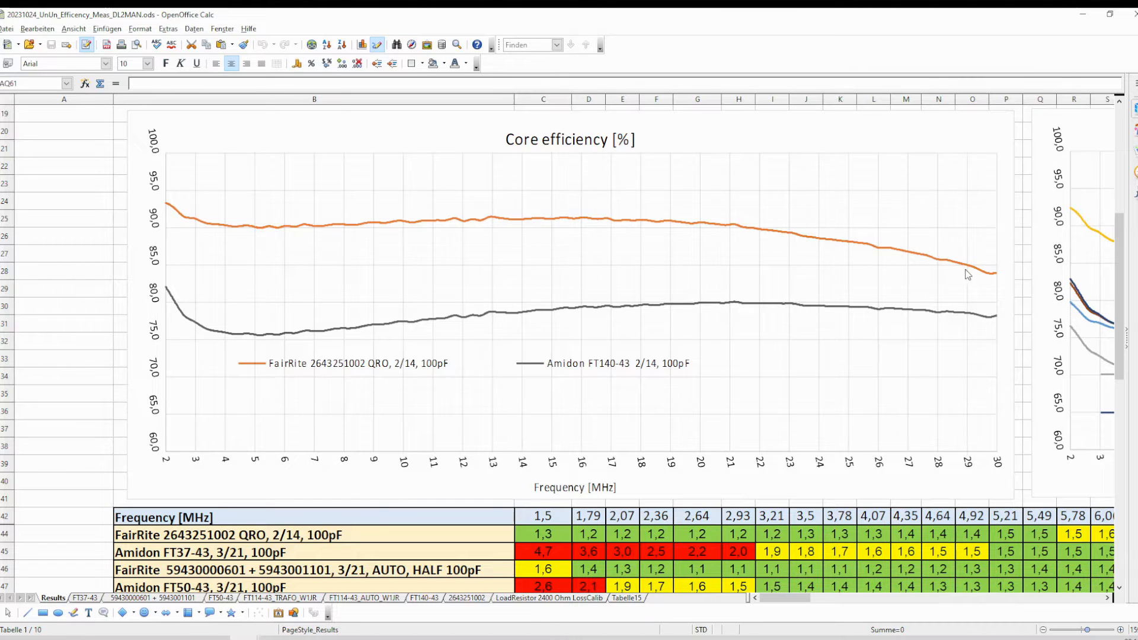
mouse_move(403, 269)
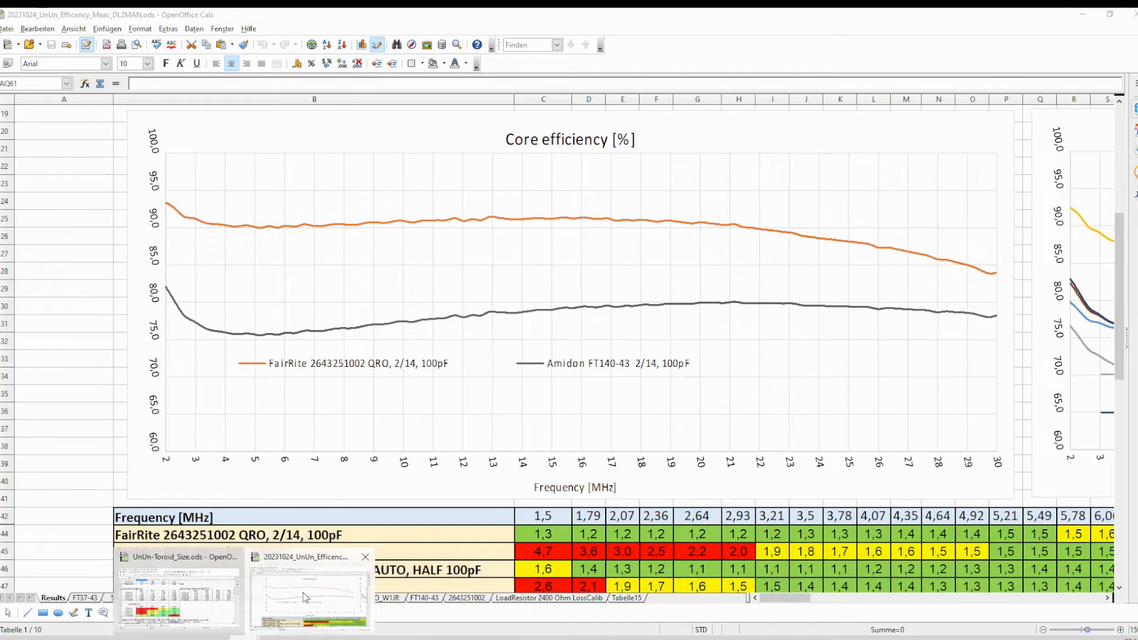
Bring up UnUn-Toroid_Size.ods, scroll to its loss tables and move its window lower.
left_click(178, 598)
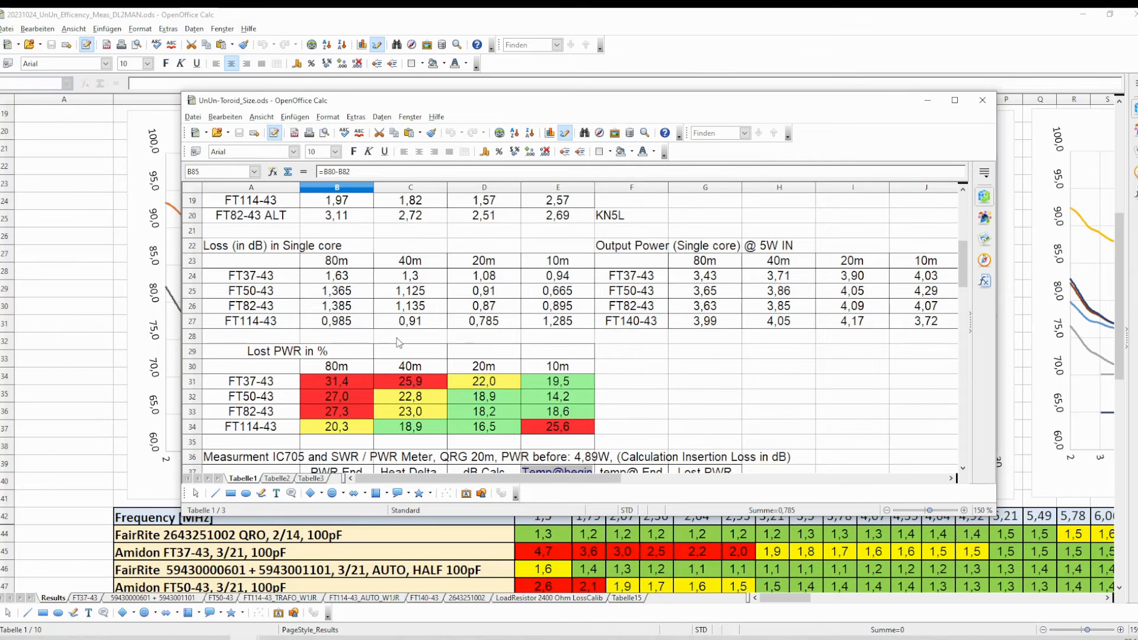
scroll("down", 3)
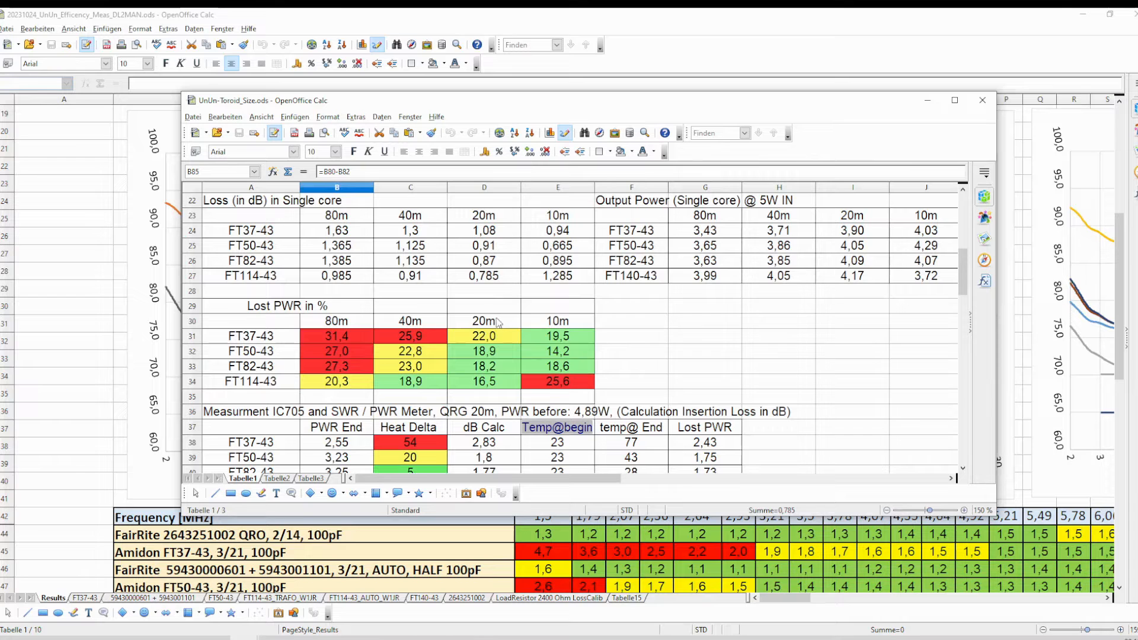
mouse_move(125, 231)
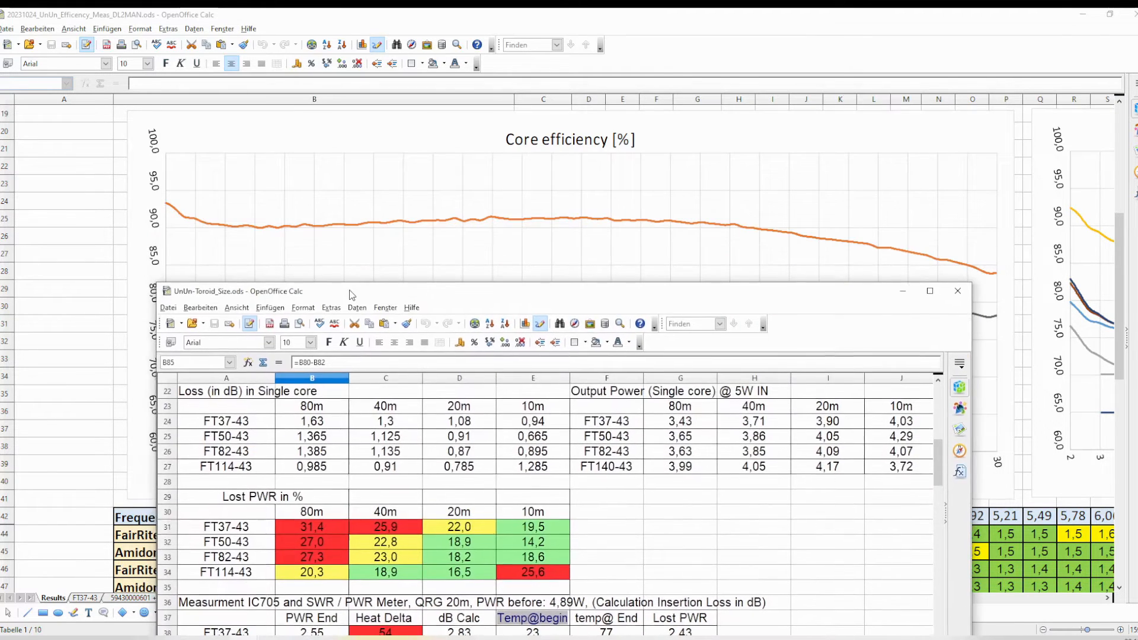
left_click_drag(233, 291, 232, 467)
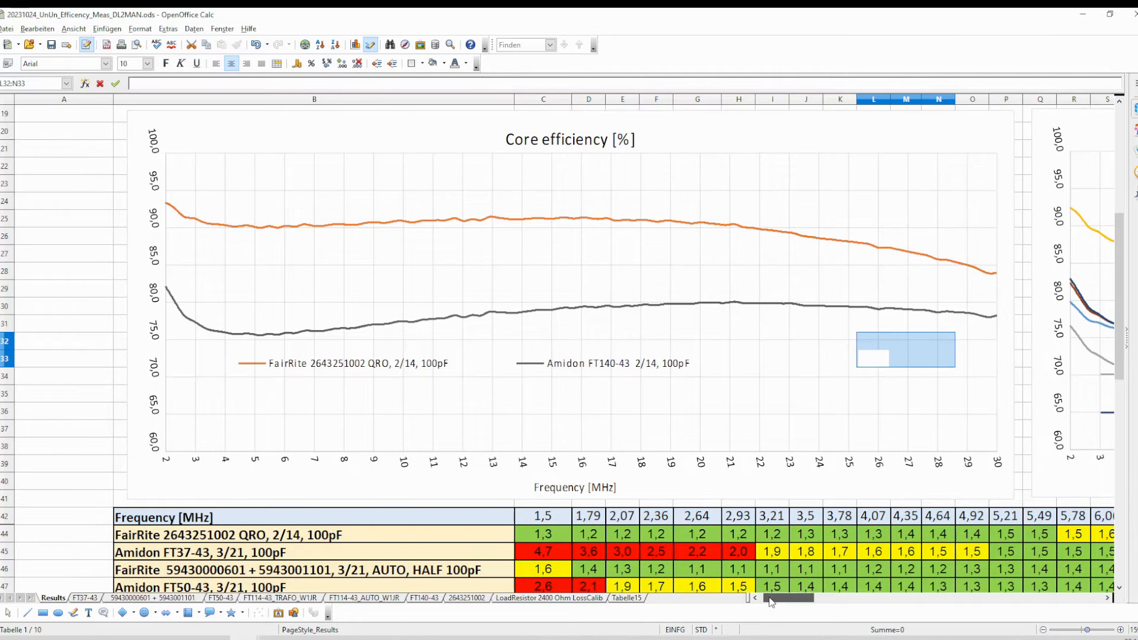
Scroll the Results sheet right to the Amidon versus FairRite core efficiency chart.
scroll("right", 3)
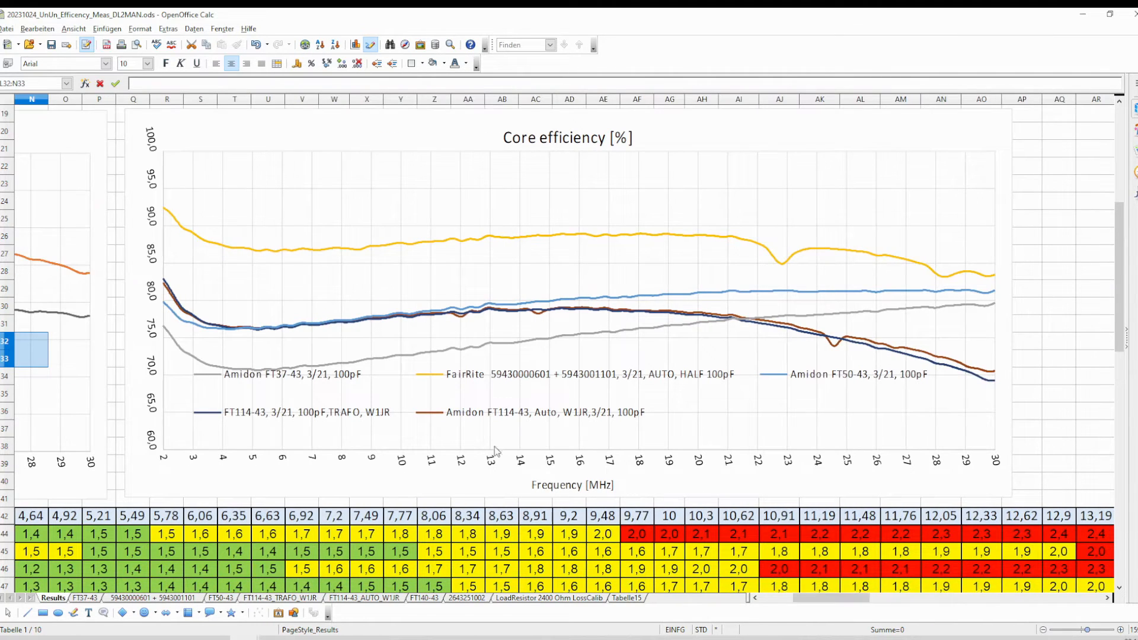
left_click(268, 376)
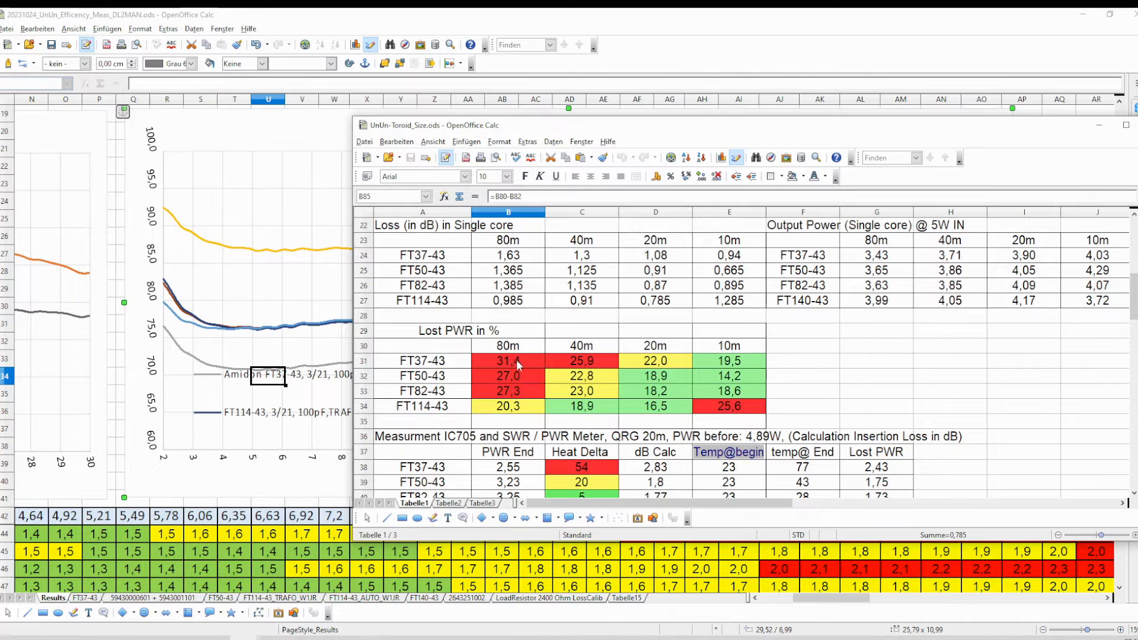
mouse_move(516, 373)
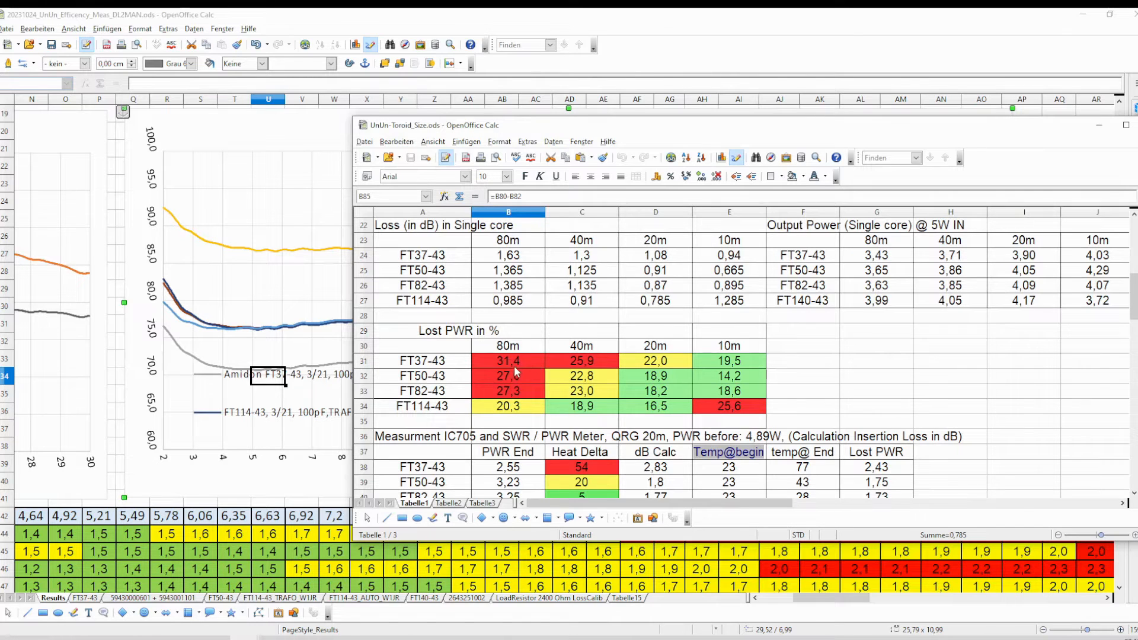
mouse_move(488, 371)
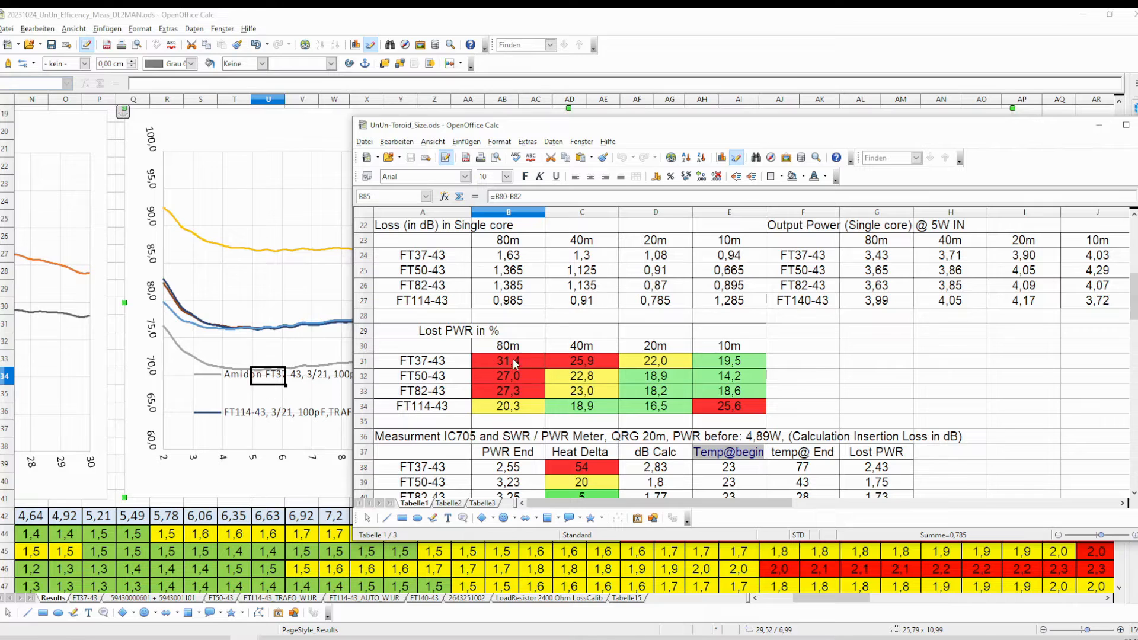
mouse_move(515, 347)
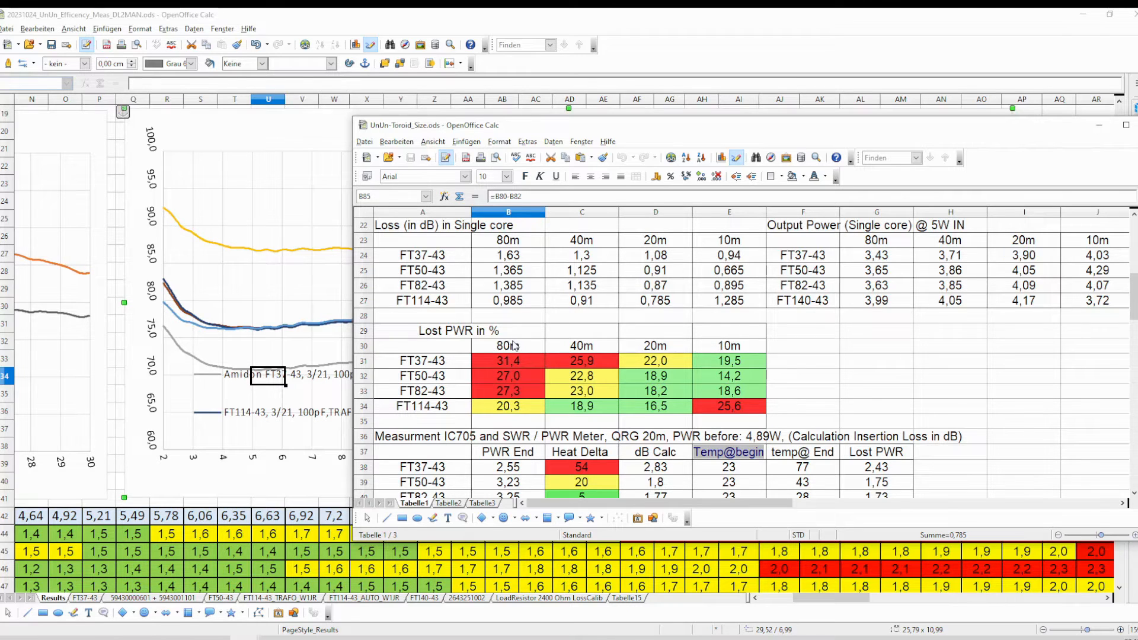
mouse_move(238, 453)
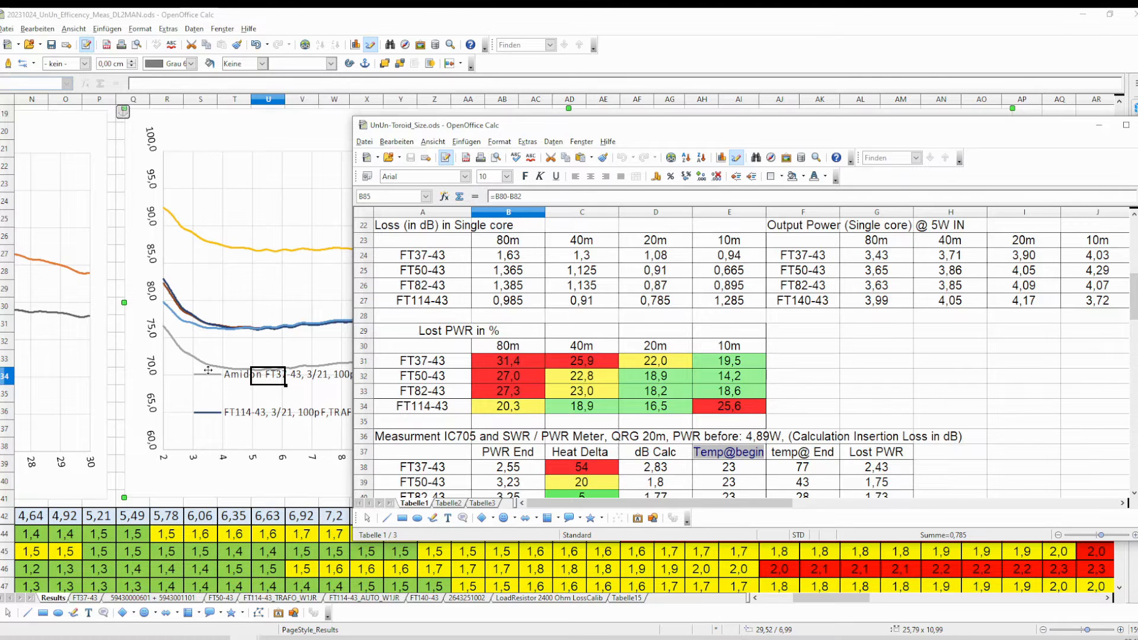
mouse_move(203, 368)
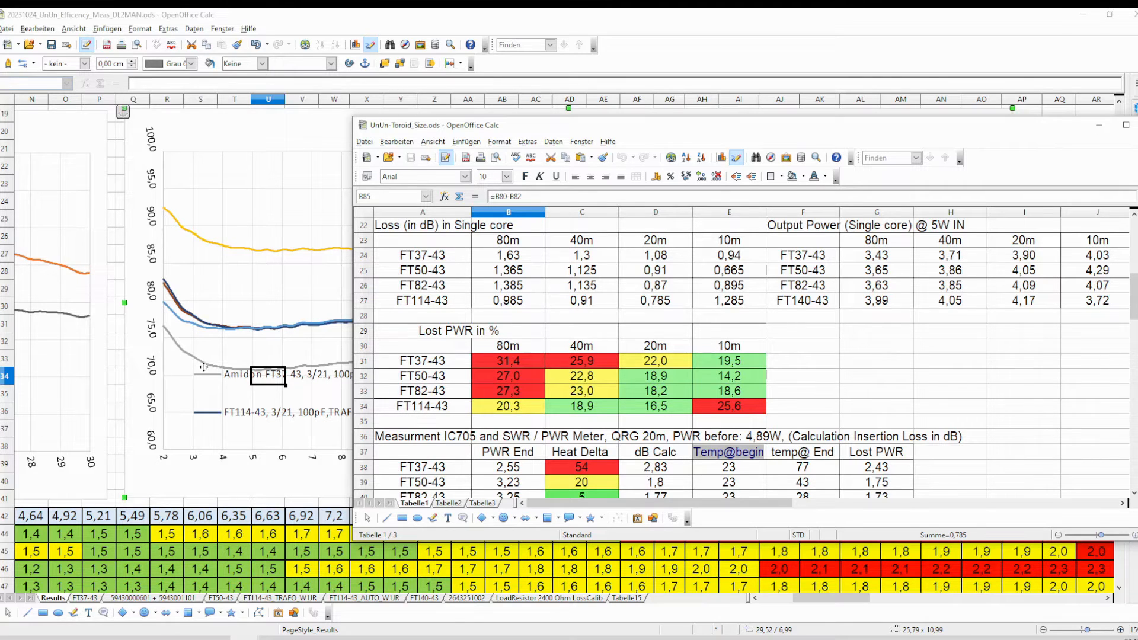
mouse_move(206, 363)
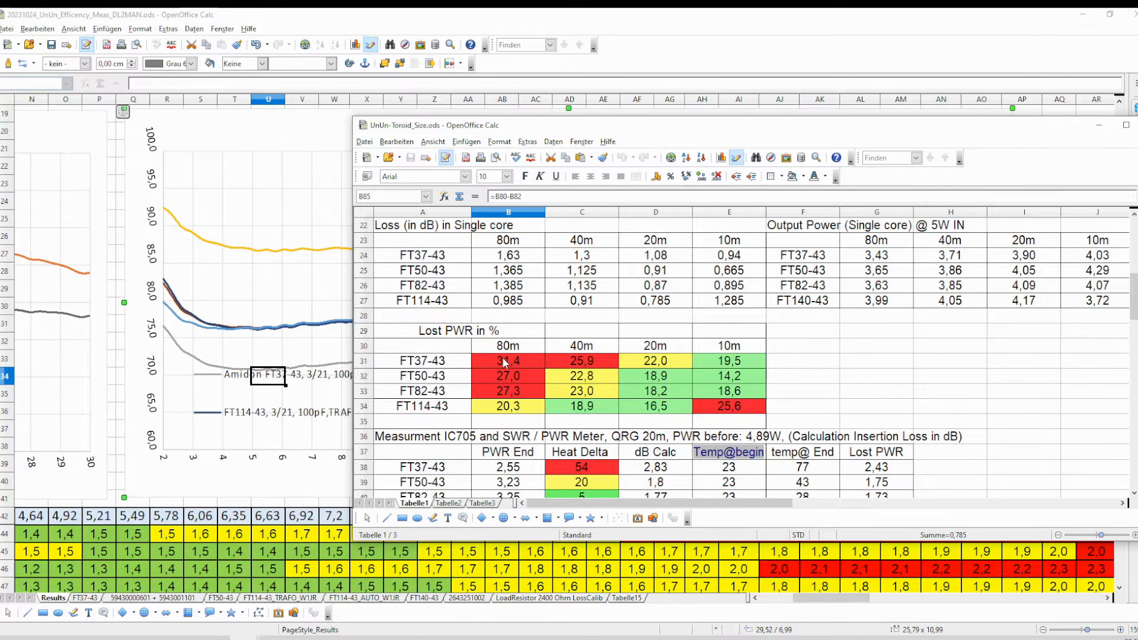
mouse_move(512, 374)
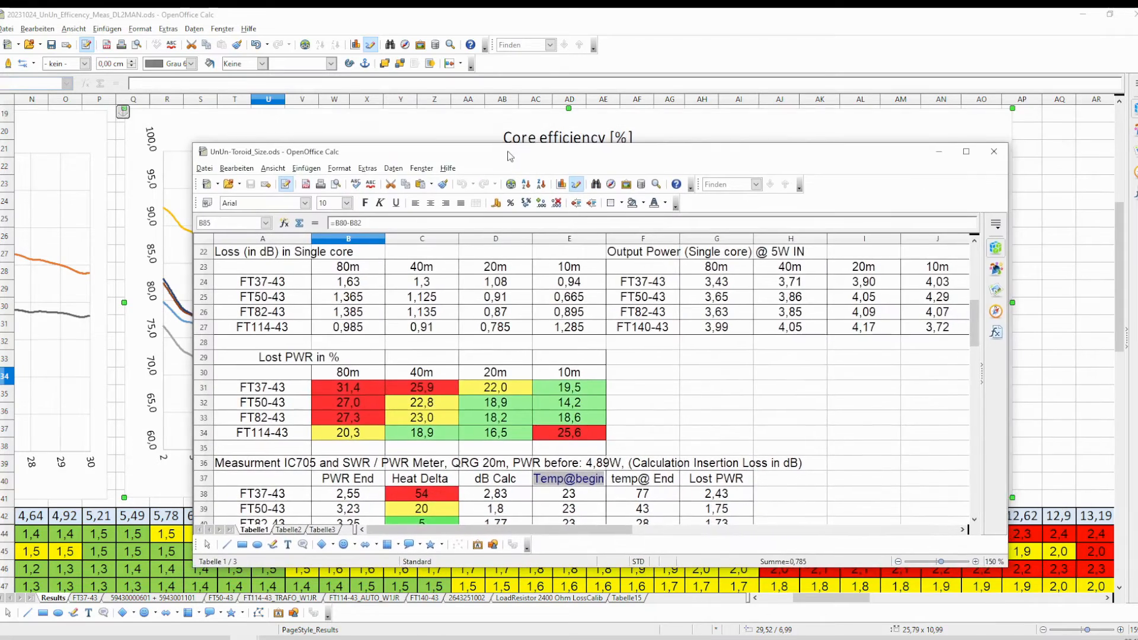
Move the UnUn-Toroid_Size window over the chart, then bring the efficiency workbook forward.
left_click_drag(508, 155, 595, 152)
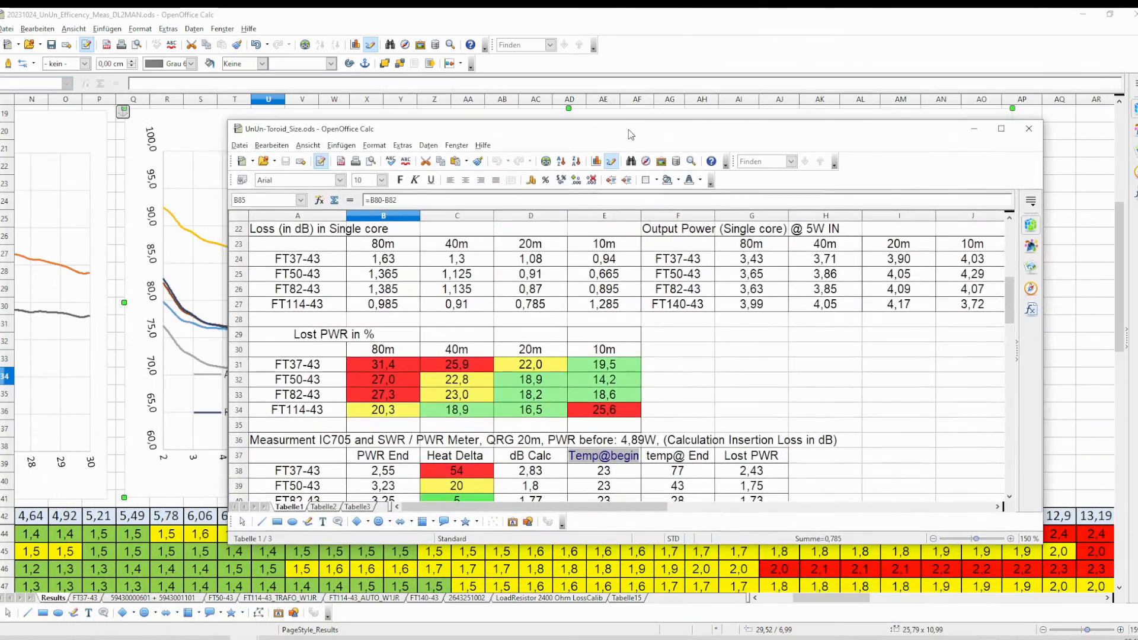
left_click(1028, 129)
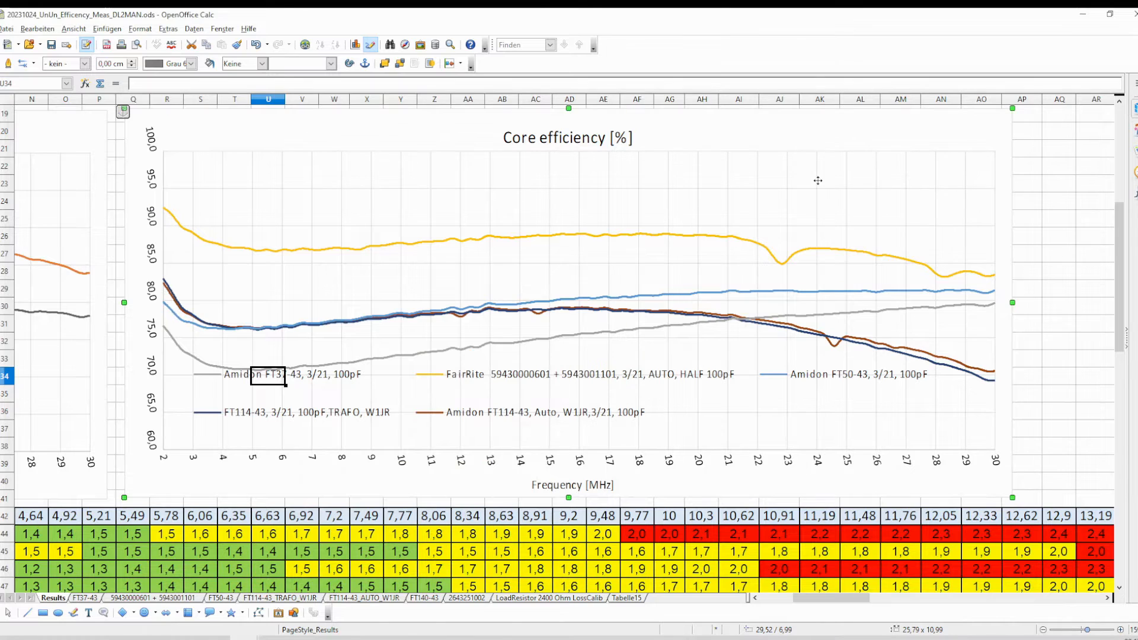
mouse_move(456, 308)
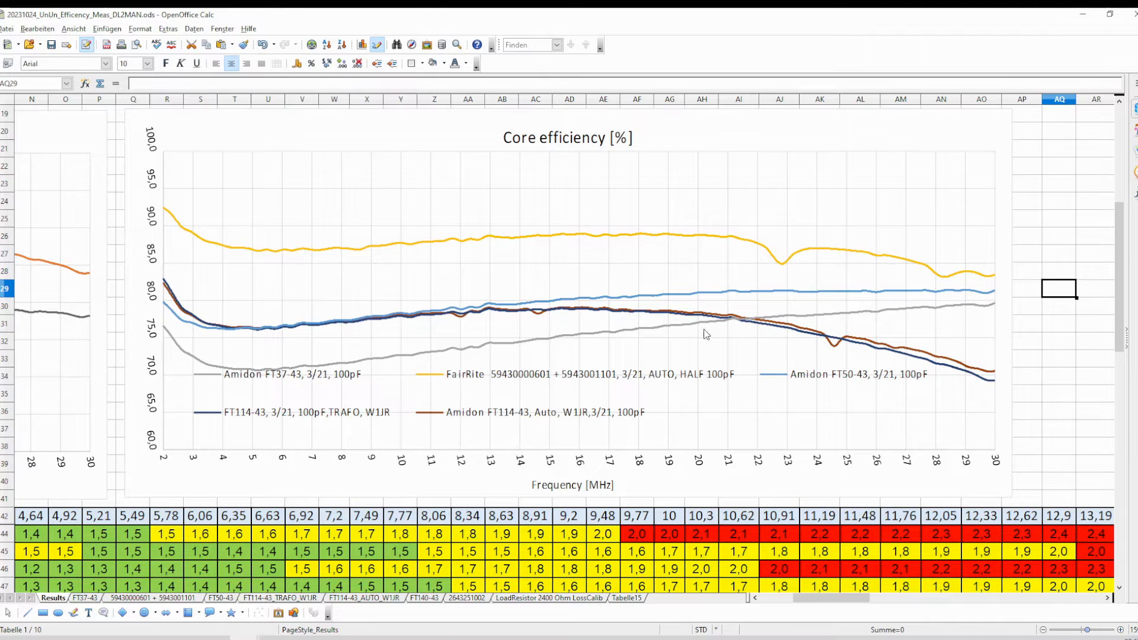
mouse_move(669, 235)
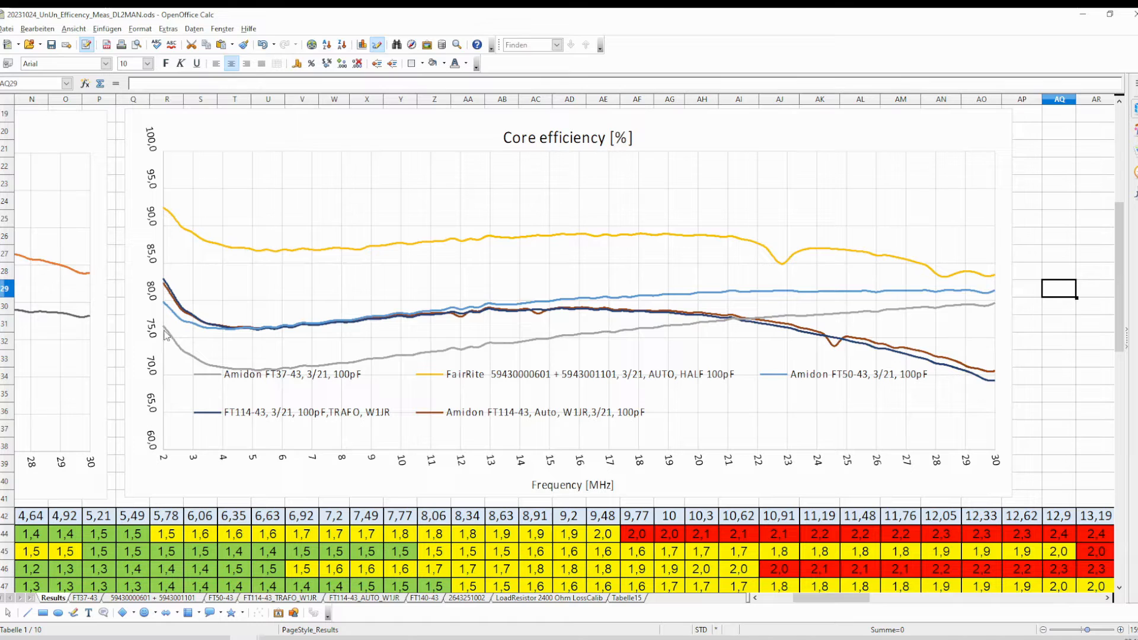
mouse_move(772, 303)
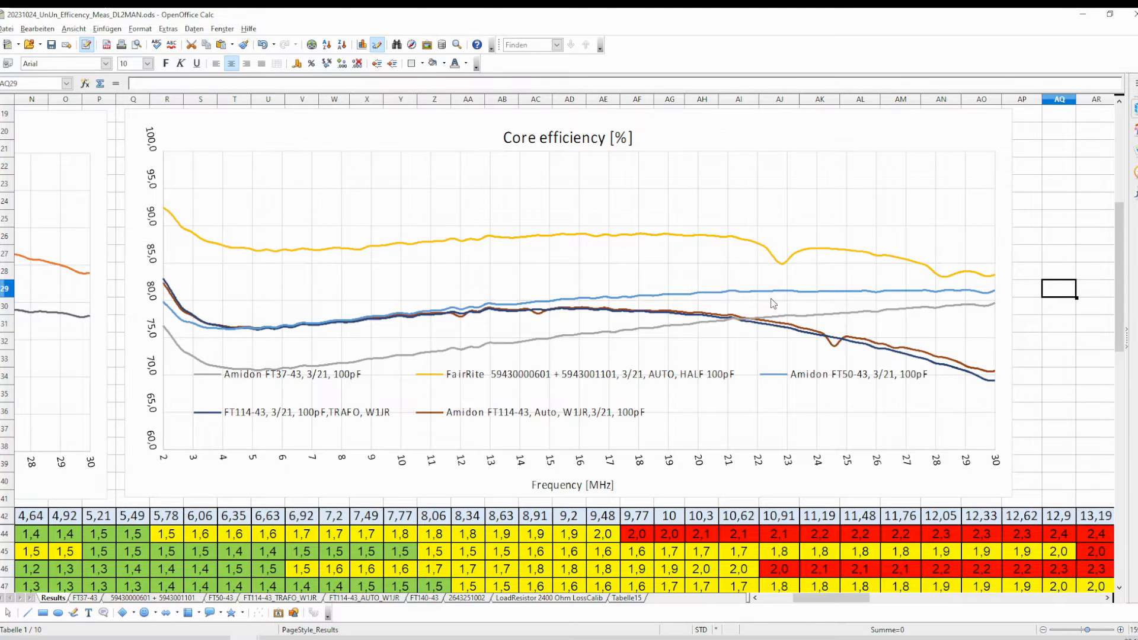
mouse_move(254, 621)
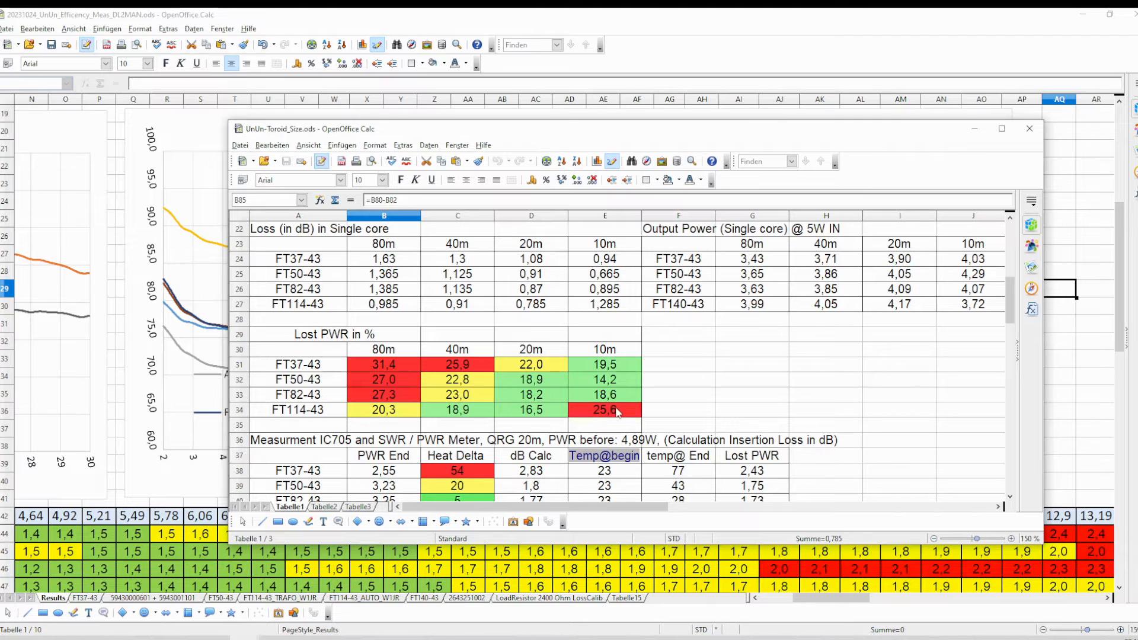
mouse_move(592, 427)
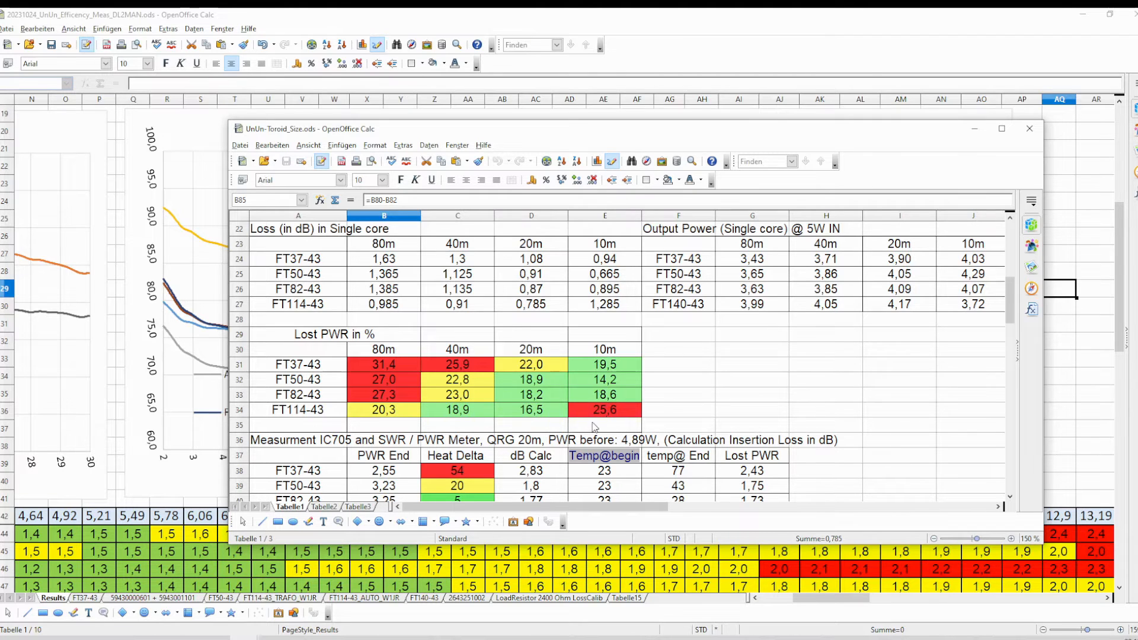
mouse_move(598, 411)
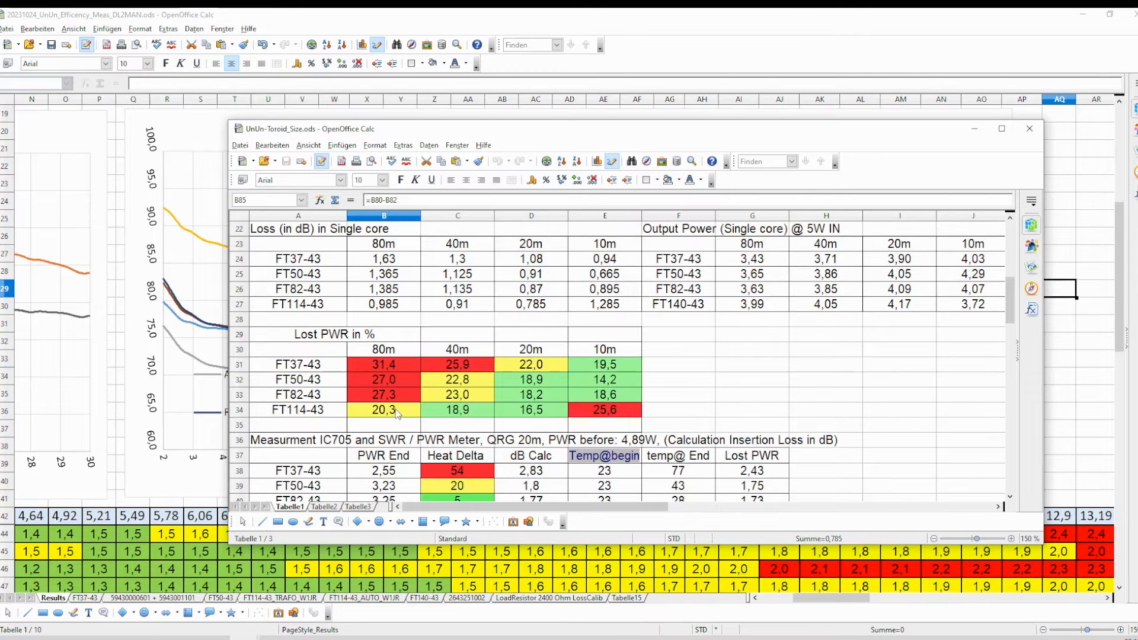
mouse_move(833, 226)
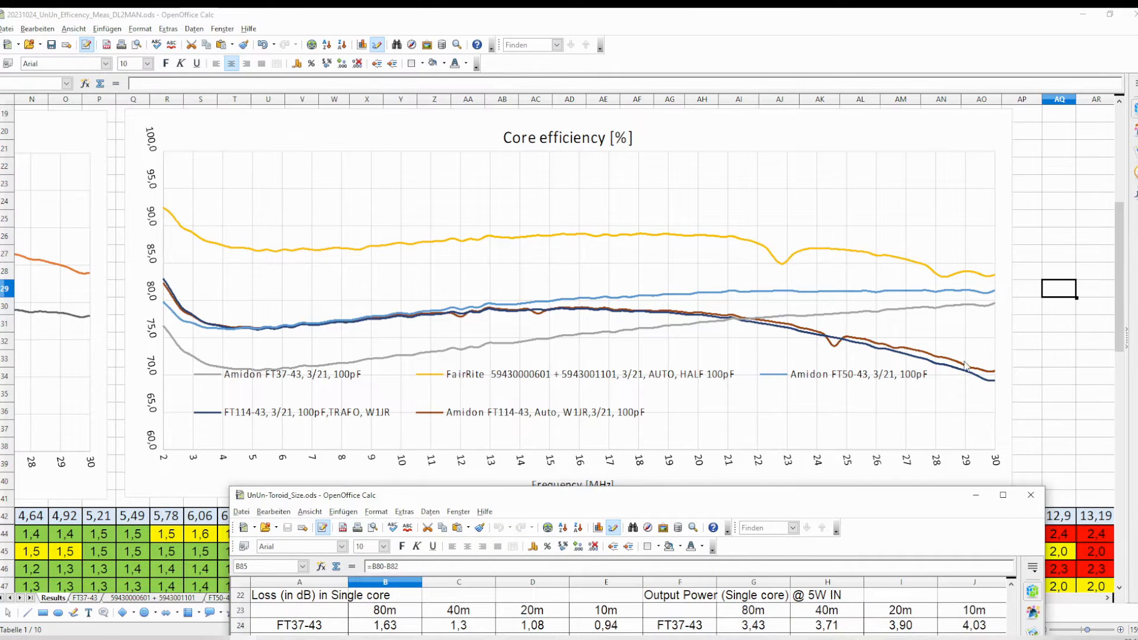
mouse_move(446, 301)
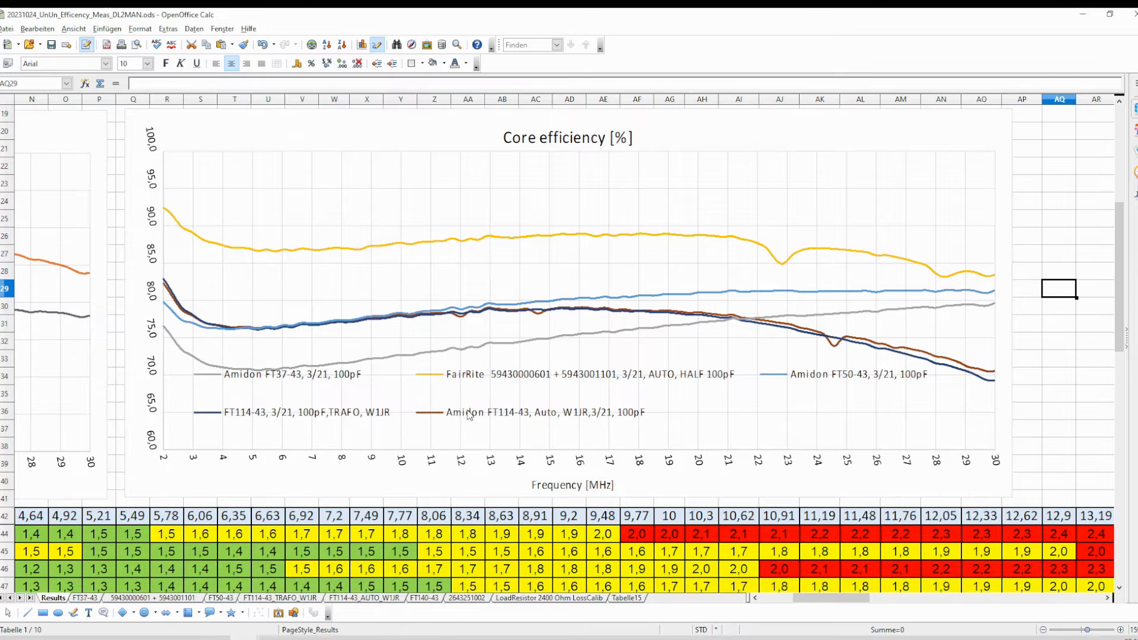
mouse_move(814, 346)
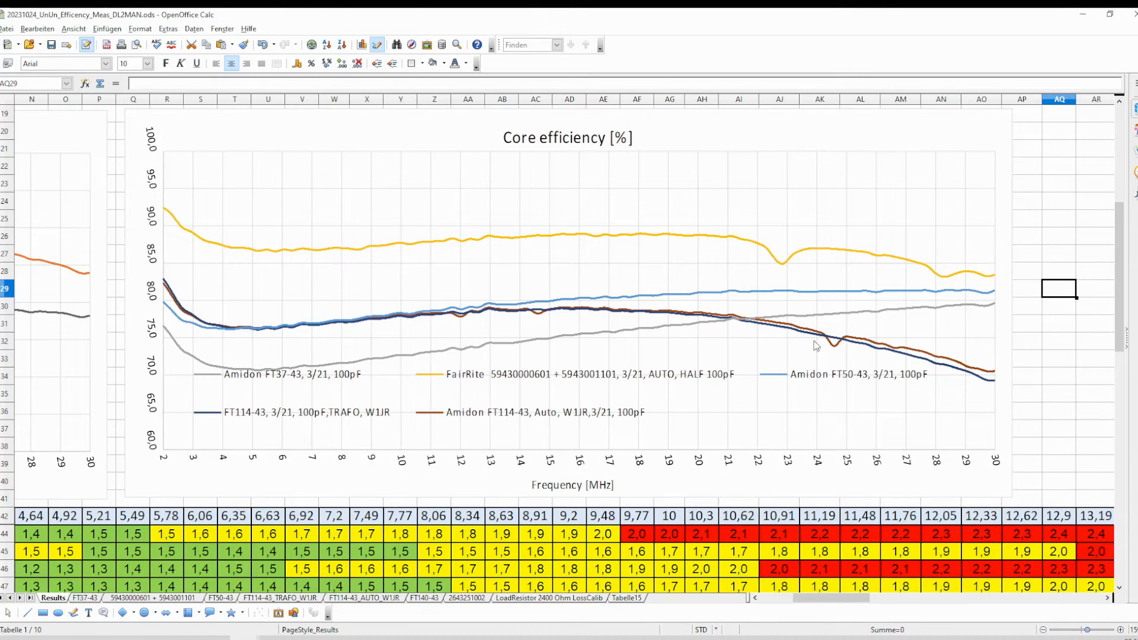
mouse_move(721, 321)
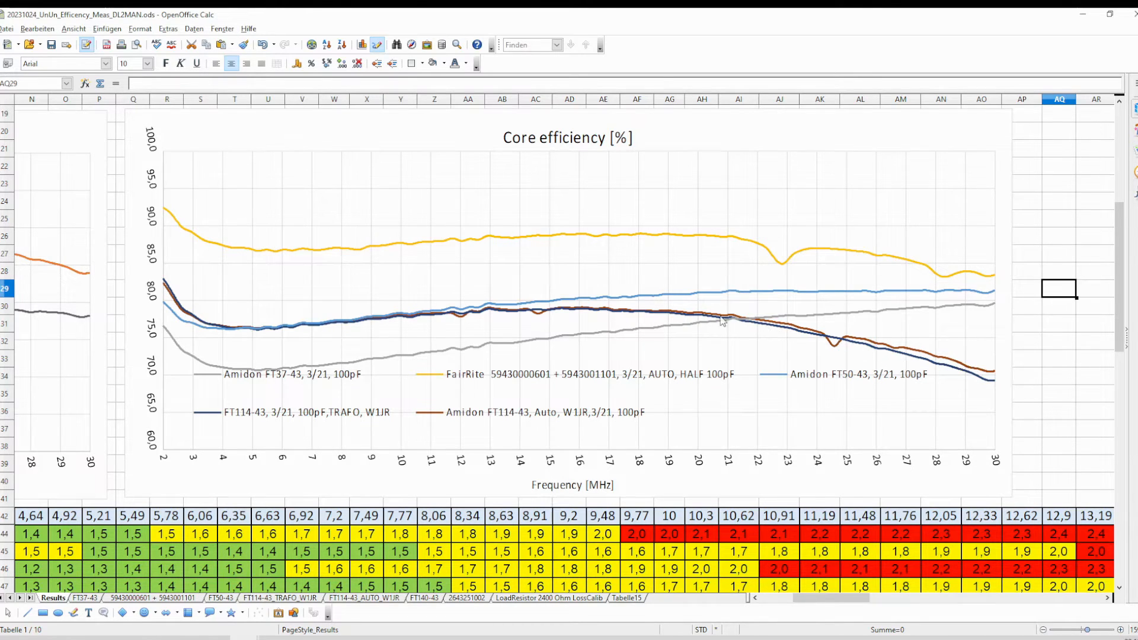
mouse_move(185, 325)
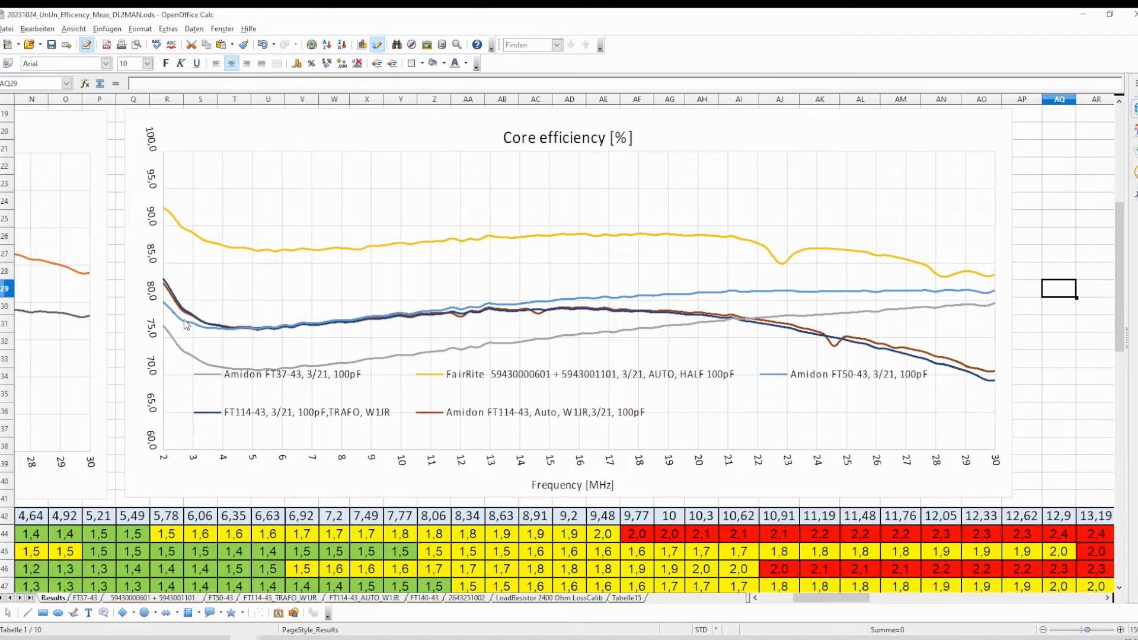
mouse_move(936, 394)
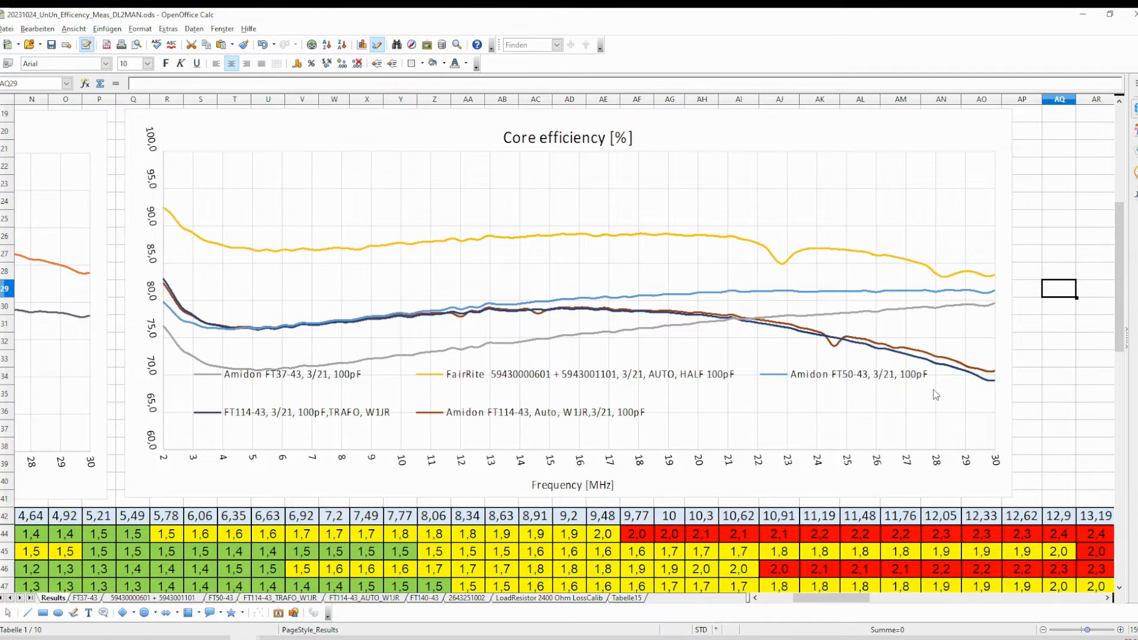
mouse_move(758, 407)
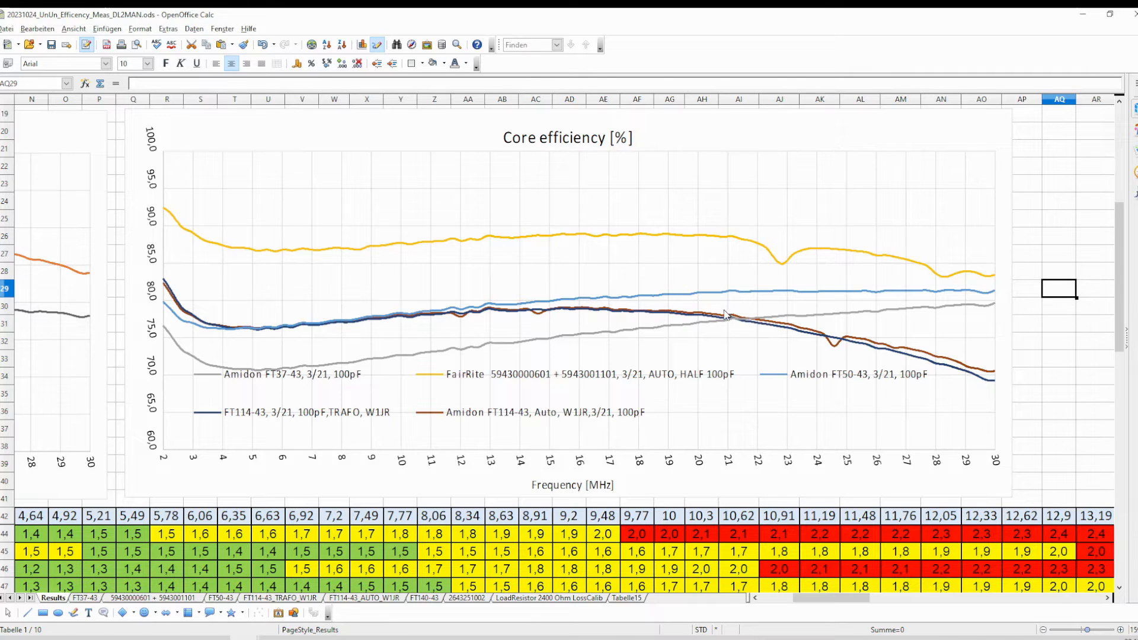
mouse_move(306, 366)
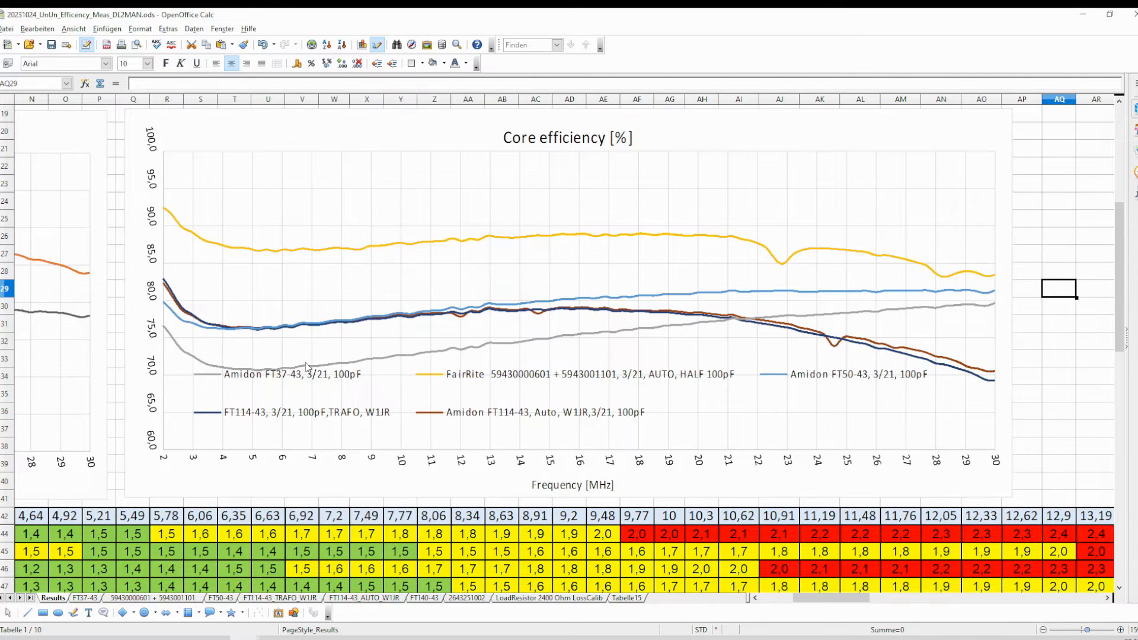
mouse_move(168, 337)
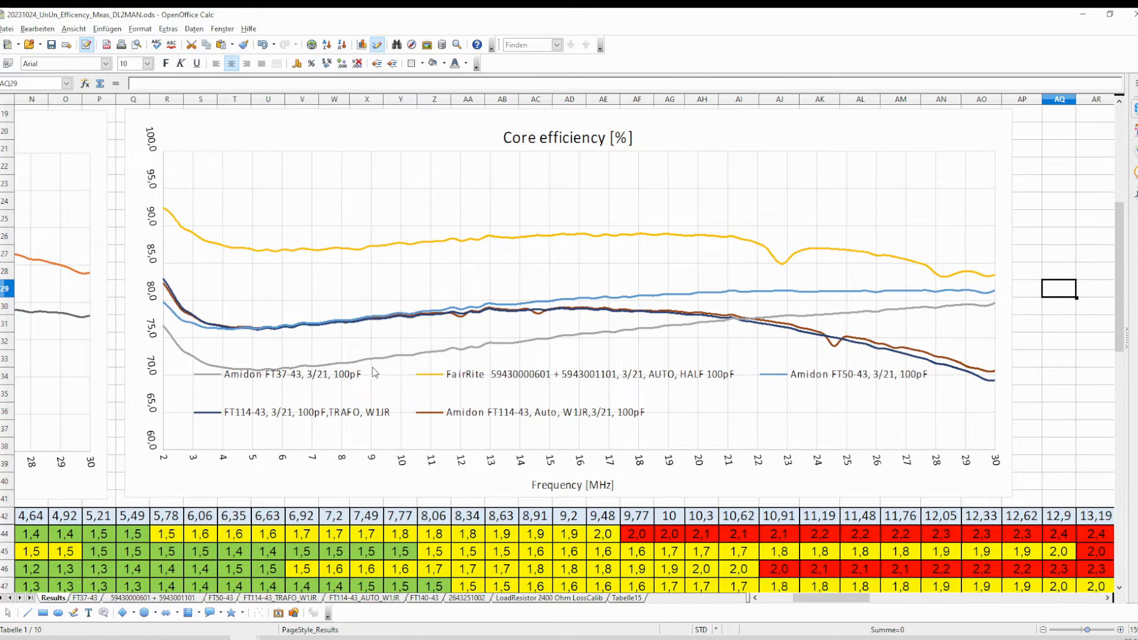
mouse_move(306, 416)
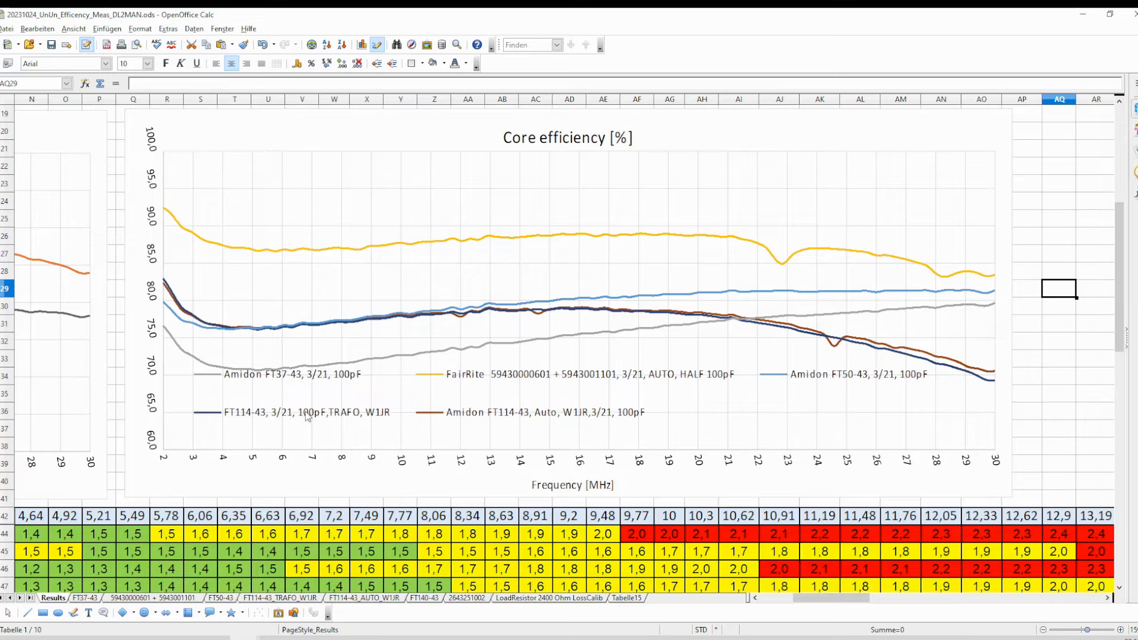
mouse_move(403, 322)
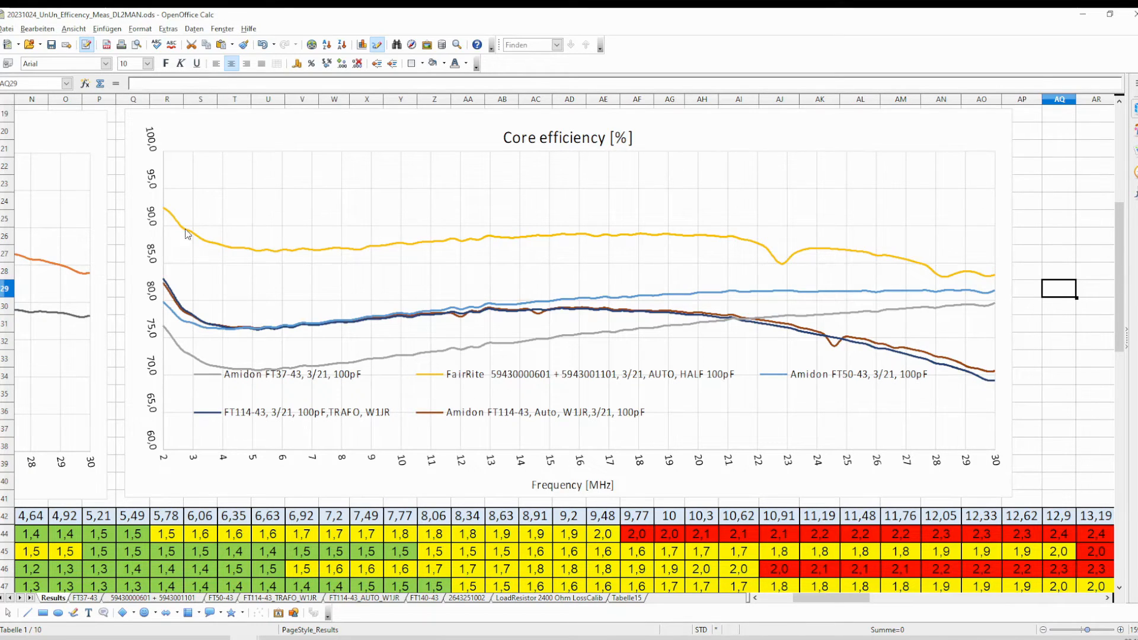
mouse_move(546, 384)
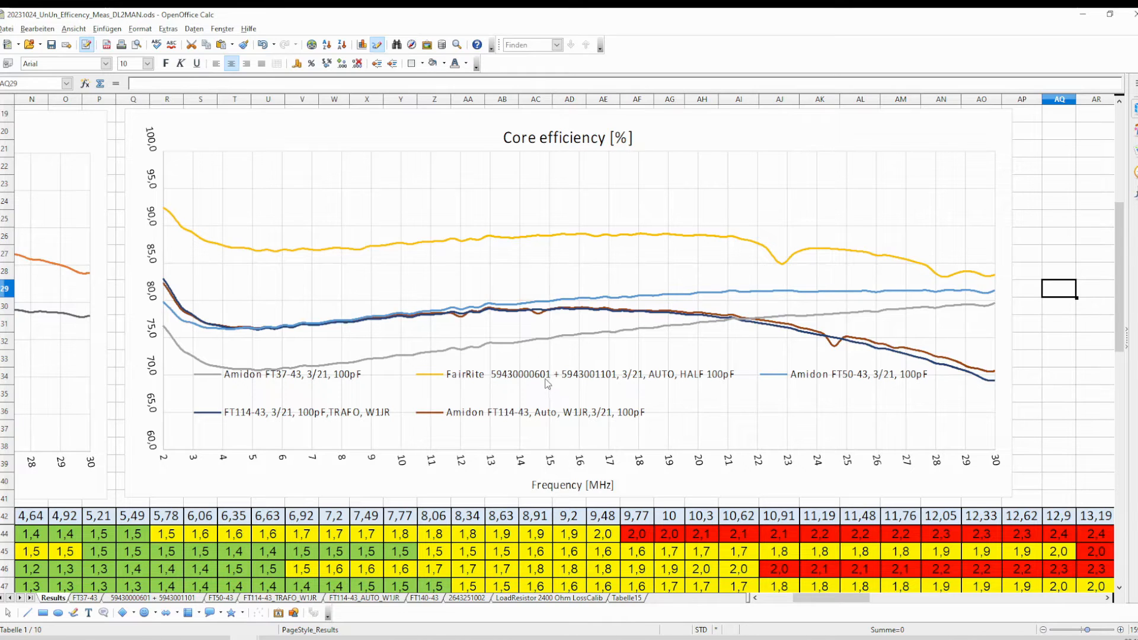
mouse_move(572, 376)
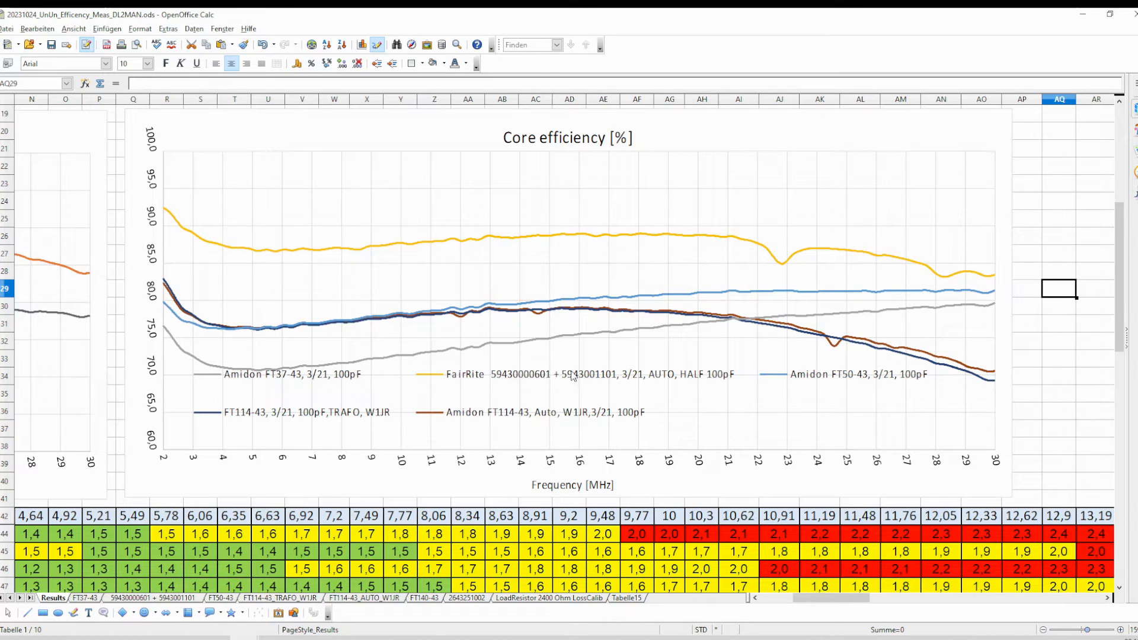
mouse_move(626, 369)
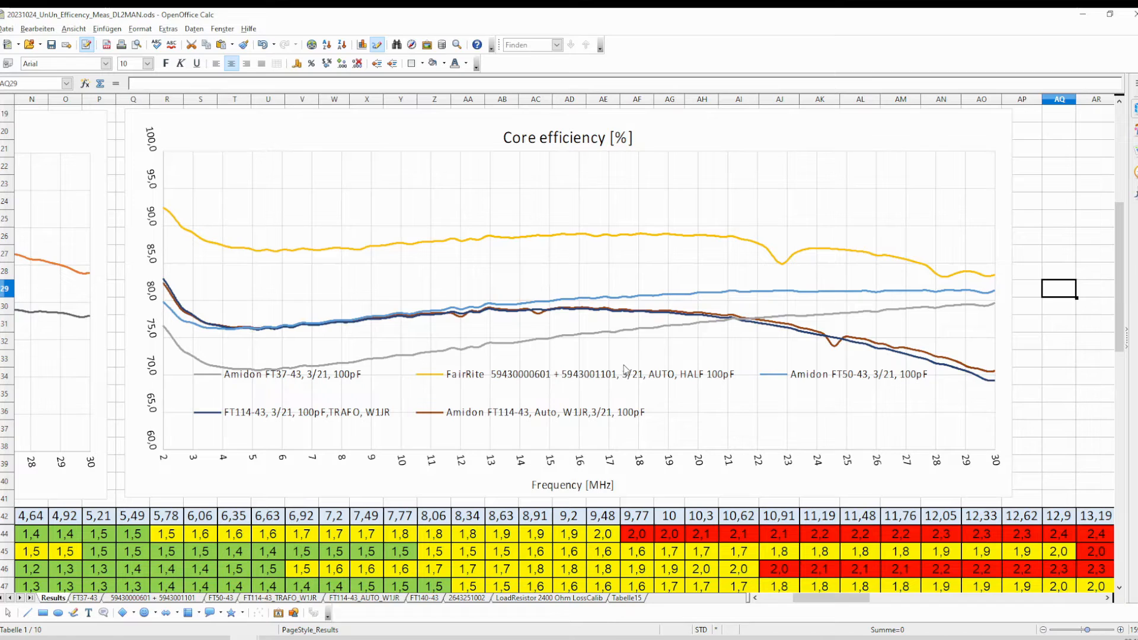
mouse_move(565, 238)
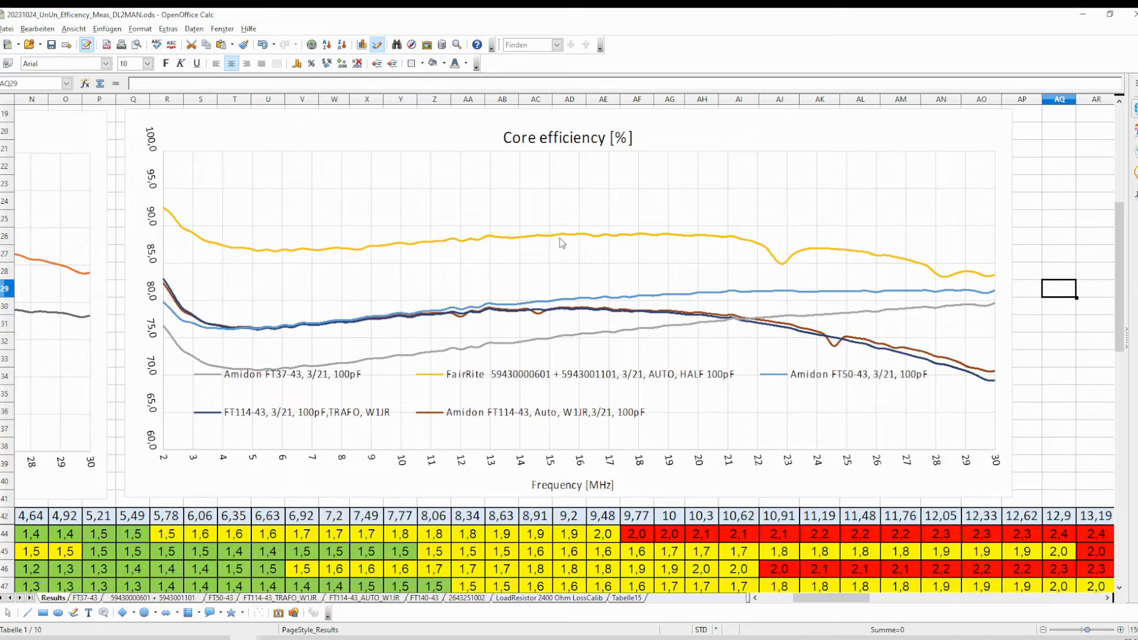
mouse_move(567, 249)
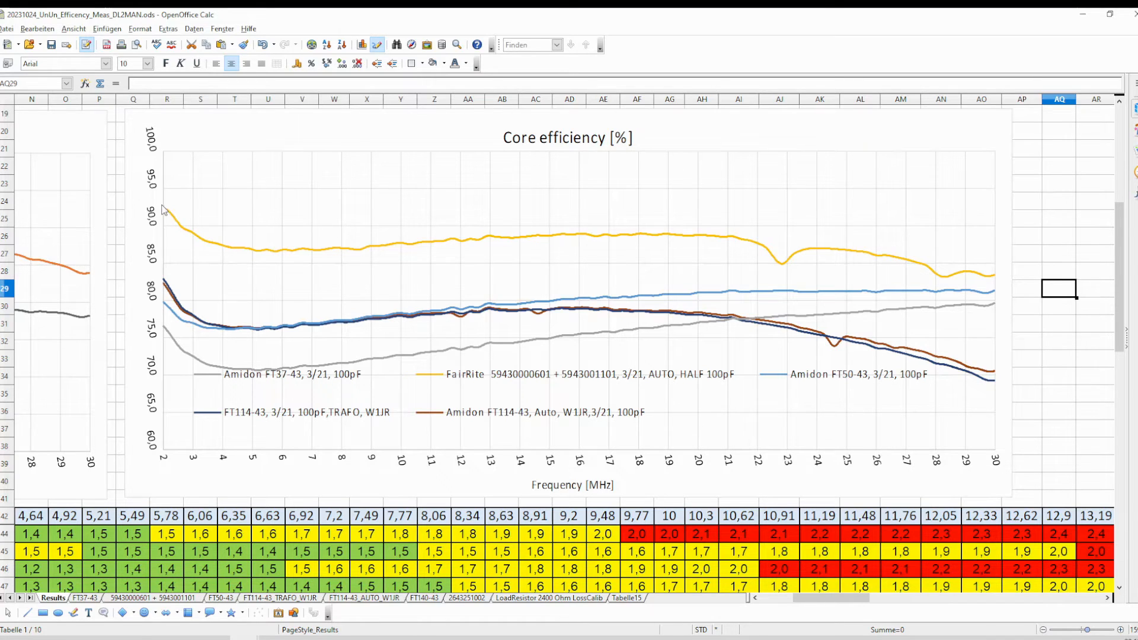
mouse_move(792, 276)
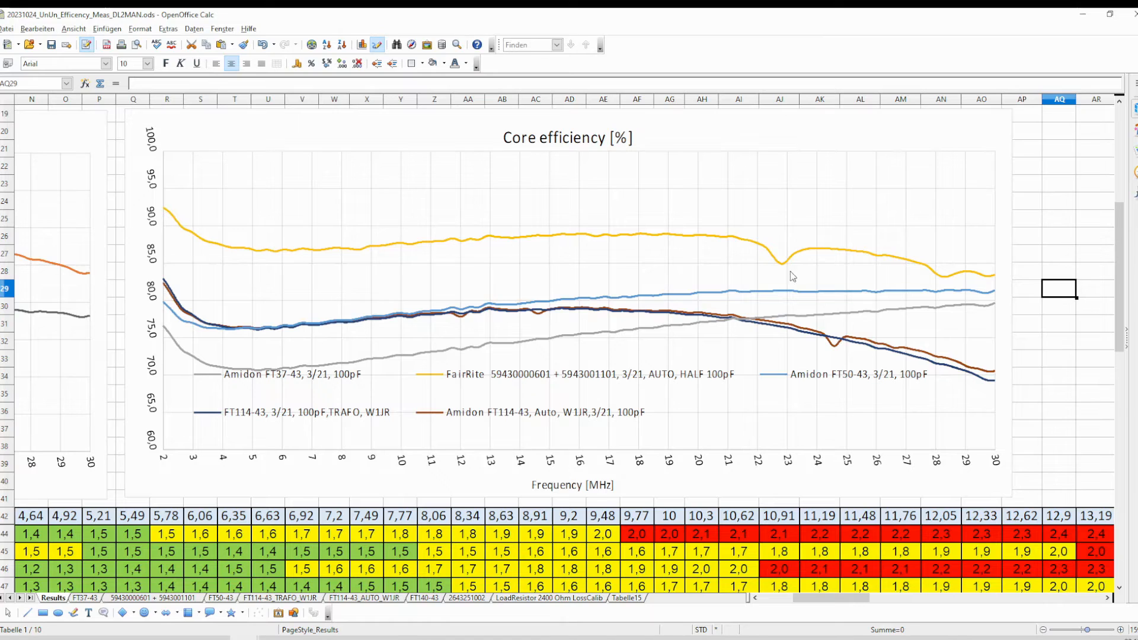
mouse_move(357, 228)
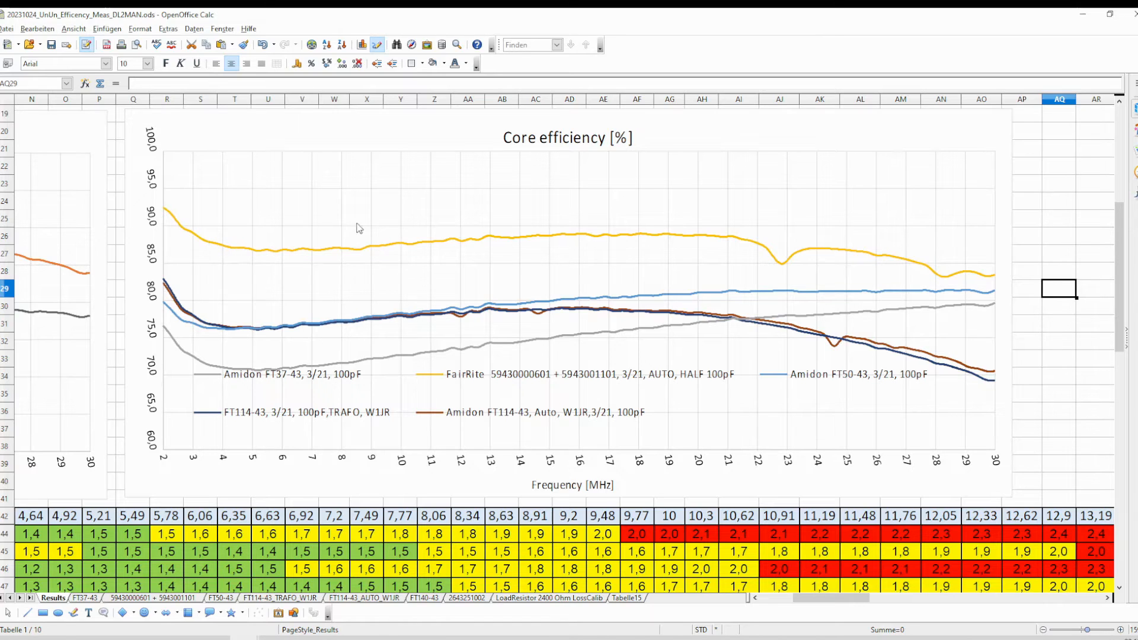
mouse_move(452, 385)
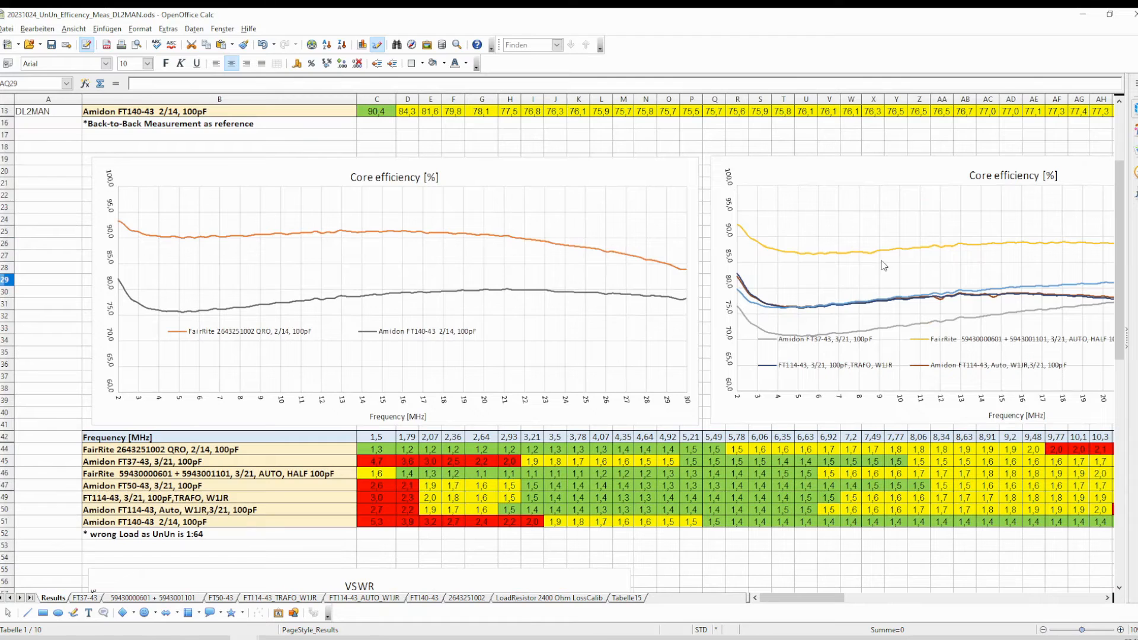
mouse_move(972, 229)
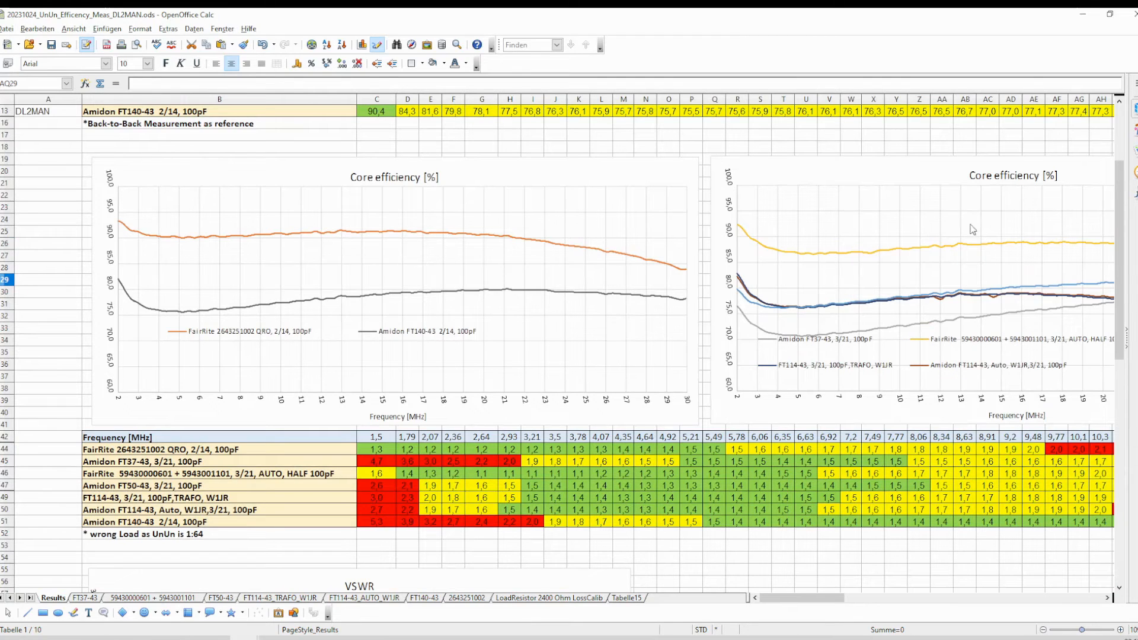
mouse_move(304, 227)
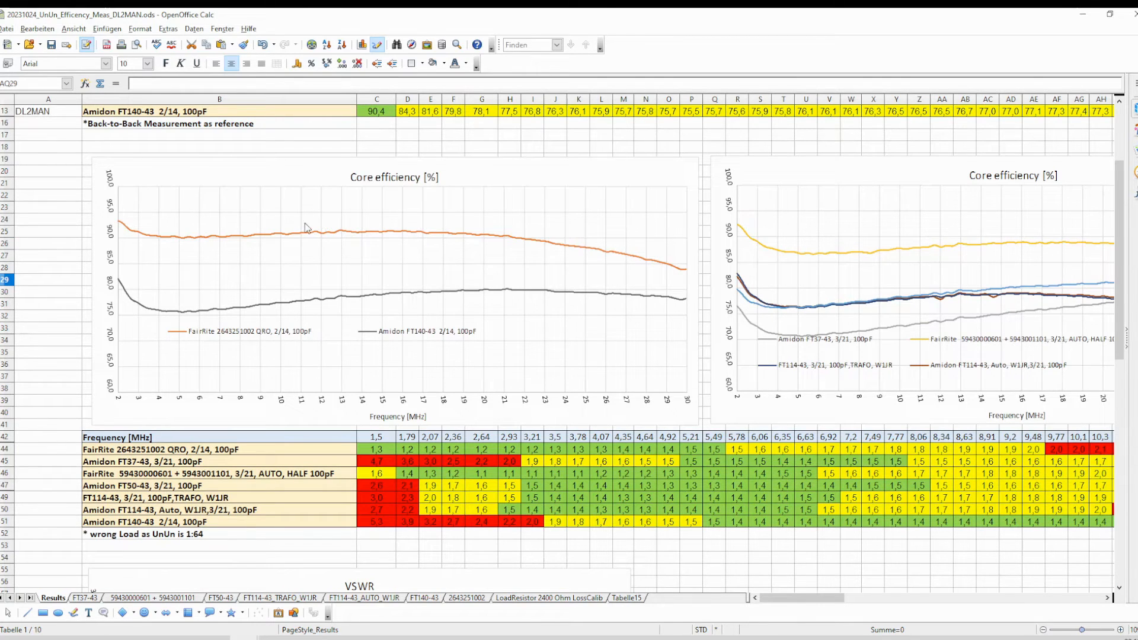
left_click(263, 232)
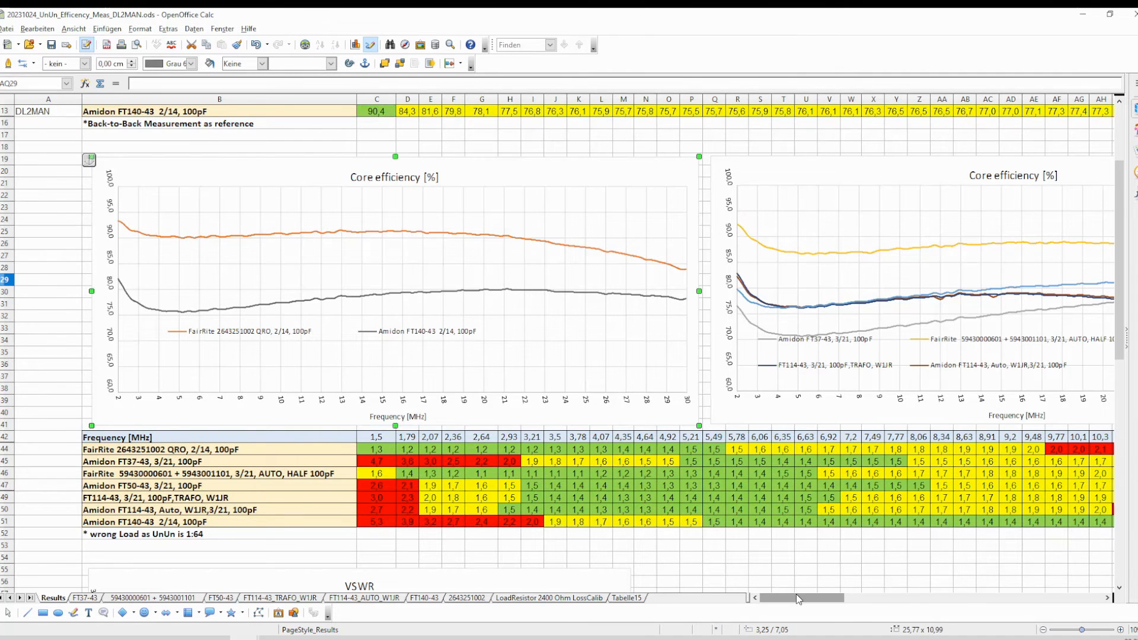
left_click_drag(780, 597, 816, 597)
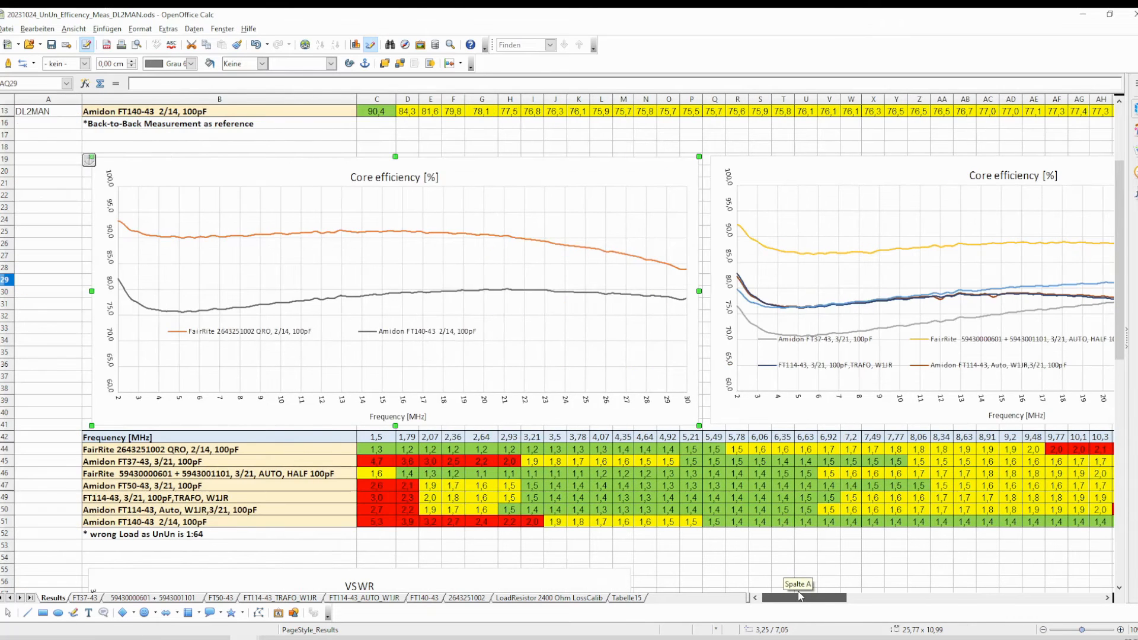
scroll("right", 3)
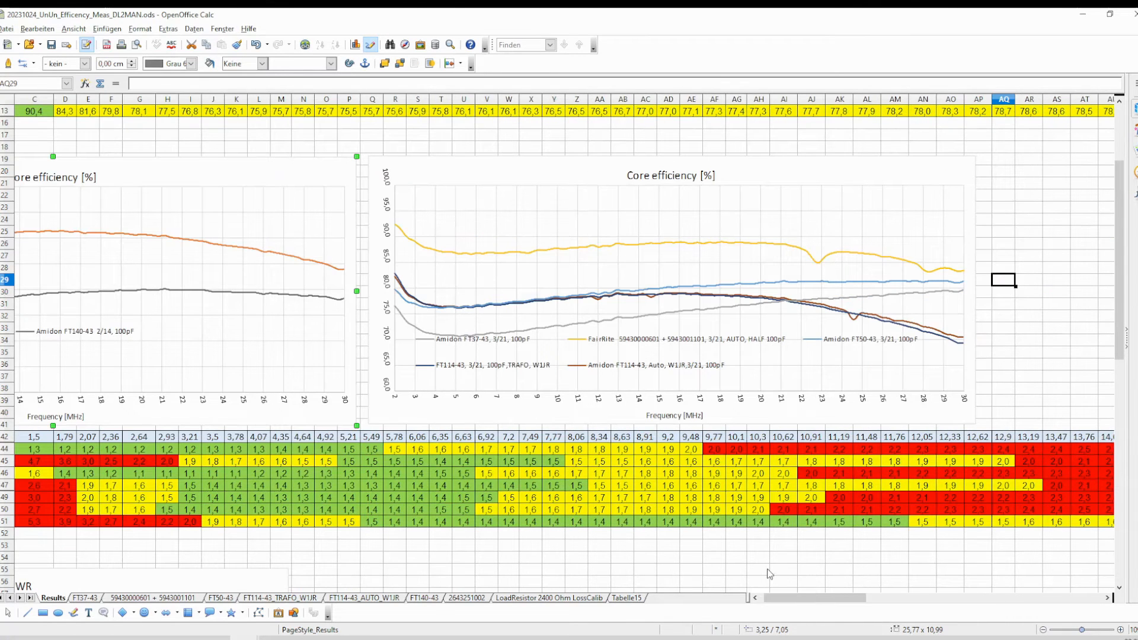
scroll("left", 3)
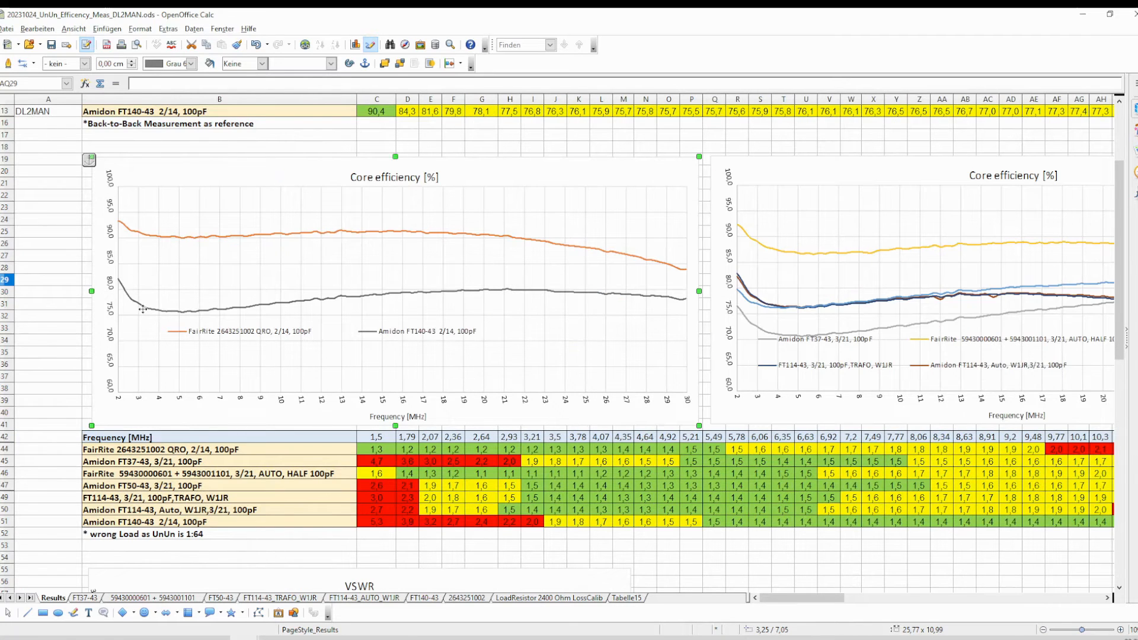
mouse_move(118, 283)
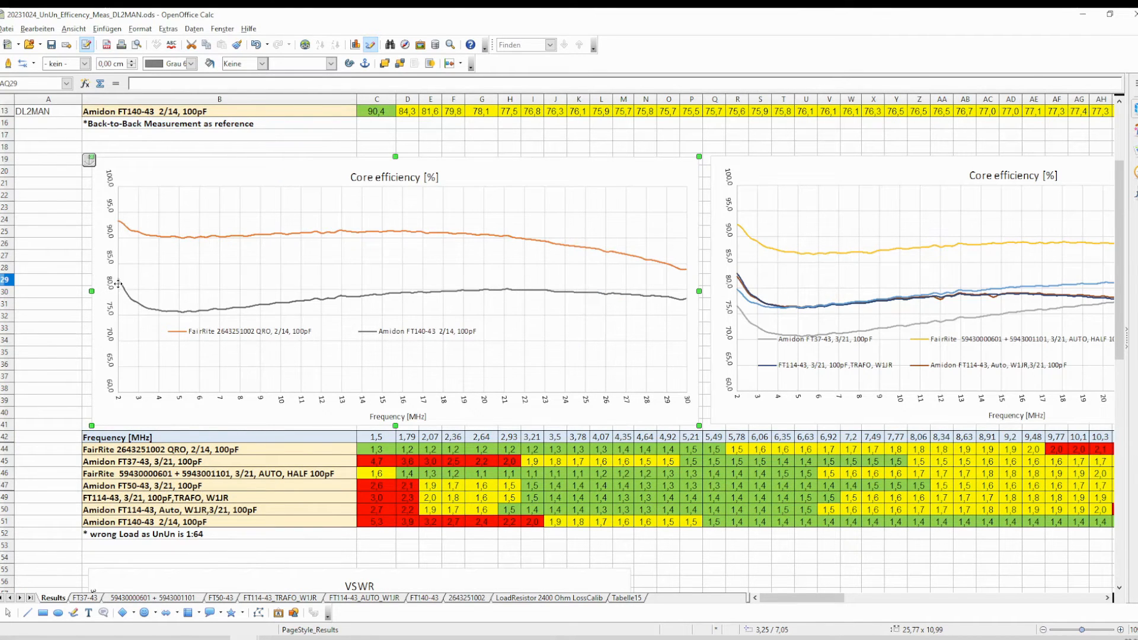
mouse_move(158, 312)
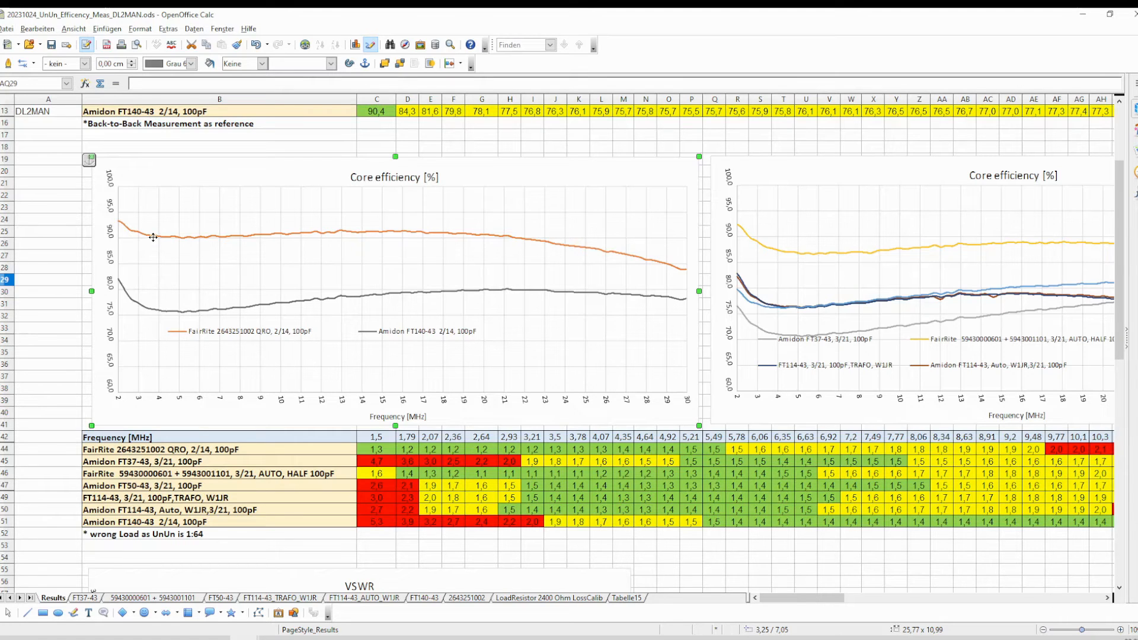
mouse_move(158, 237)
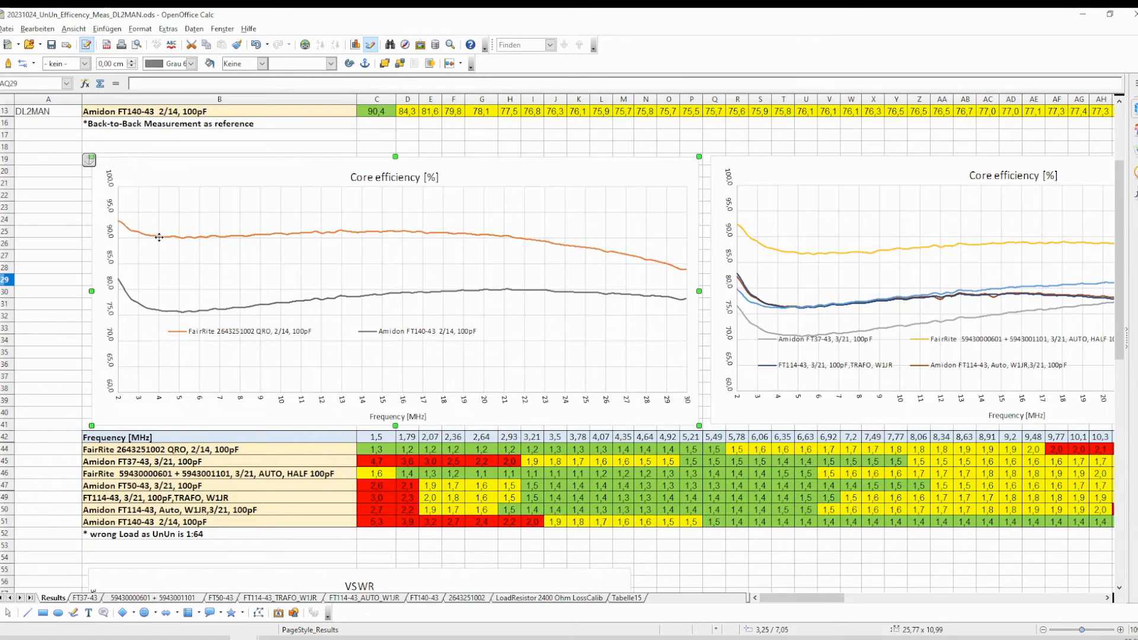
mouse_move(159, 241)
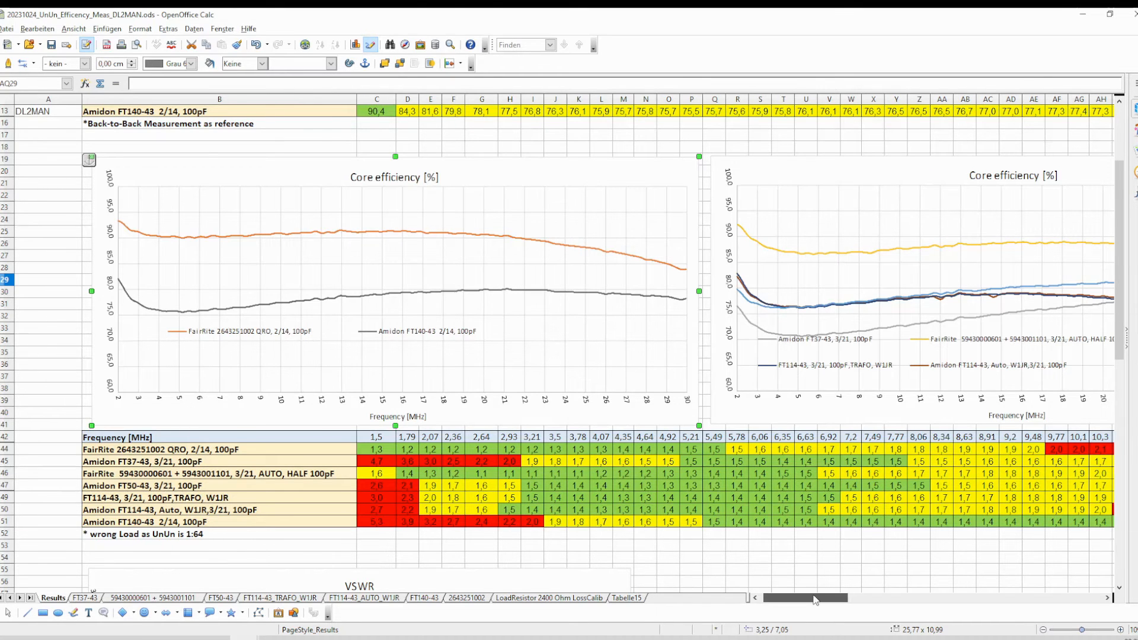
scroll("right", 3)
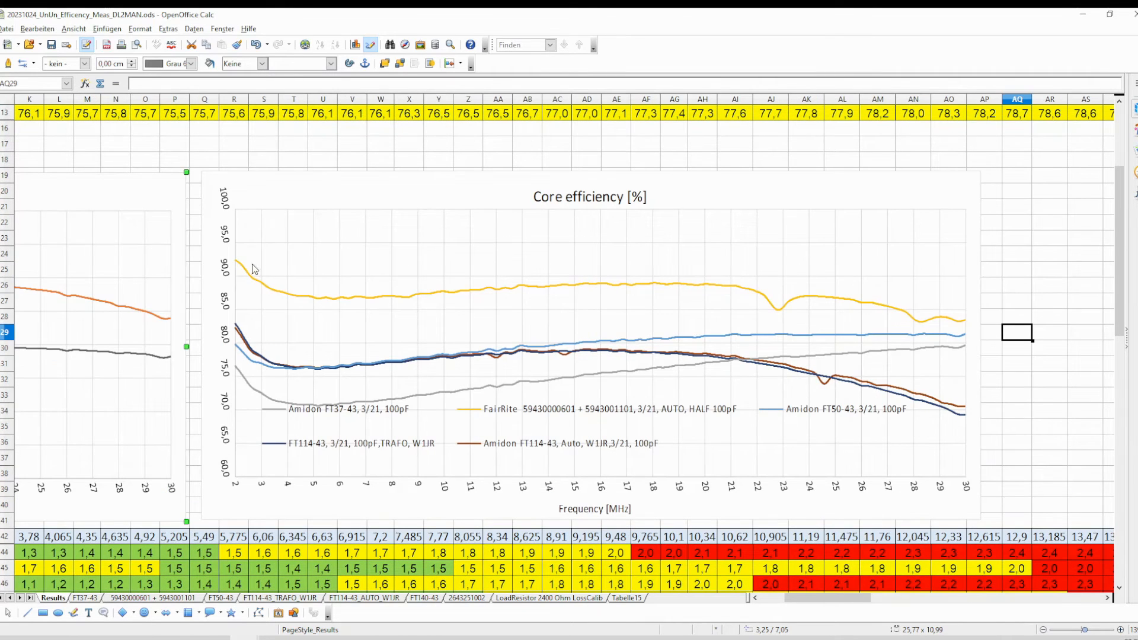
mouse_move(808, 299)
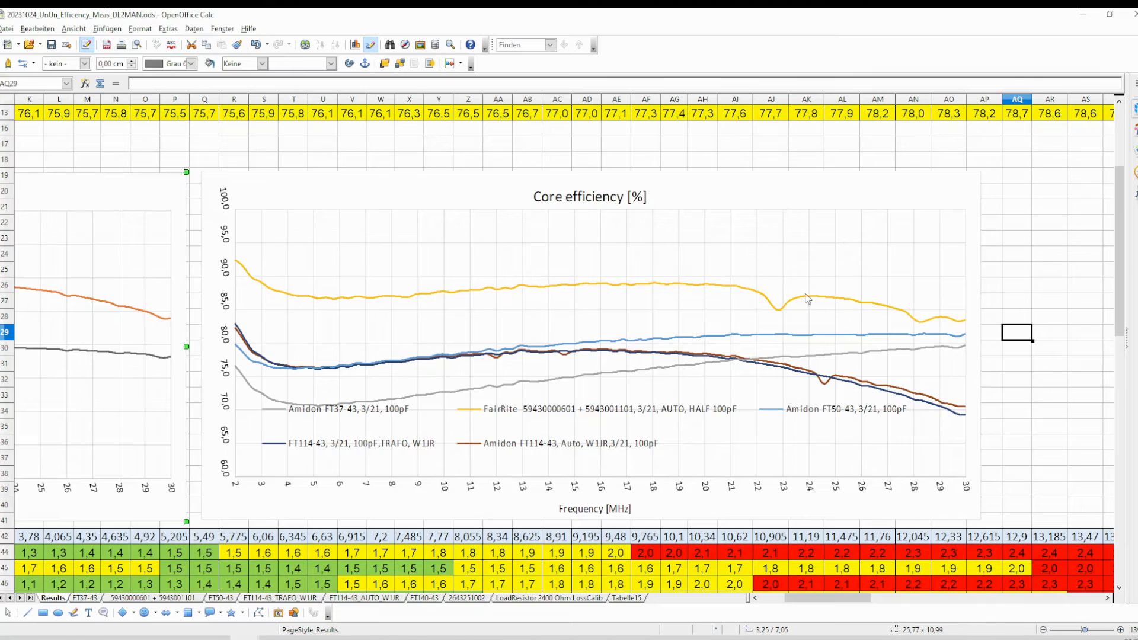
mouse_move(1063, 458)
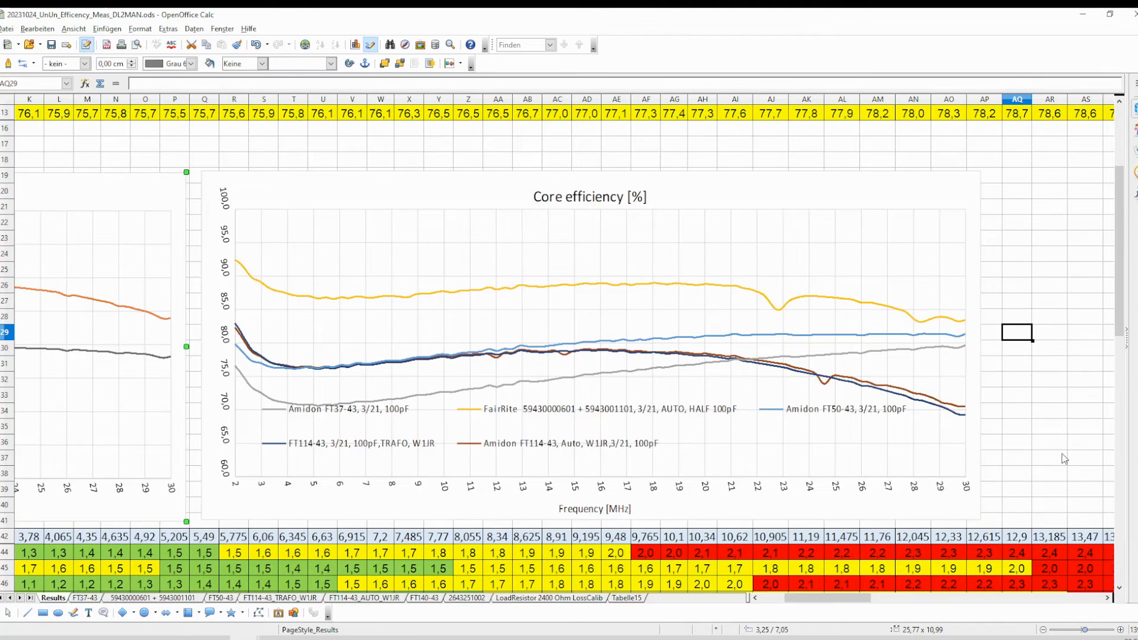
mouse_move(976, 423)
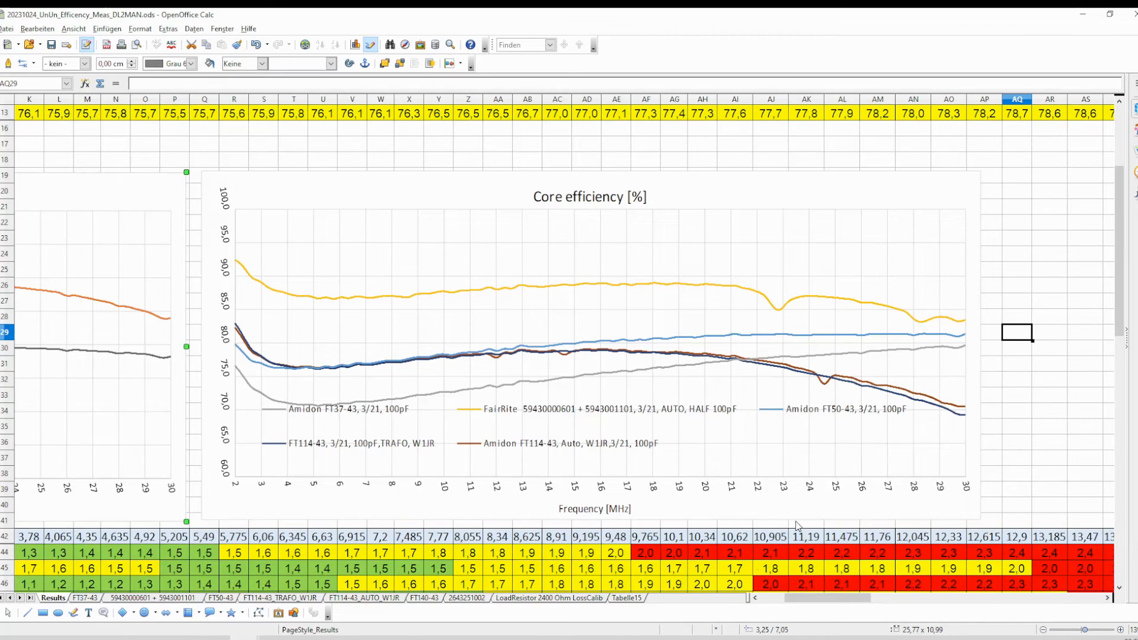
mouse_move(821, 417)
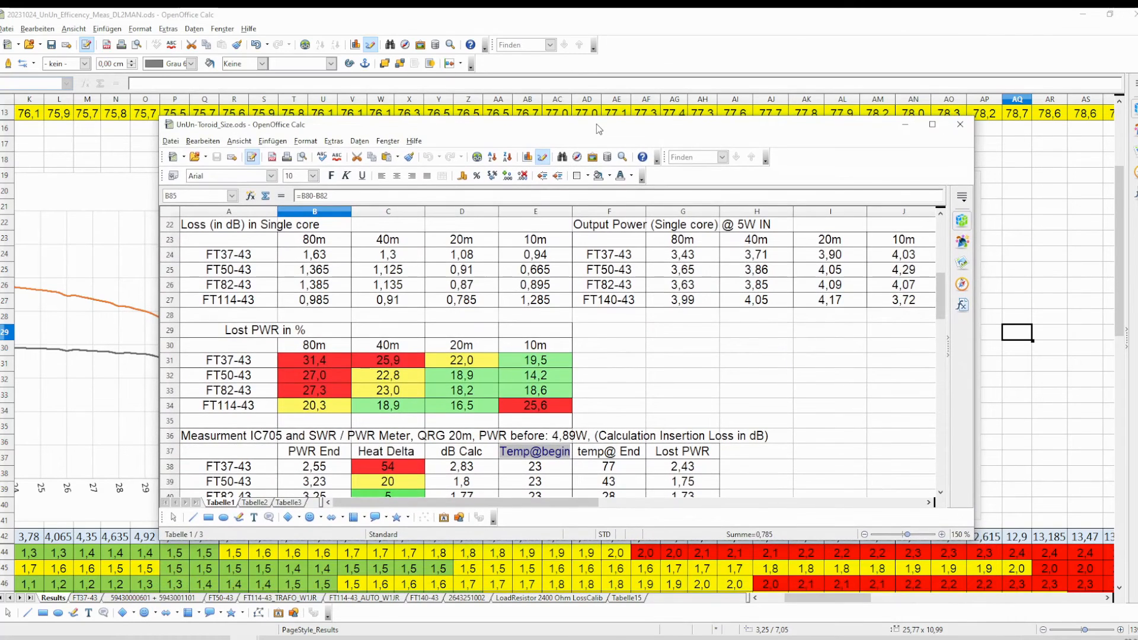
mouse_move(421, 436)
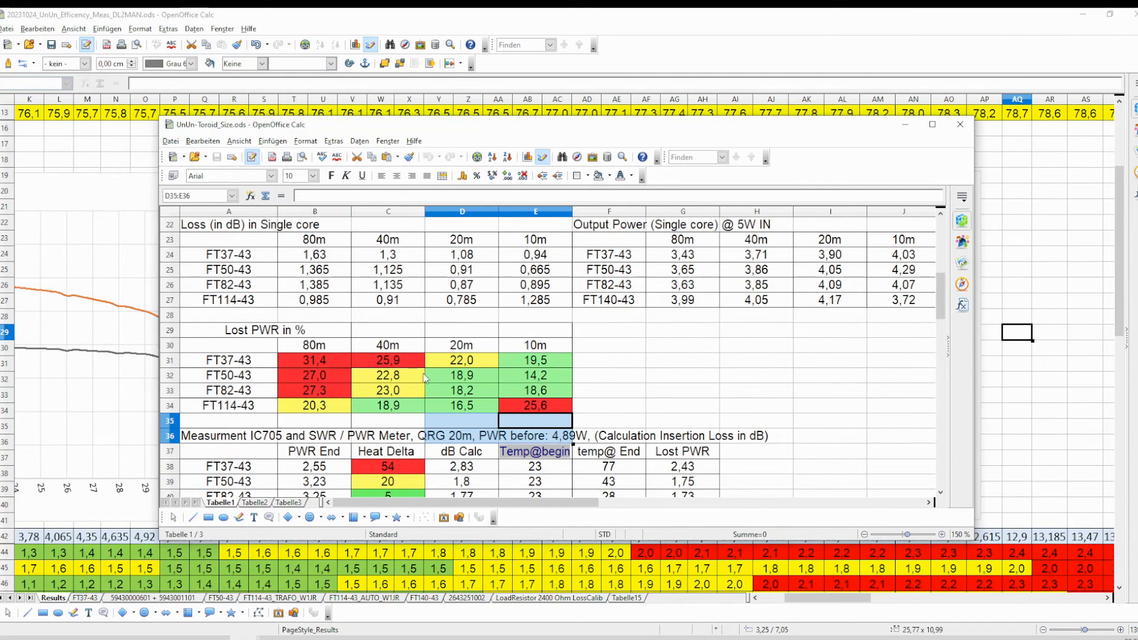
mouse_move(441, 346)
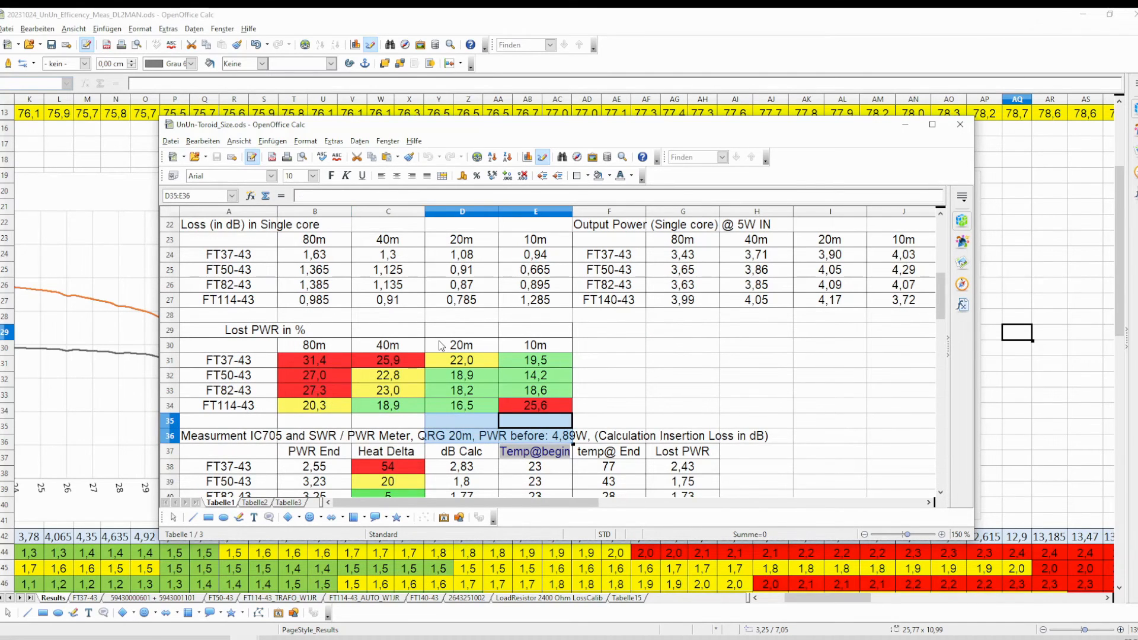
mouse_move(430, 355)
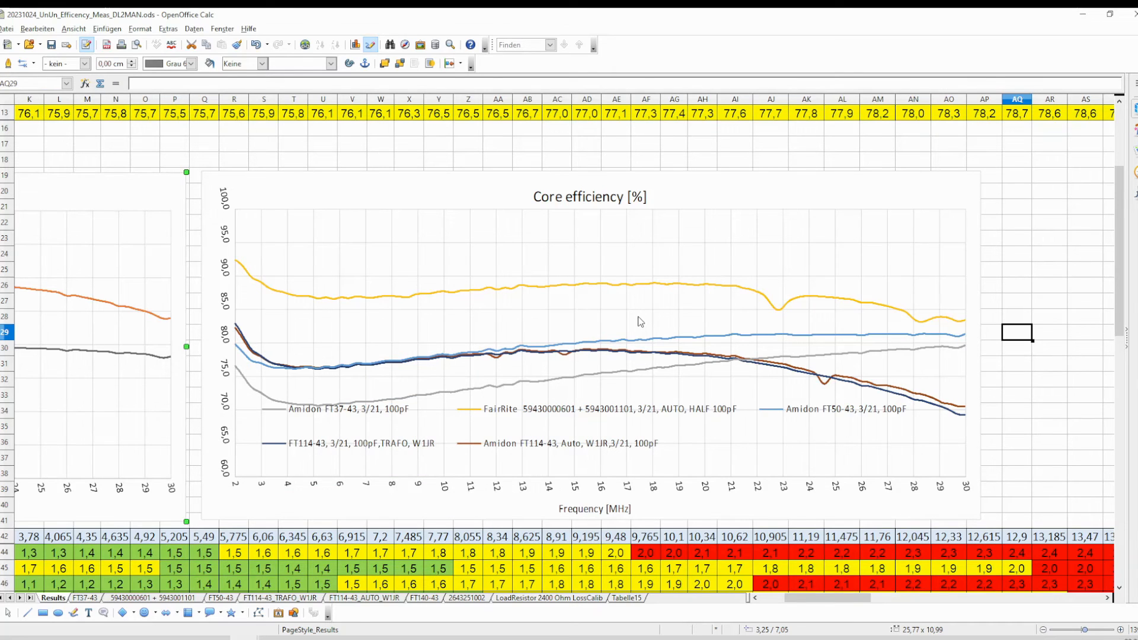
Scroll the Results sheet to show more yellow efficiency rows above the chart.
scroll("down", 3)
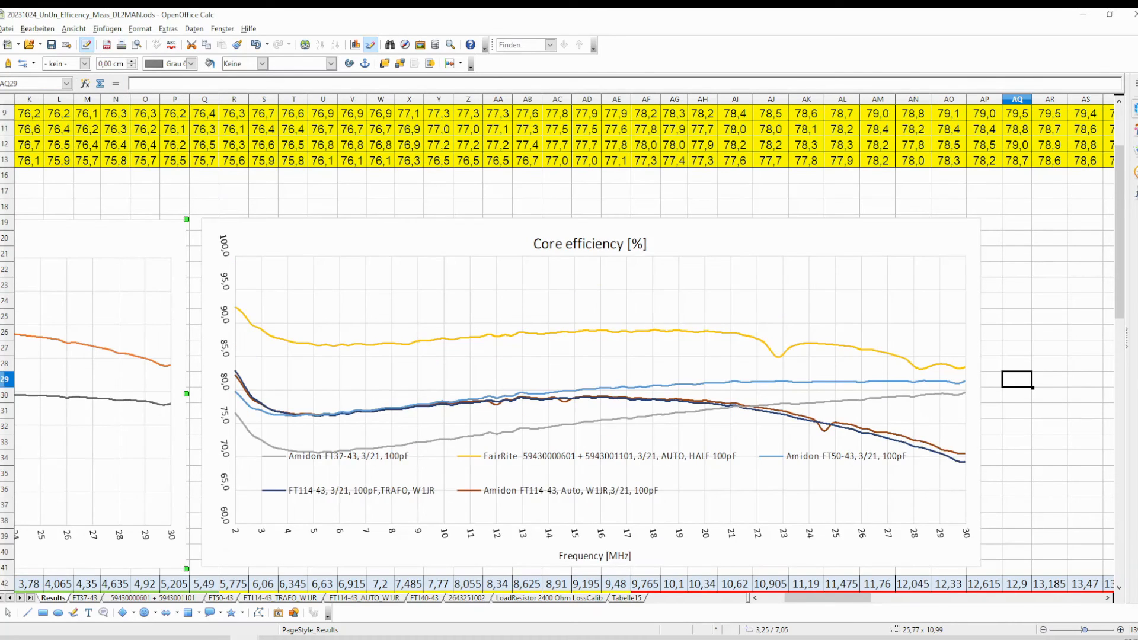